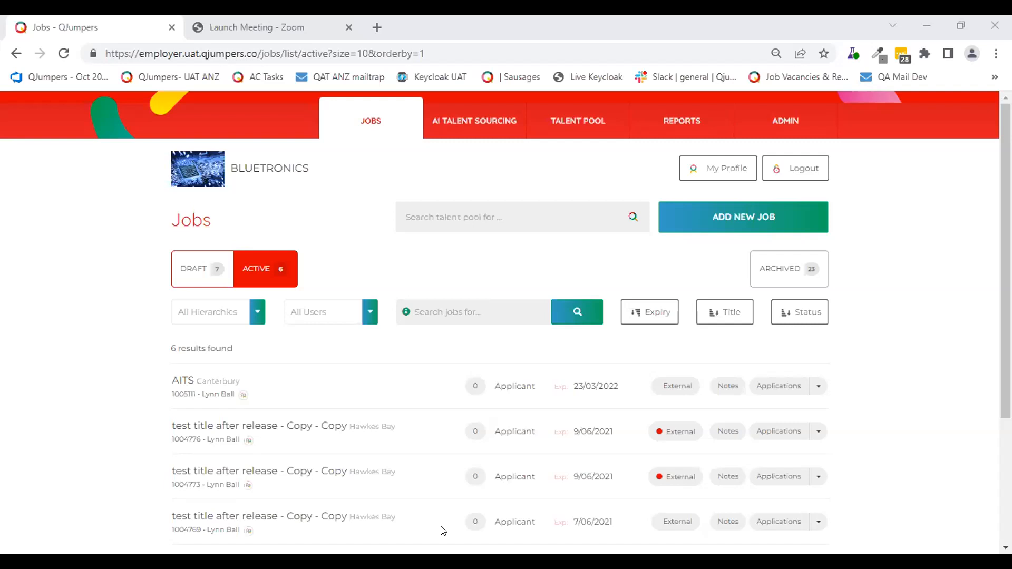
{"action": "mouse_move", "coordinate": [371, 489]}
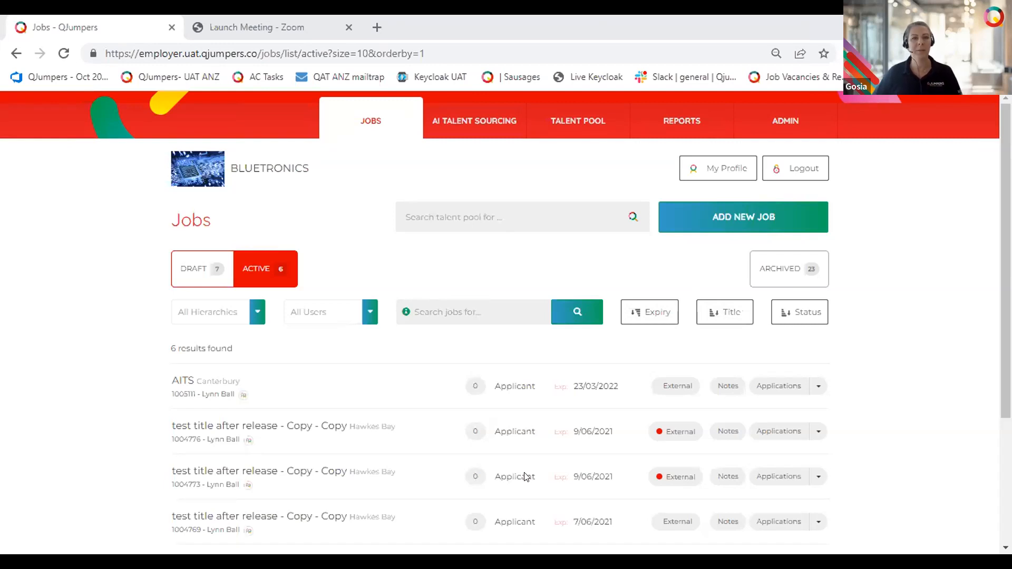
{"action": "mouse_move", "coordinate": [552, 451]}
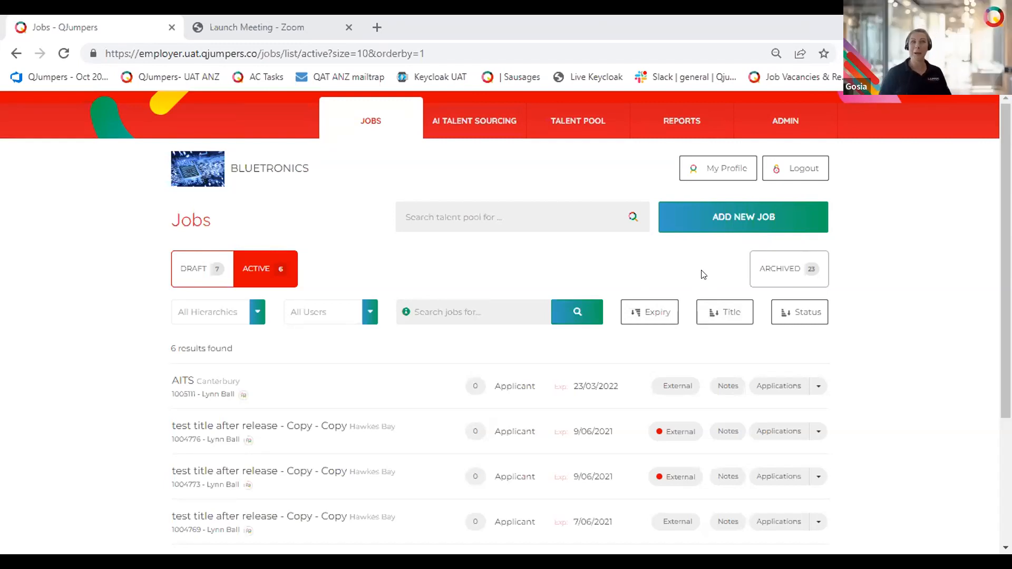
{"action": "mouse_move", "coordinate": [109, 188]}
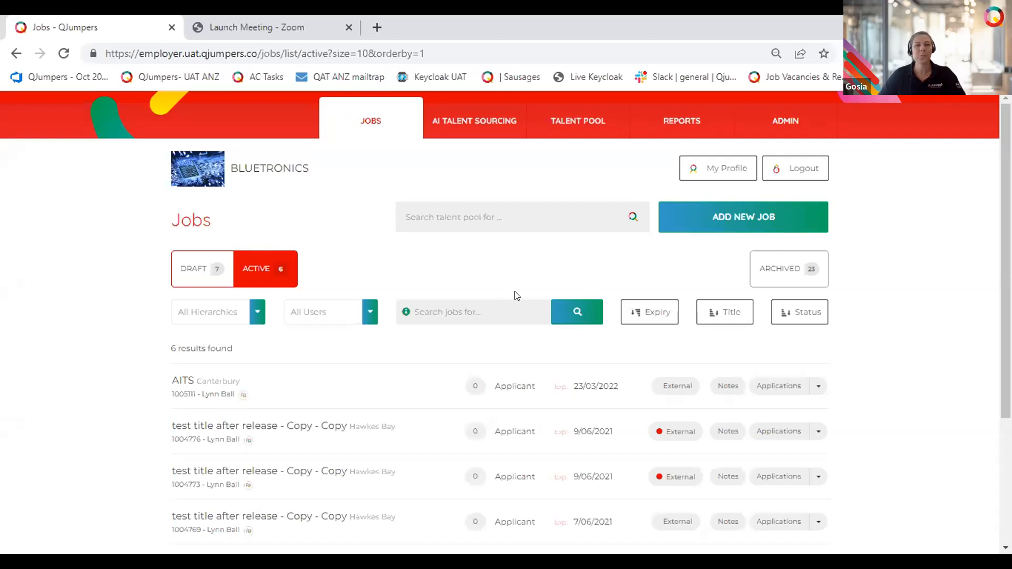
Add a new job and enter 'Mechanic' as its job title
{"action": "left_click", "coordinate": [742, 216]}
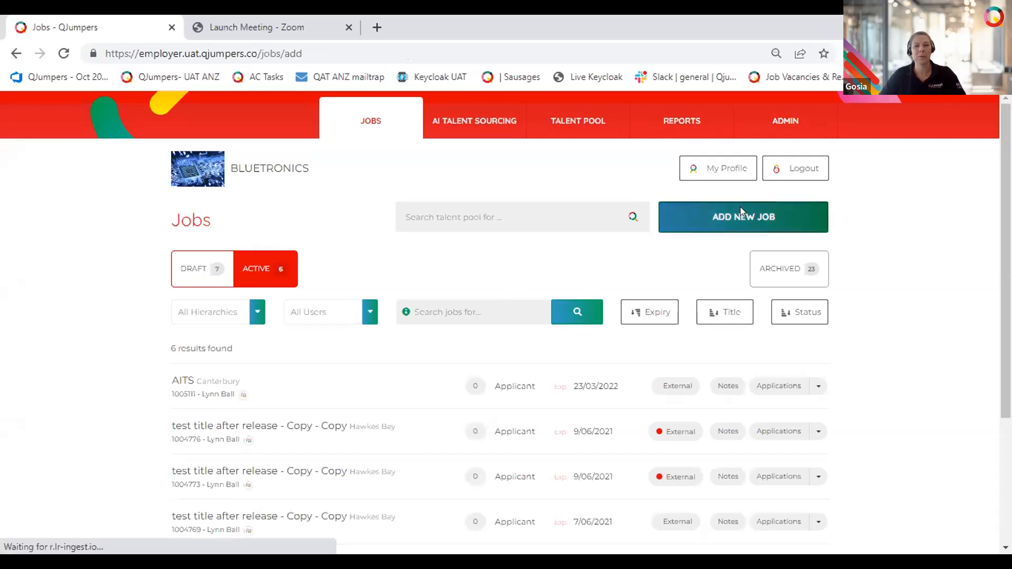
{"action": "left_click", "coordinate": [742, 216]}
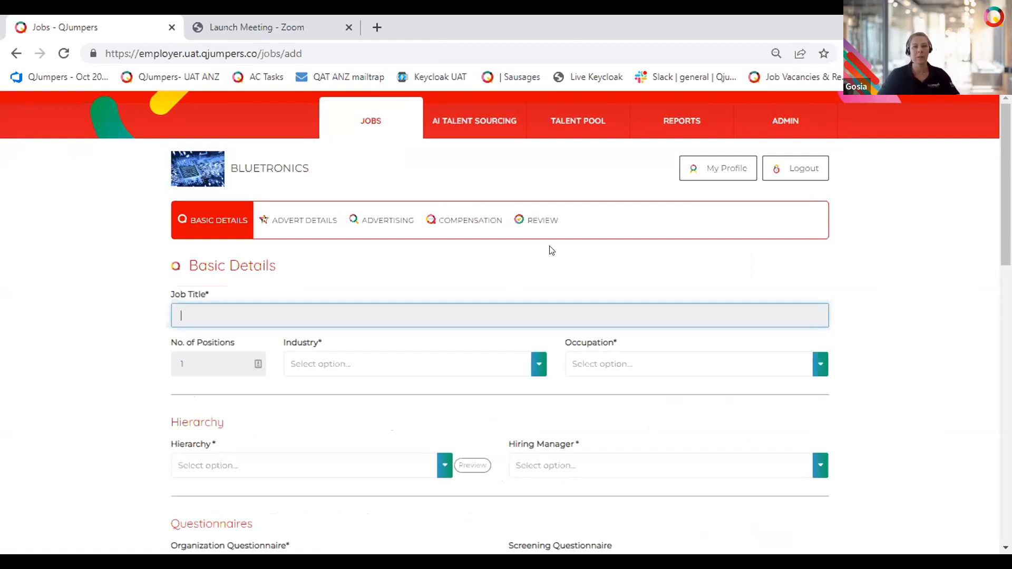
{"action": "mouse_move", "coordinate": [438, 307]}
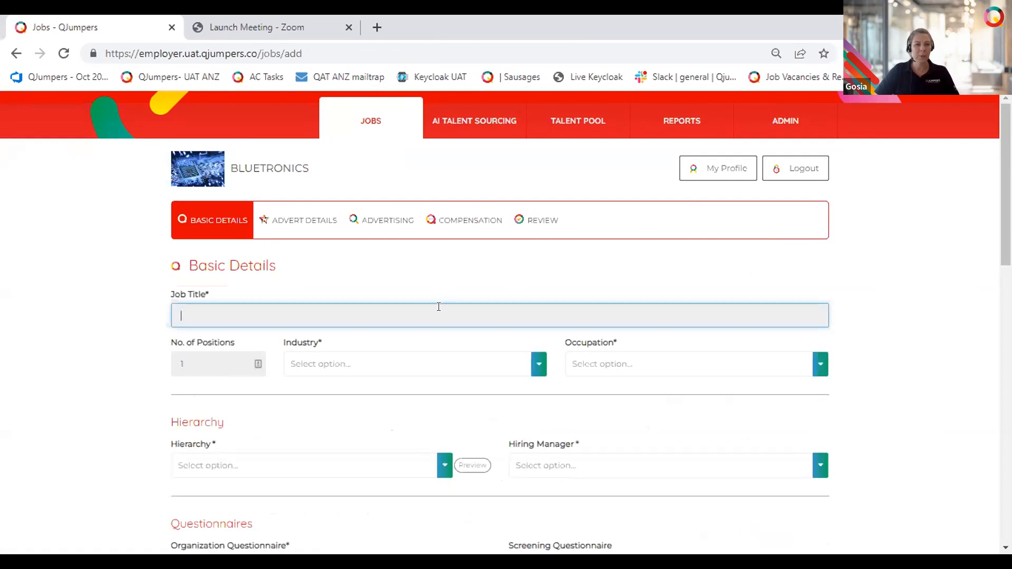
{"action": "type", "text": "Acco"}
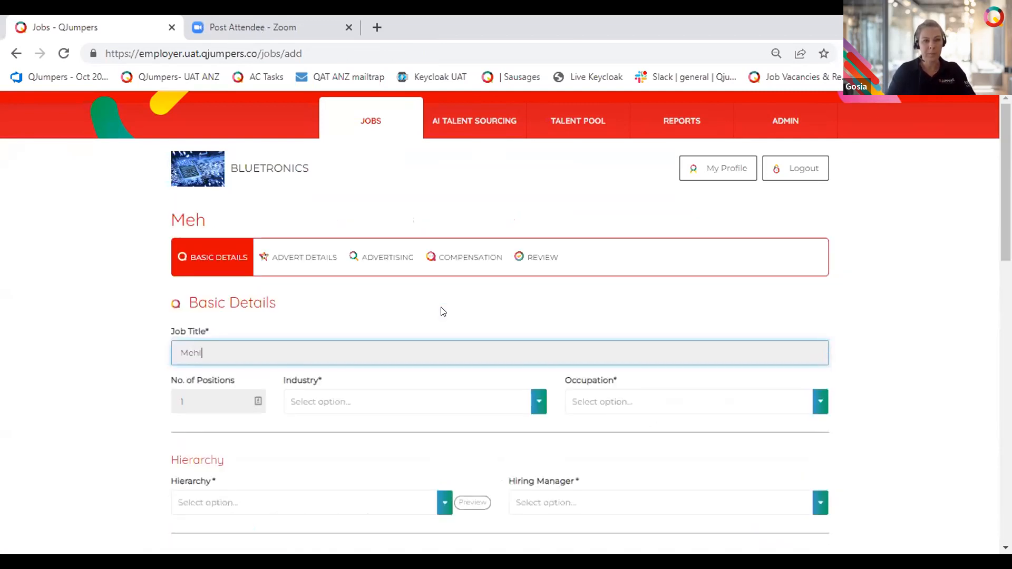
{"action": "type", "text": "Mechanic ?"}
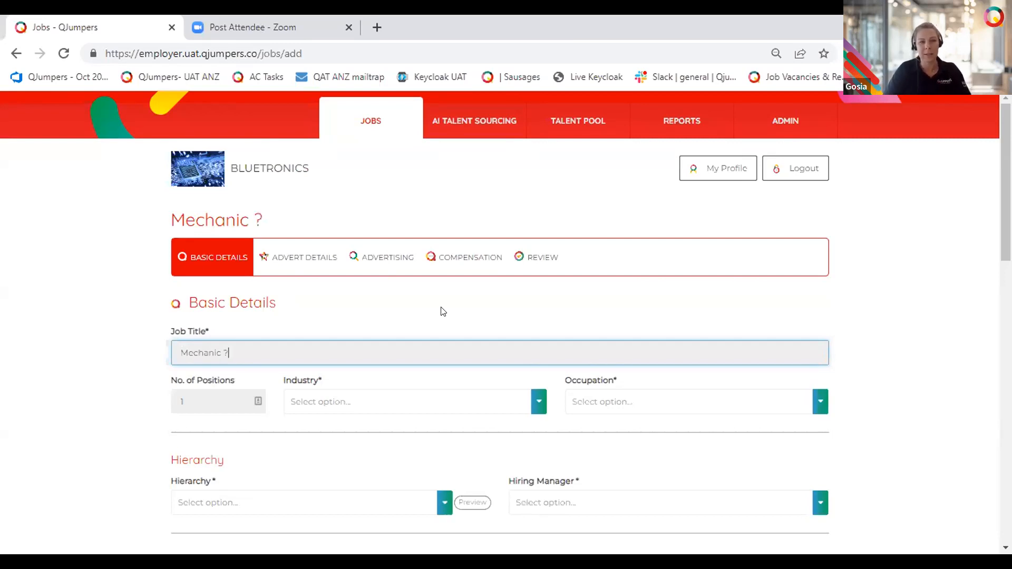
{"action": "type", "text": "\\"}
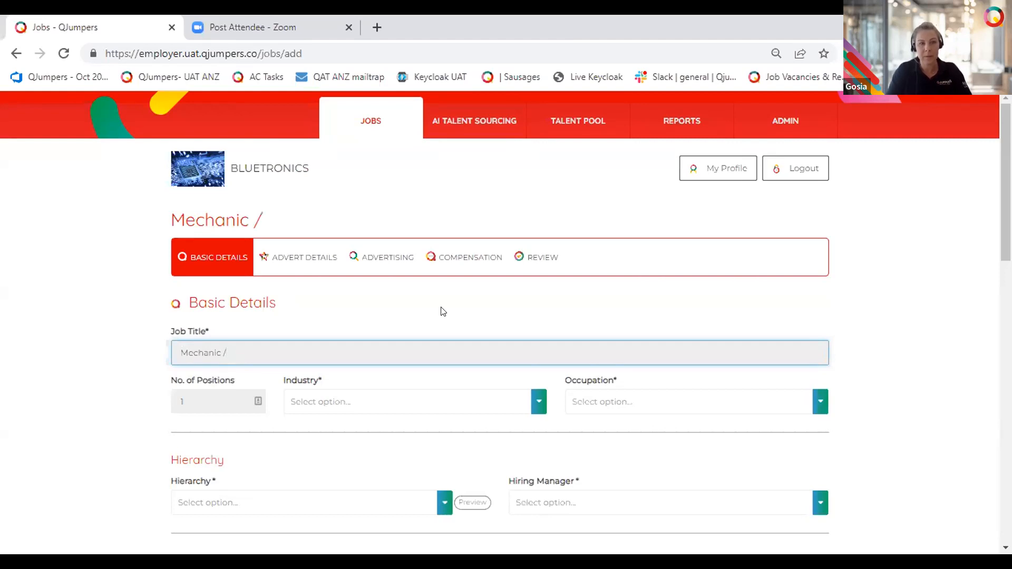
{"action": "scroll", "scroll_direction": "down", "scroll_amount": 3}
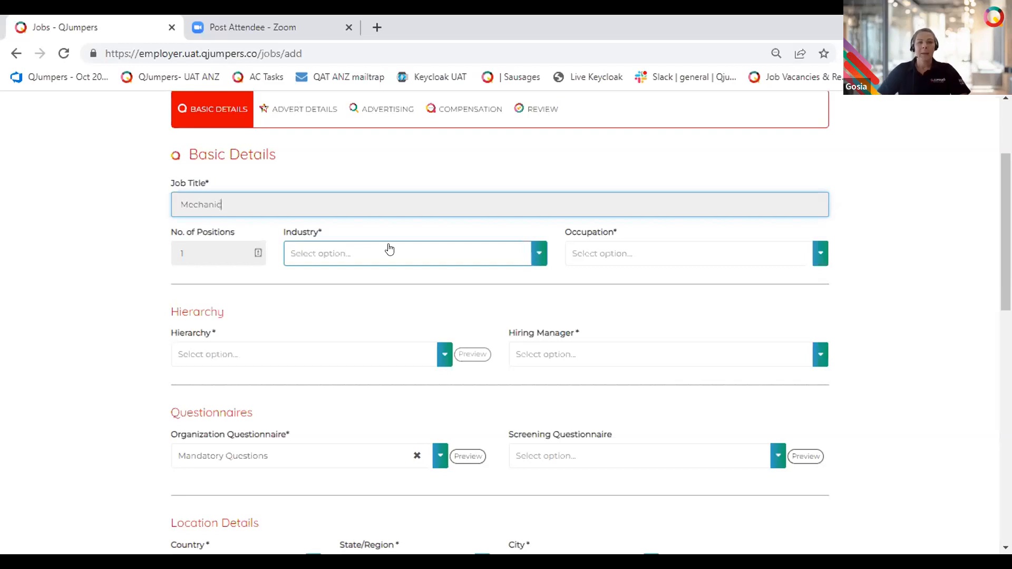
Search the industry list for 'health' and choose Healthcare
{"action": "left_click", "coordinate": [410, 253]}
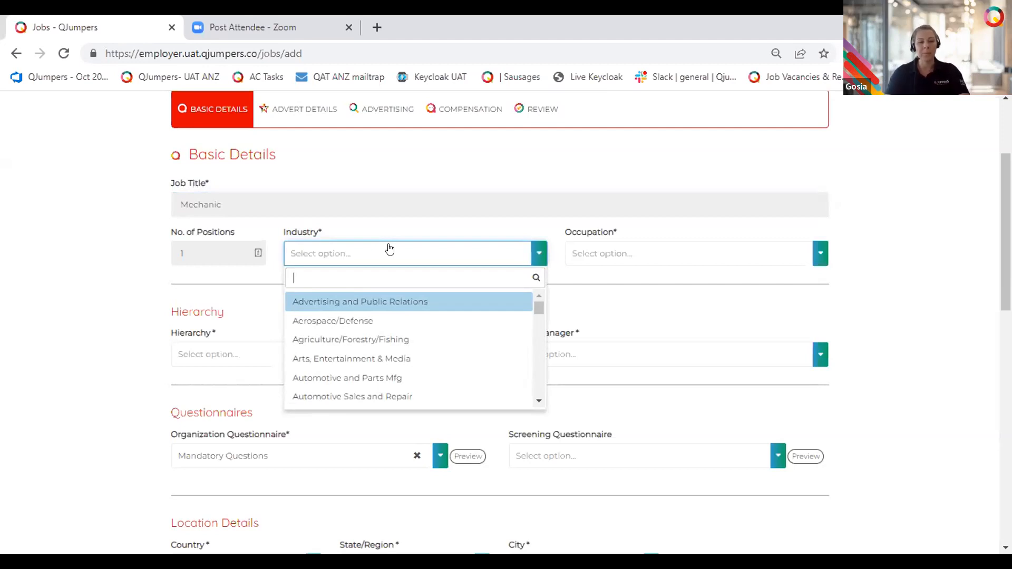
{"action": "type", "text": "h"}
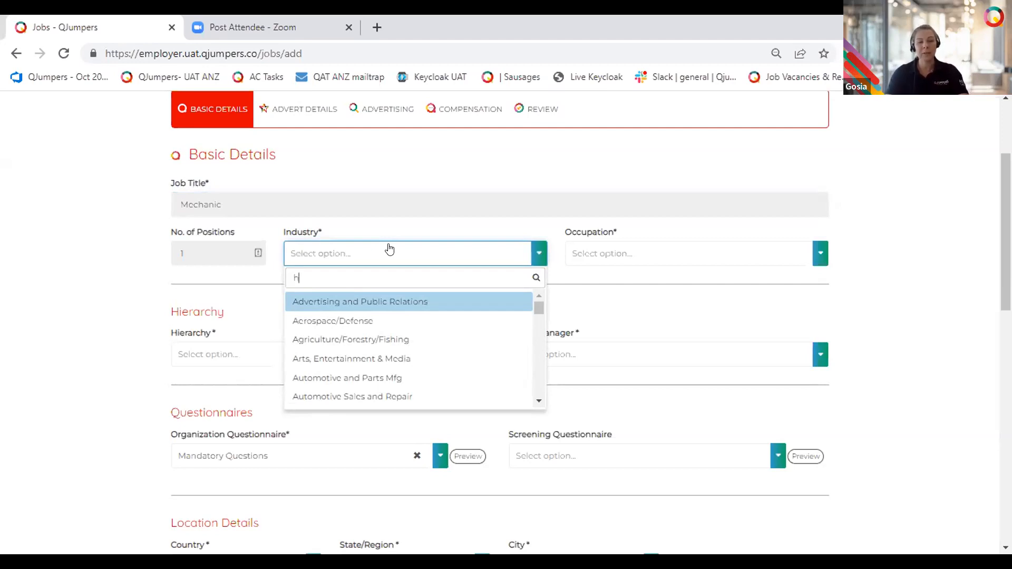
{"action": "type", "text": "ealth"}
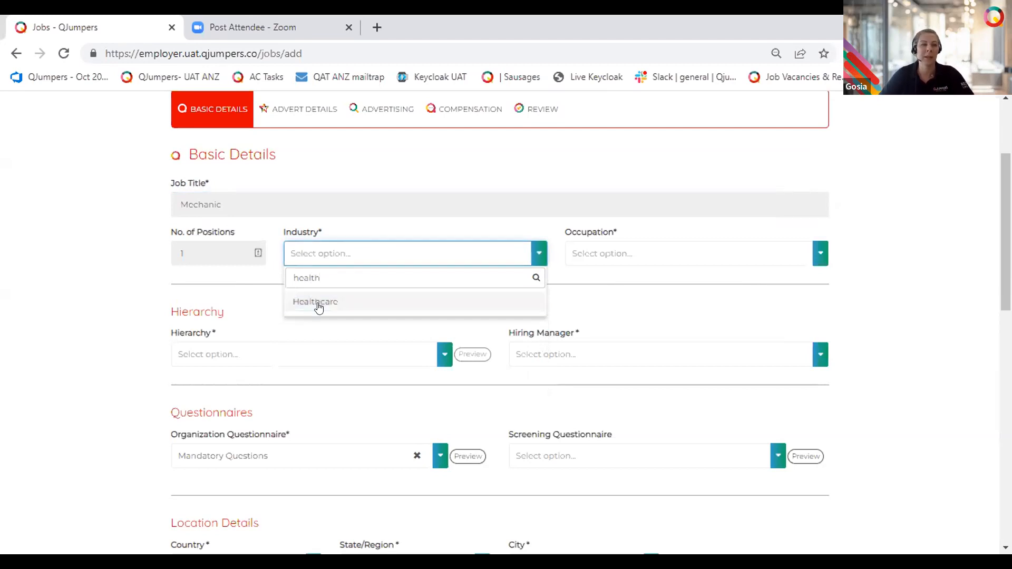
{"action": "left_click", "coordinate": [316, 302]}
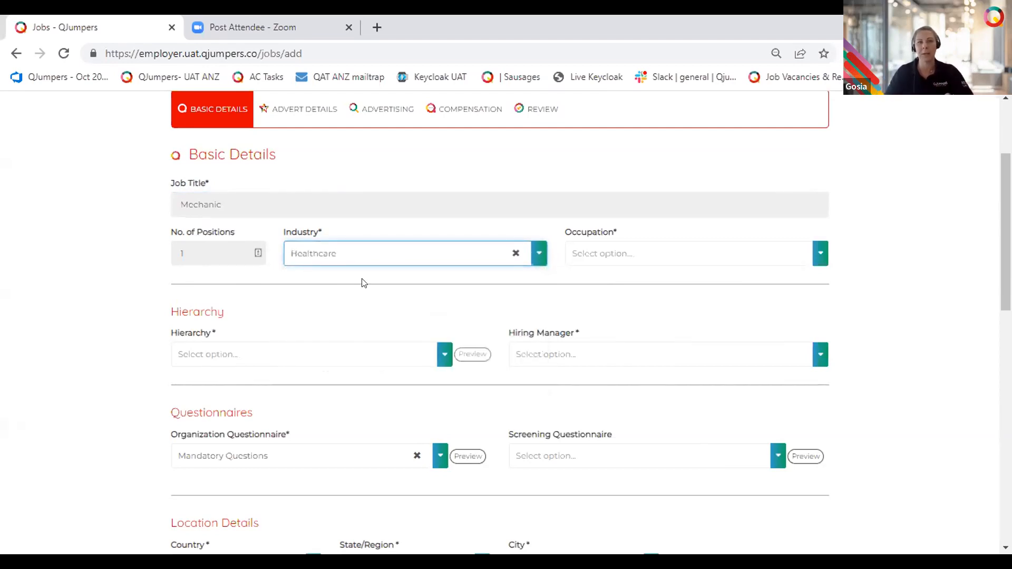
{"action": "left_click", "coordinate": [665, 253]}
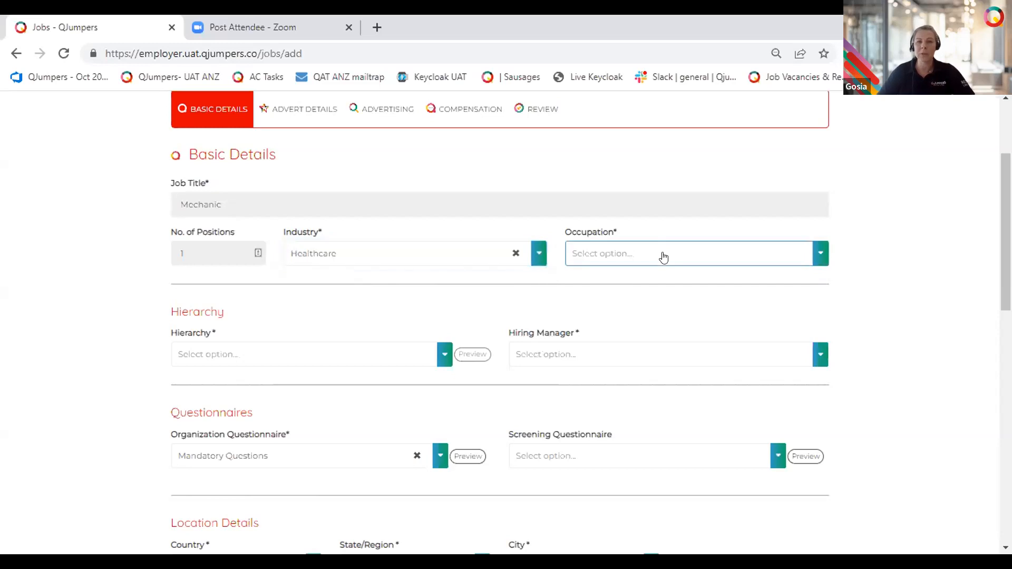
{"action": "left_click", "coordinate": [689, 253]}
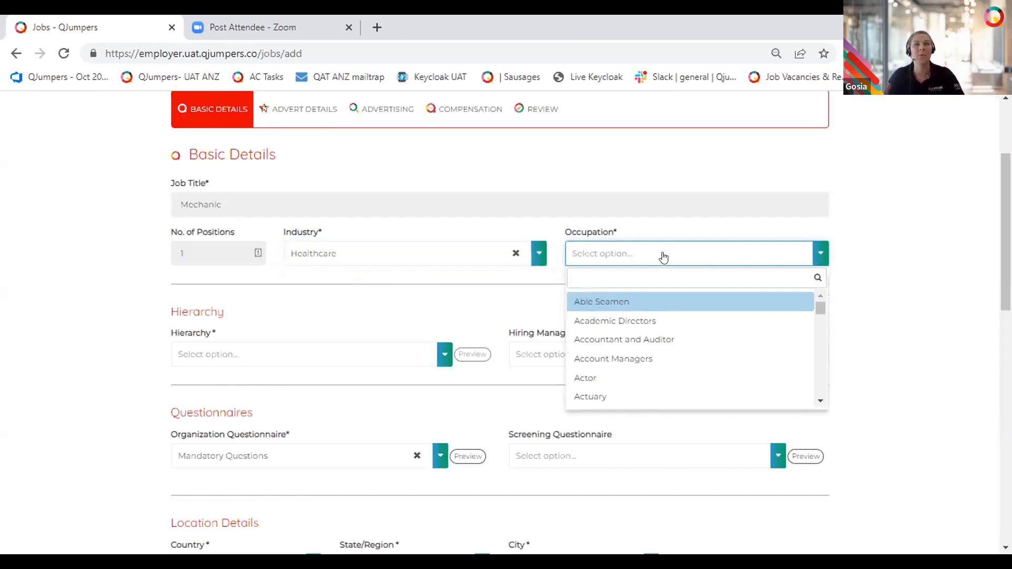
Search occupations for 'office' and select Office Clerk, General
{"action": "left_click", "coordinate": [690, 277]}
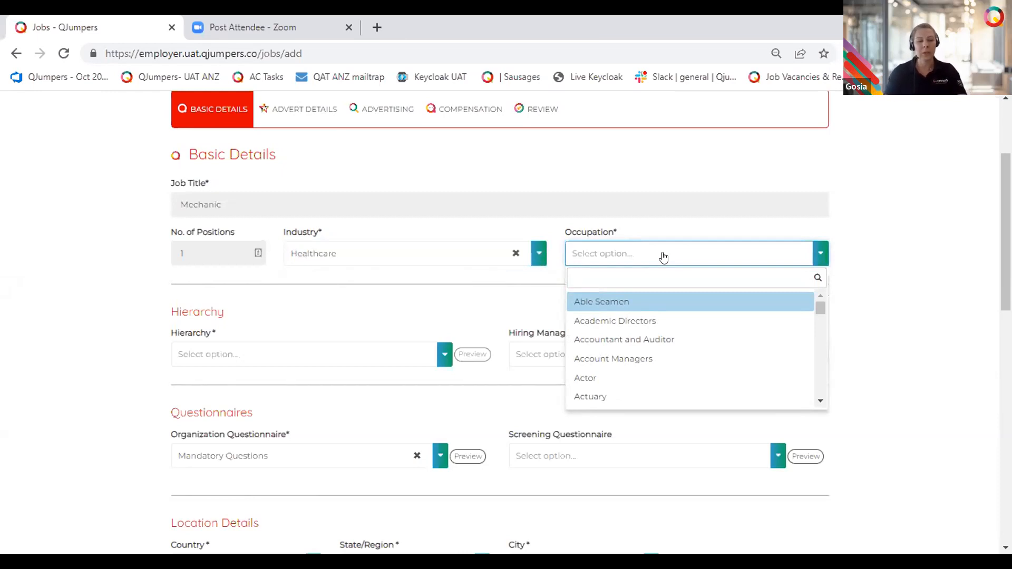
{"action": "type", "text": "Health"}
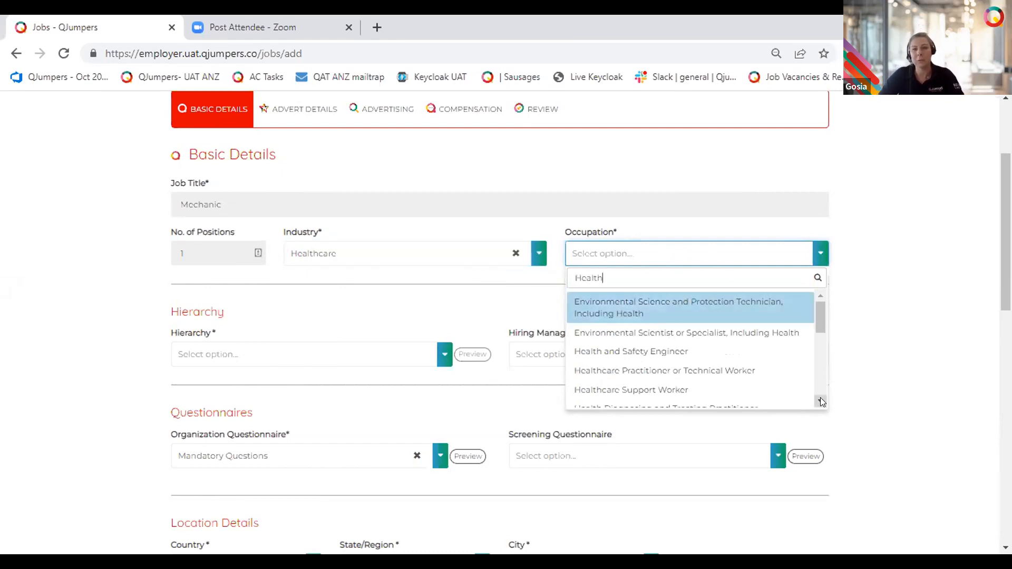
{"action": "scroll", "scroll_direction": "down", "scroll_amount": 3}
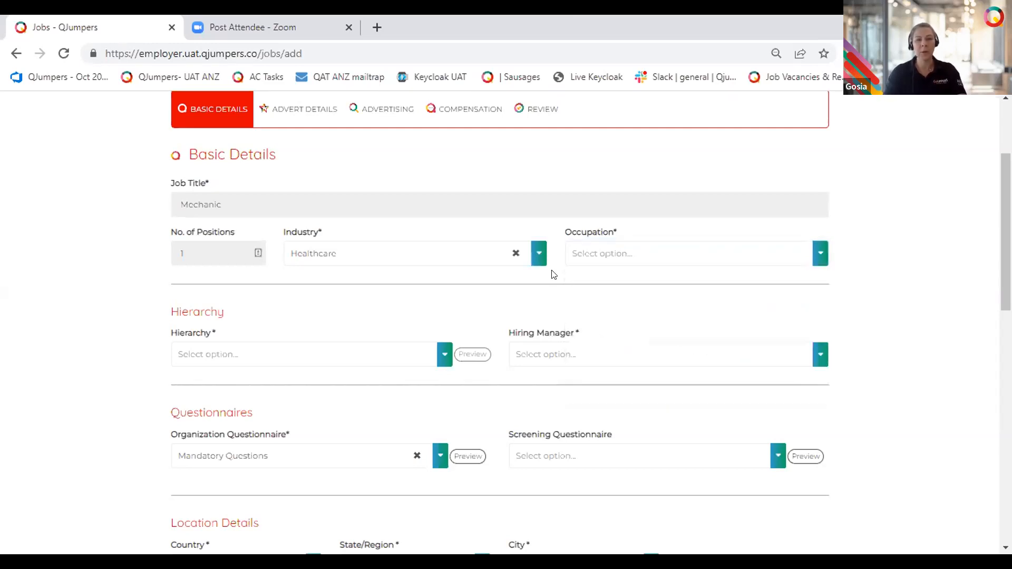
{"action": "left_click", "coordinate": [688, 253]}
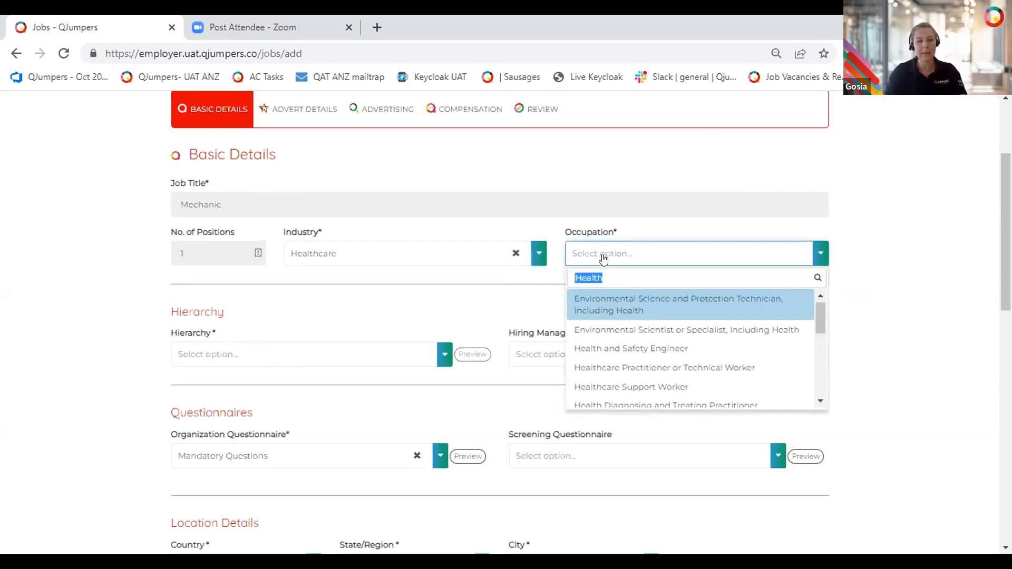
{"action": "type", "text": "office"}
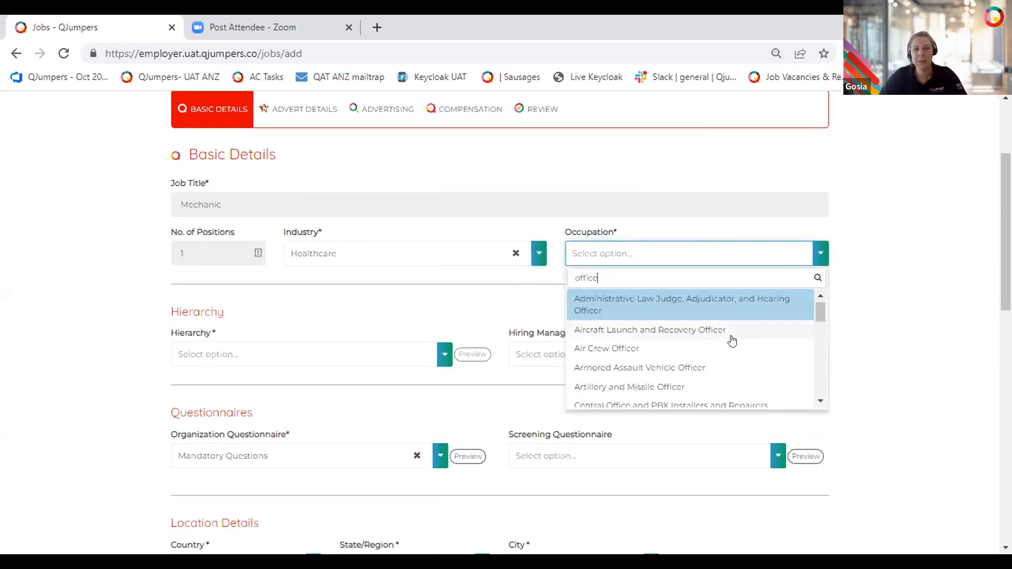
{"action": "scroll", "scroll_direction": "down", "scroll_amount": 3}
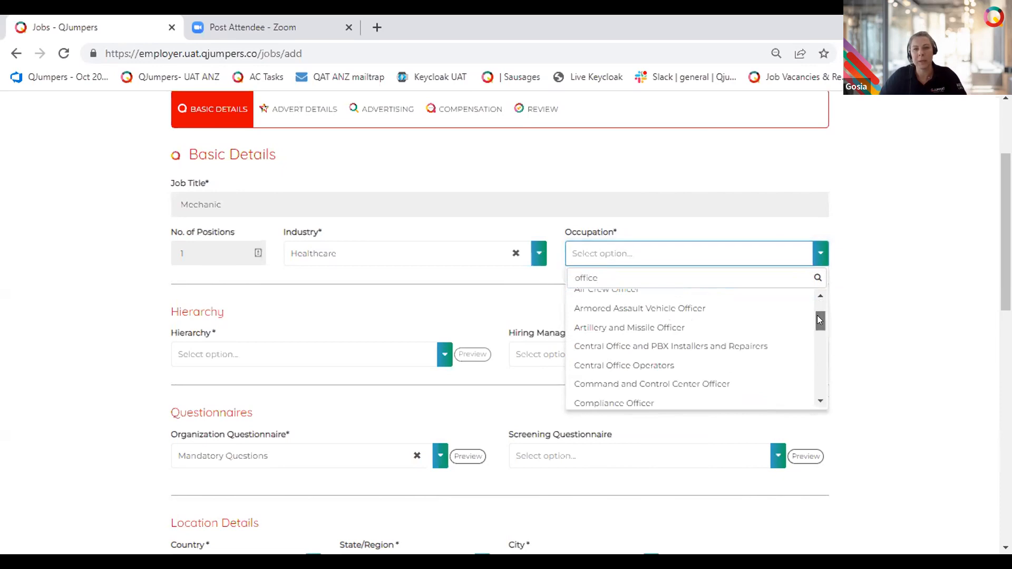
{"action": "scroll", "scroll_direction": "down", "scroll_amount": 3}
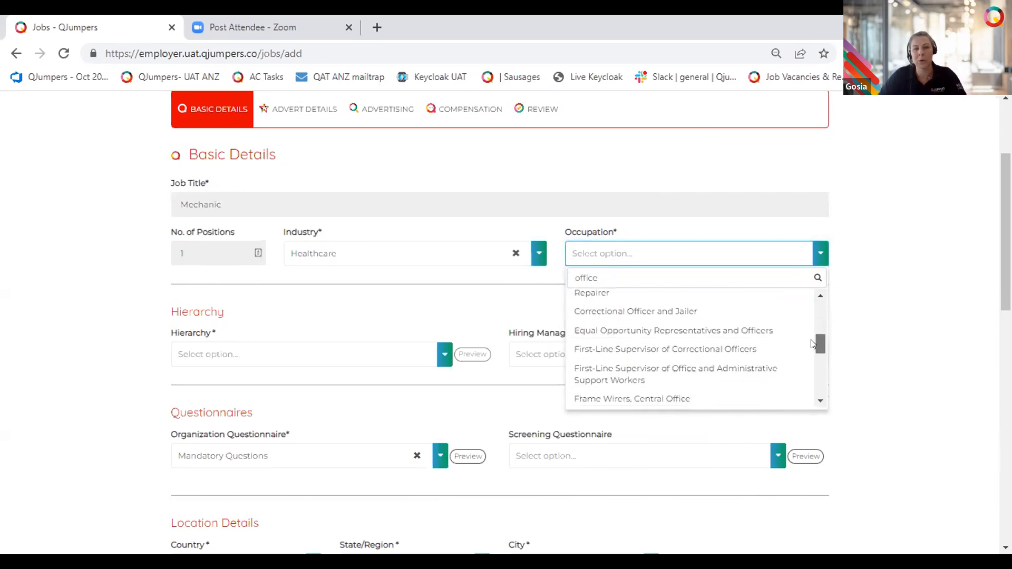
{"action": "scroll", "scroll_direction": "down", "scroll_amount": 3}
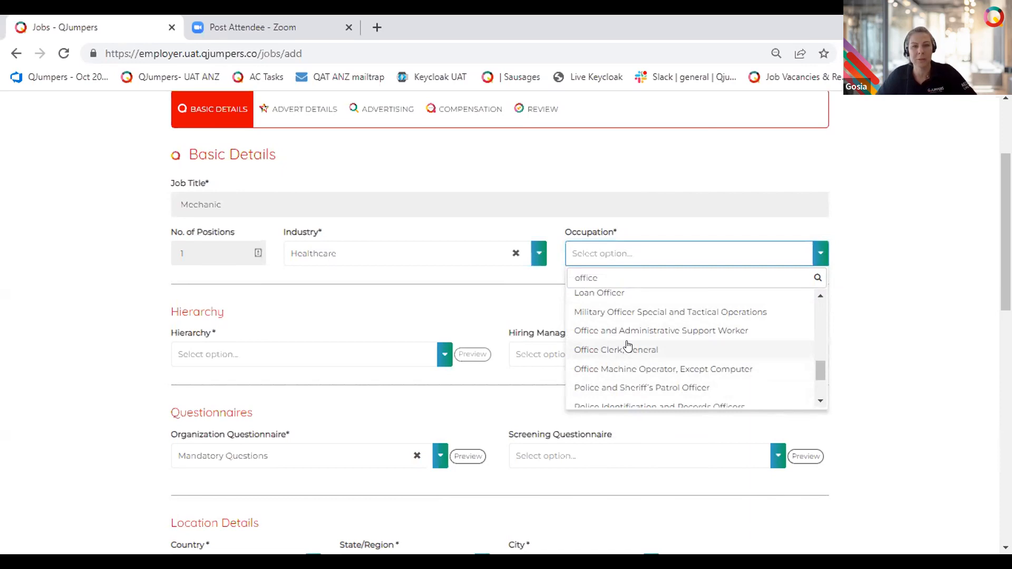
{"action": "left_click", "coordinate": [616, 349]}
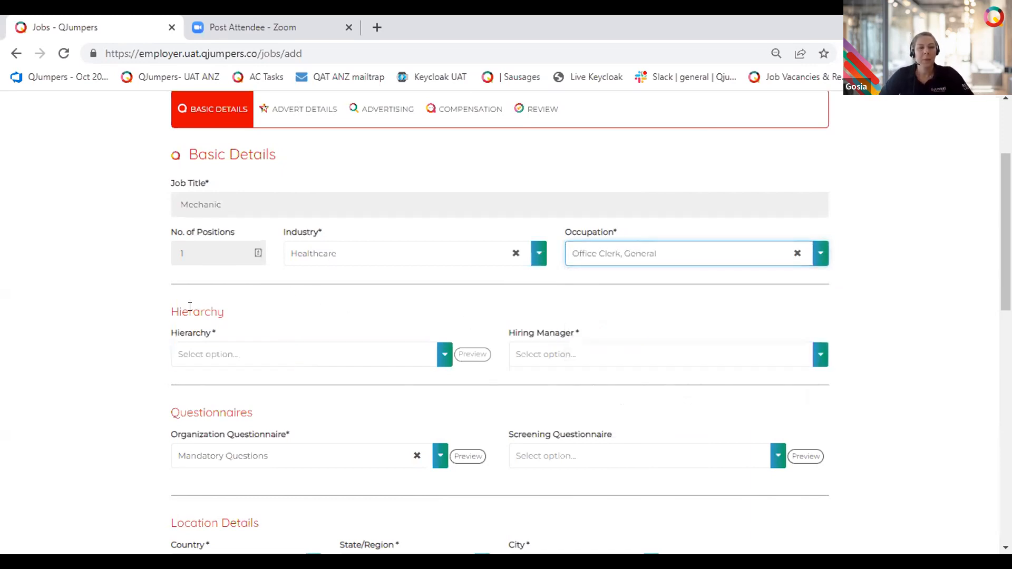
Set the job hierarchy to Corporate and pick a hiring manager
{"action": "left_click", "coordinate": [303, 353]}
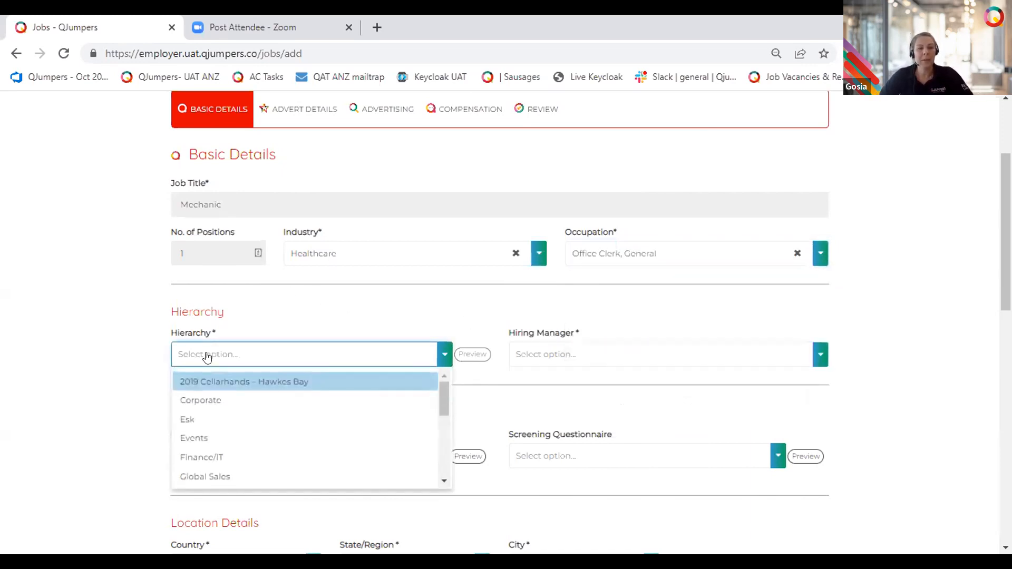
{"action": "mouse_move", "coordinate": [207, 394]}
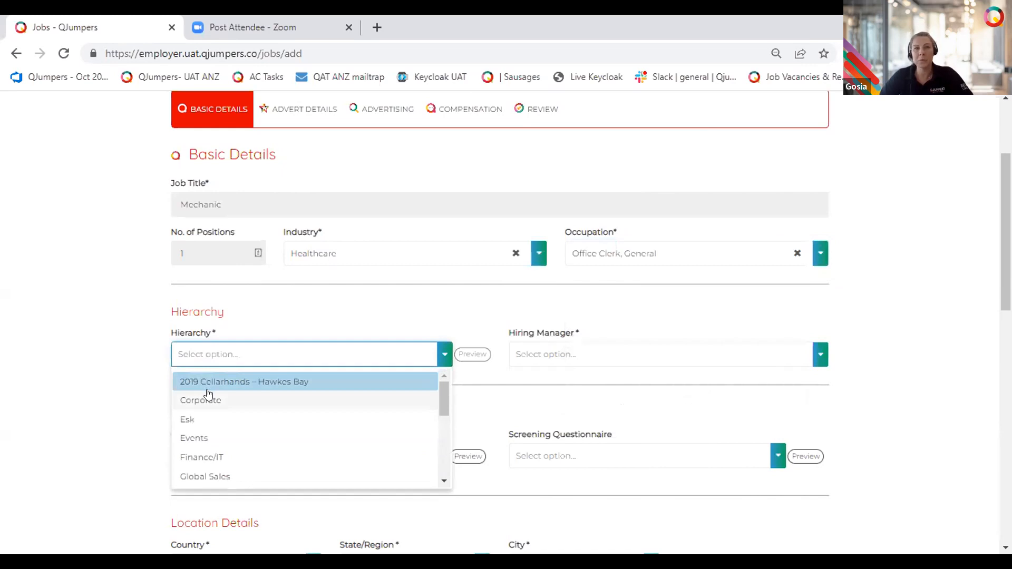
{"action": "left_click", "coordinate": [200, 400]}
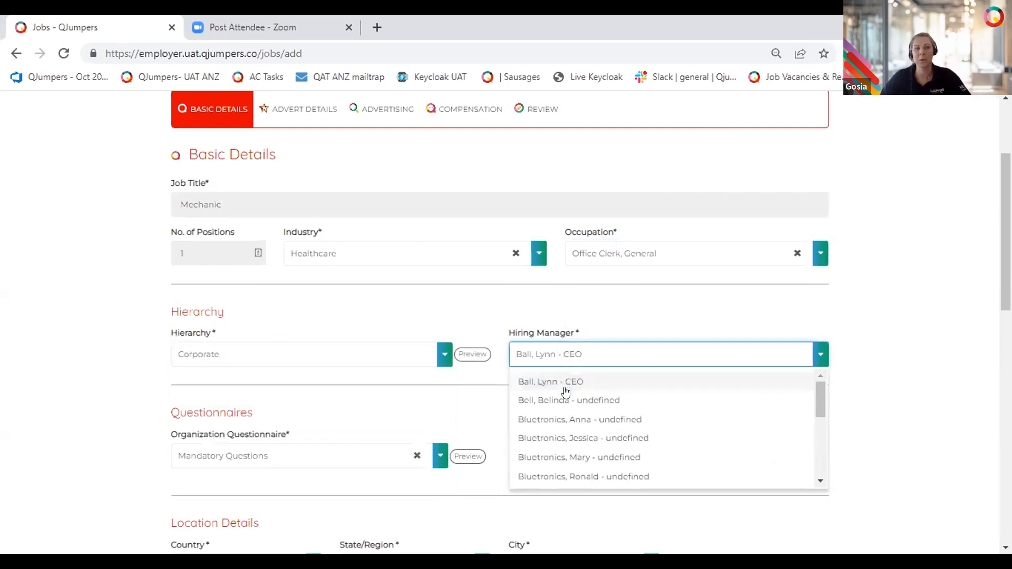
{"action": "left_click", "coordinate": [579, 419]}
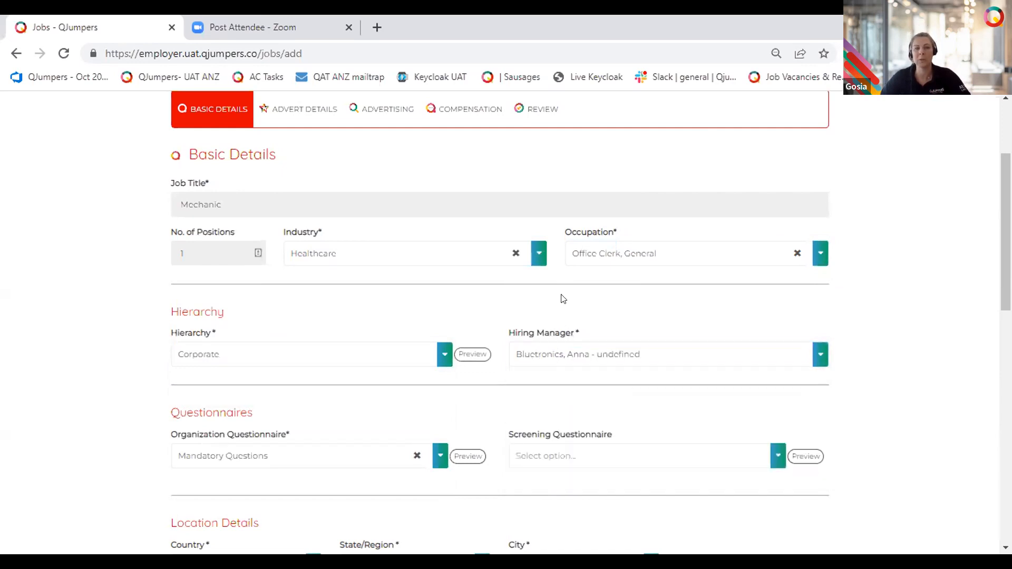
Choose Mandatory Questions for screening and set the location to Bay of Plenty, Rotorua
{"action": "scroll", "scroll_direction": "down", "scroll_amount": 3}
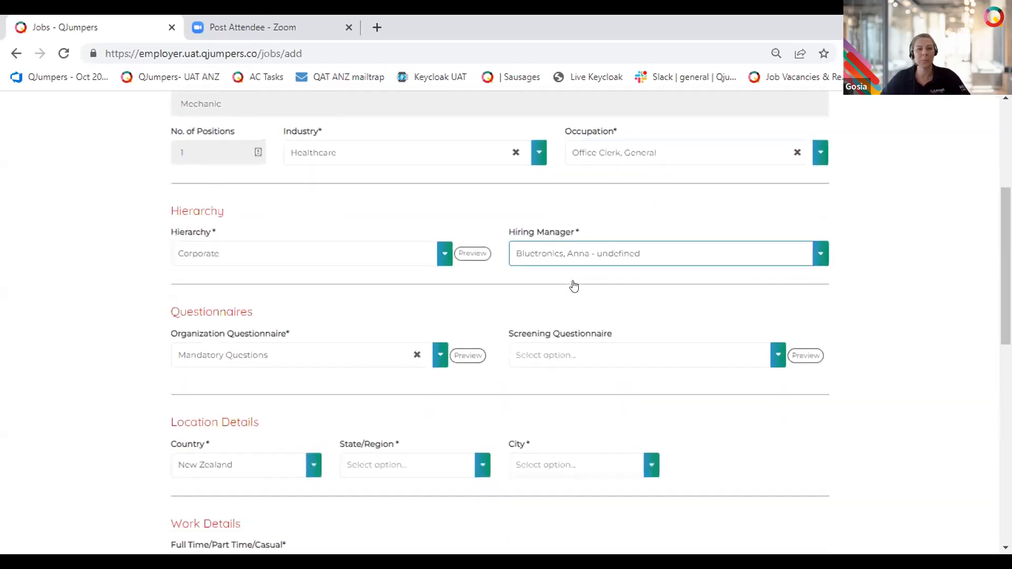
{"action": "scroll", "scroll_direction": "down", "scroll_amount": 3}
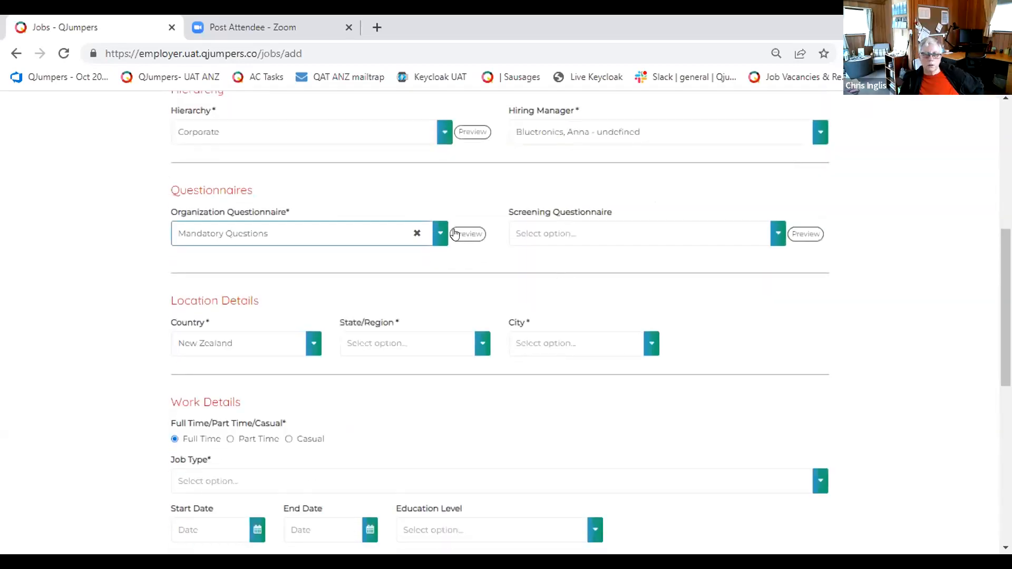
{"action": "mouse_move", "coordinate": [440, 233]}
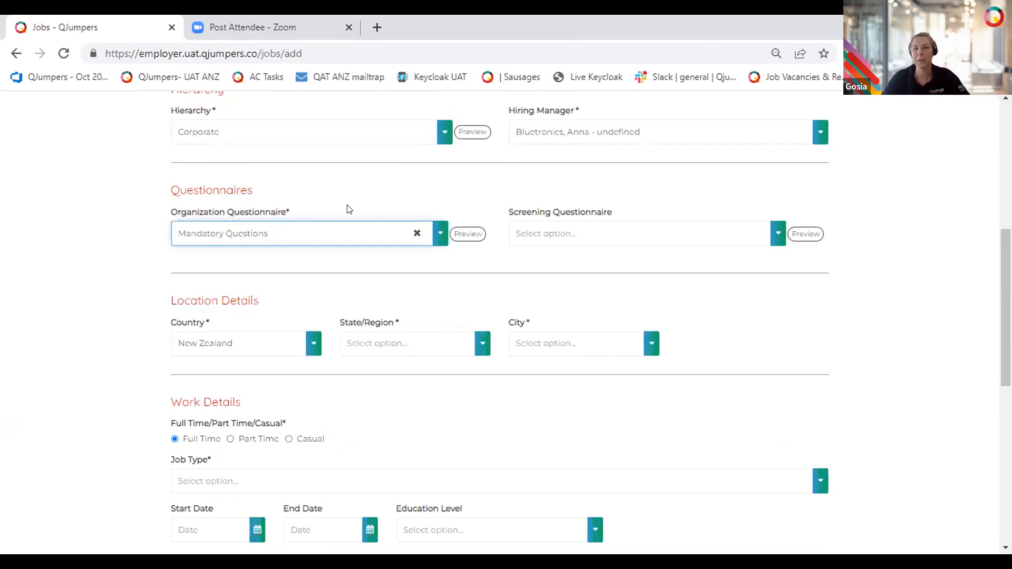
{"action": "mouse_move", "coordinate": [767, 215]}
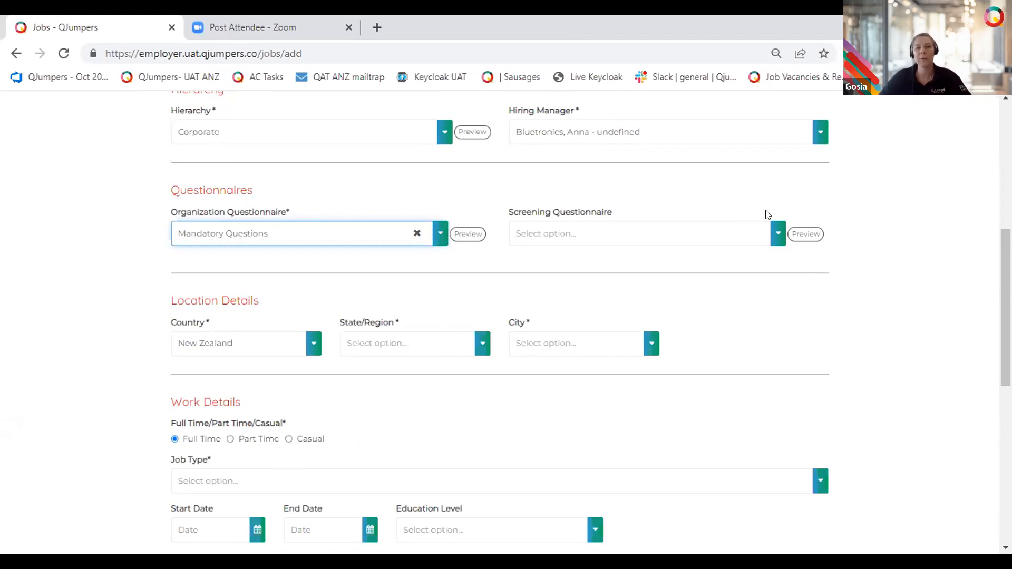
{"action": "left_click", "coordinate": [639, 233]}
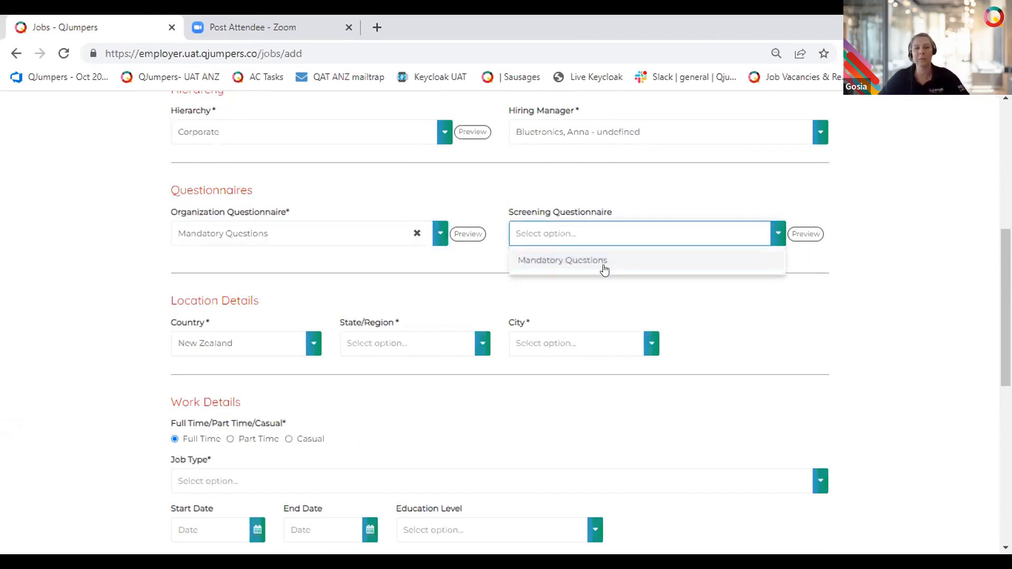
{"action": "left_click", "coordinate": [563, 260]}
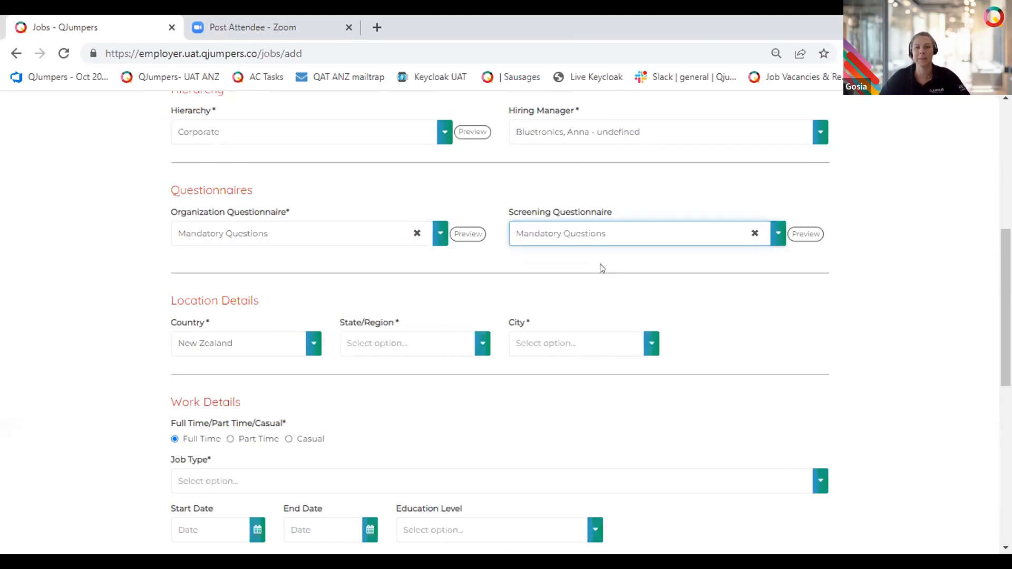
{"action": "mouse_move", "coordinate": [805, 233]}
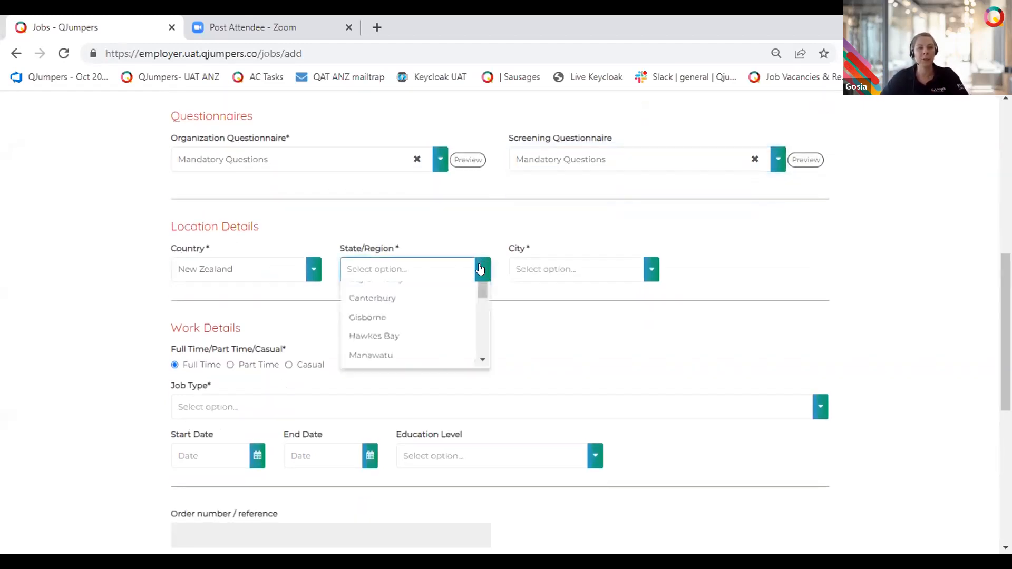
{"action": "left_click", "coordinate": [376, 279]}
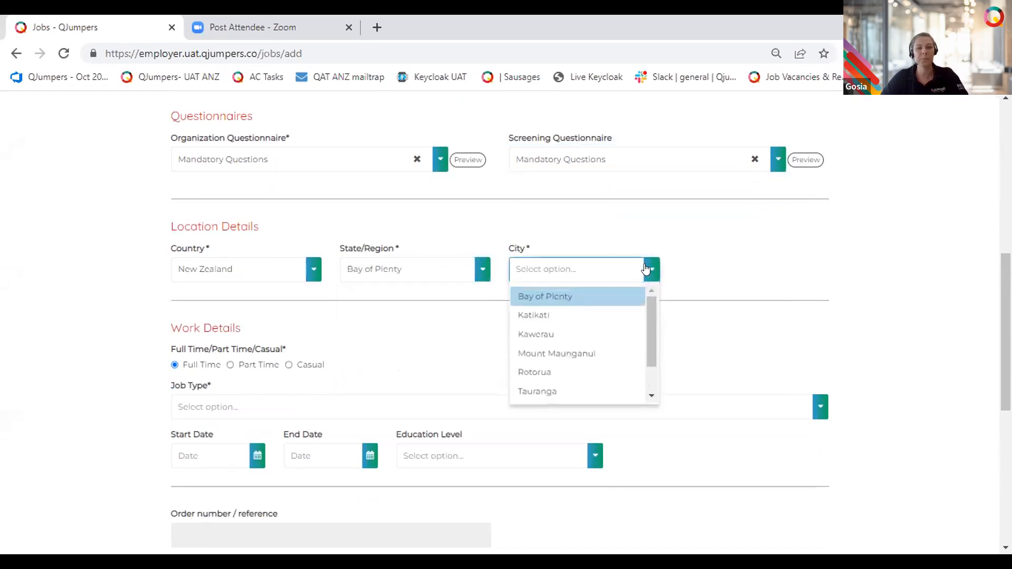
{"action": "left_click", "coordinate": [534, 372]}
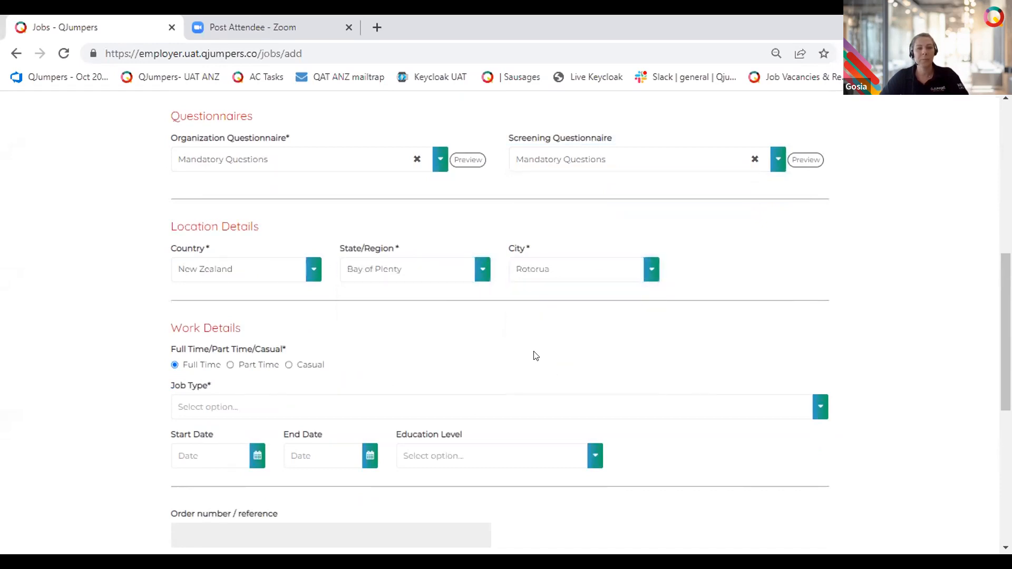
Set the job type to Permanent and the start date to 27/08/2022
{"action": "scroll", "scroll_direction": "down", "scroll_amount": 3}
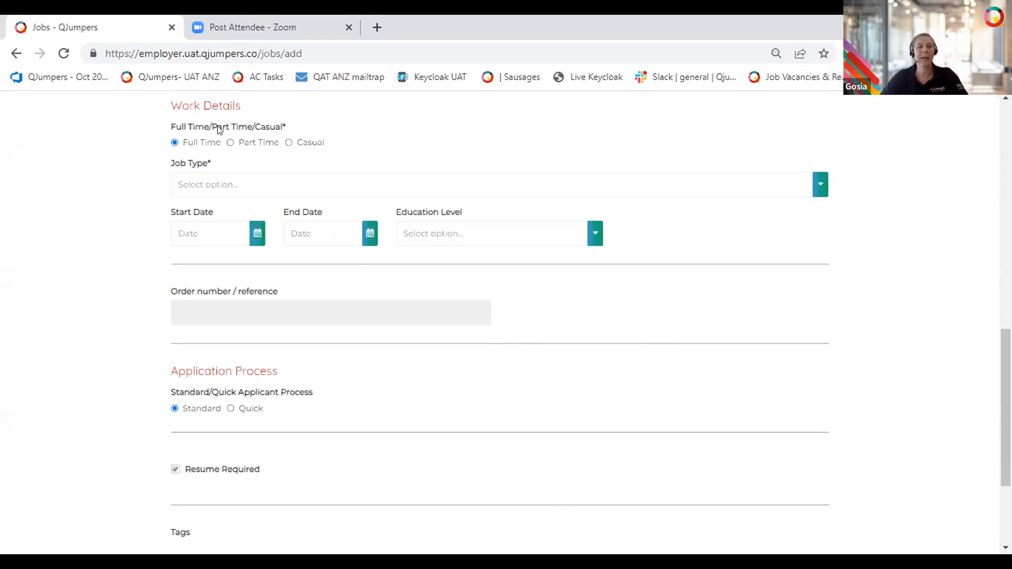
{"action": "left_click", "coordinate": [491, 185]}
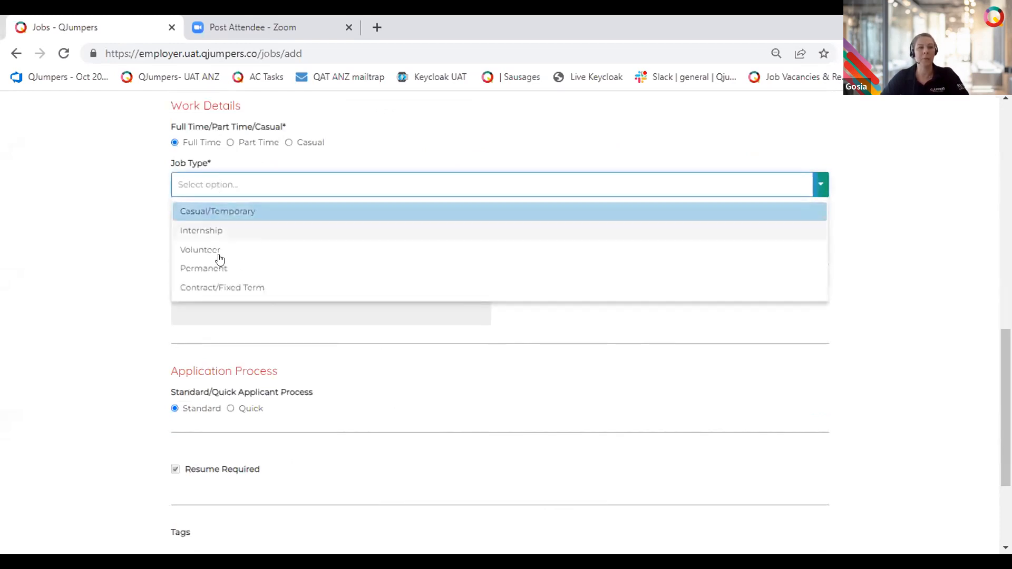
{"action": "left_click", "coordinate": [204, 268]}
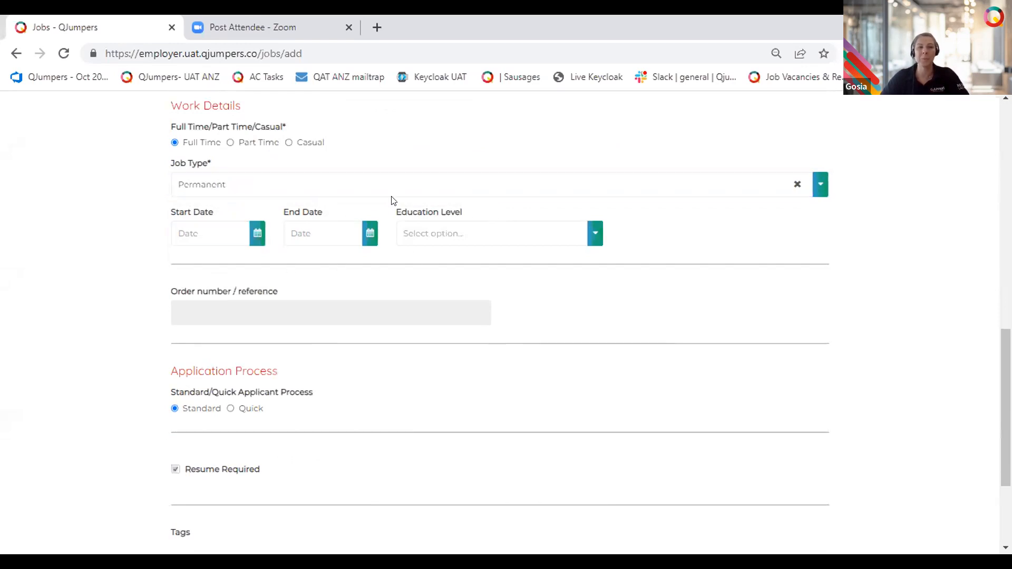
{"action": "left_click", "coordinate": [371, 185]}
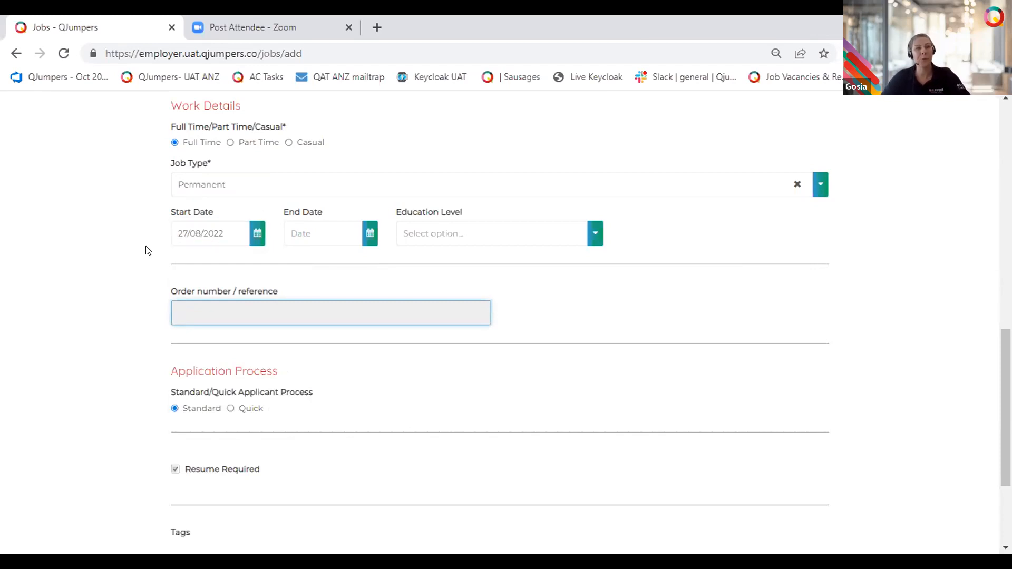
{"action": "mouse_move", "coordinate": [123, 269]}
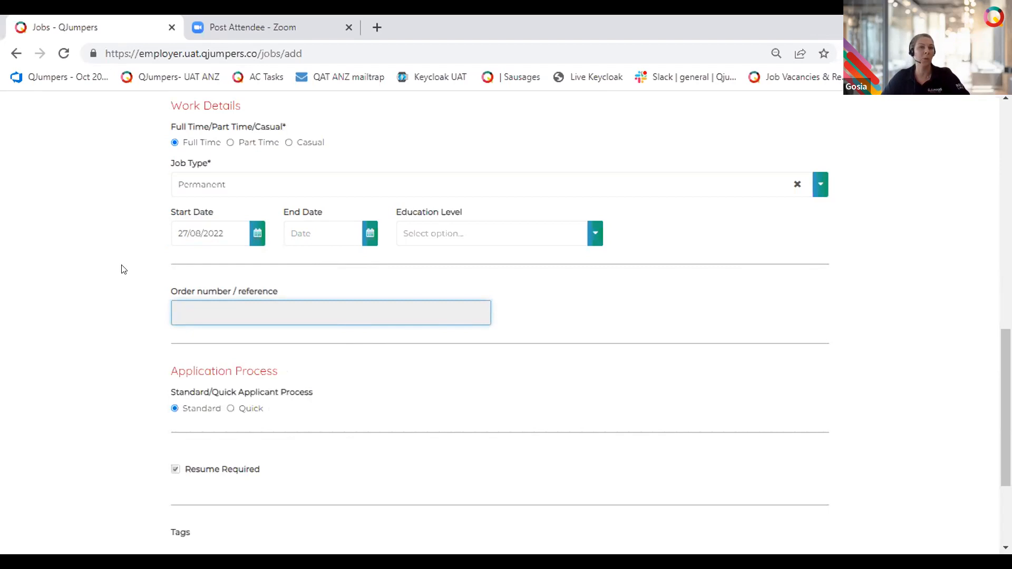
{"action": "left_click", "coordinate": [330, 313]}
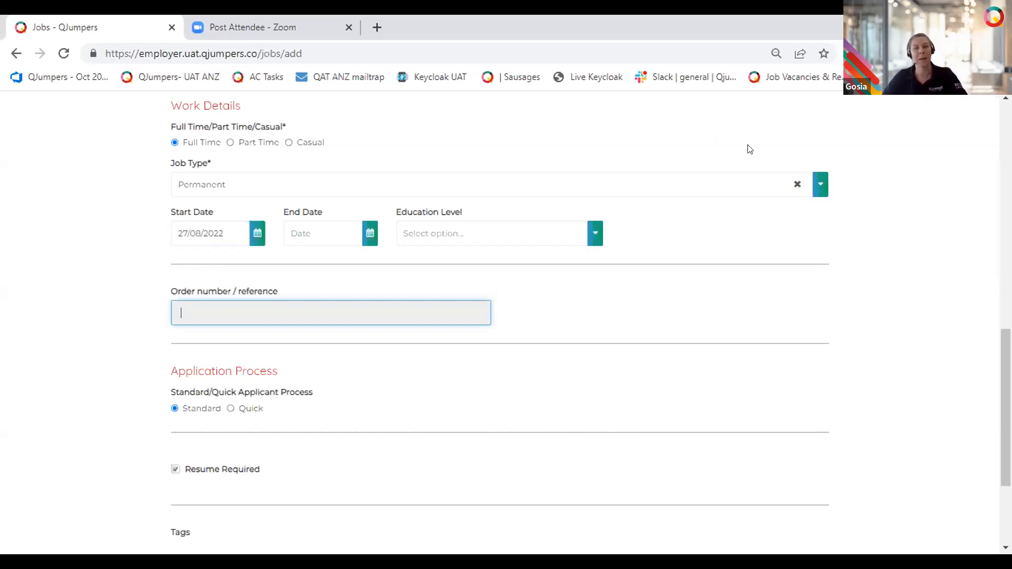
{"action": "mouse_move", "coordinate": [709, 141]}
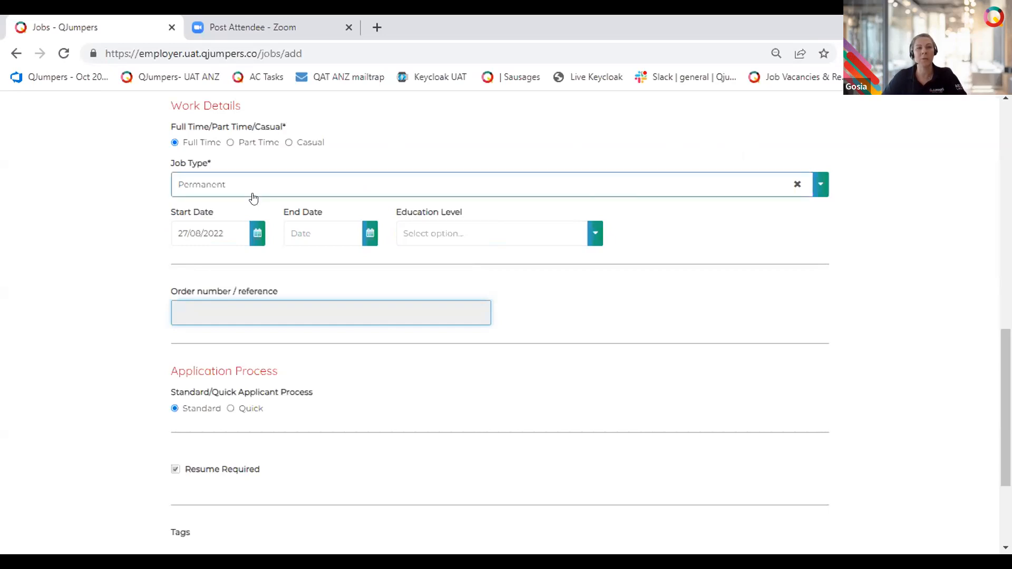
{"action": "left_click", "coordinate": [330, 312]}
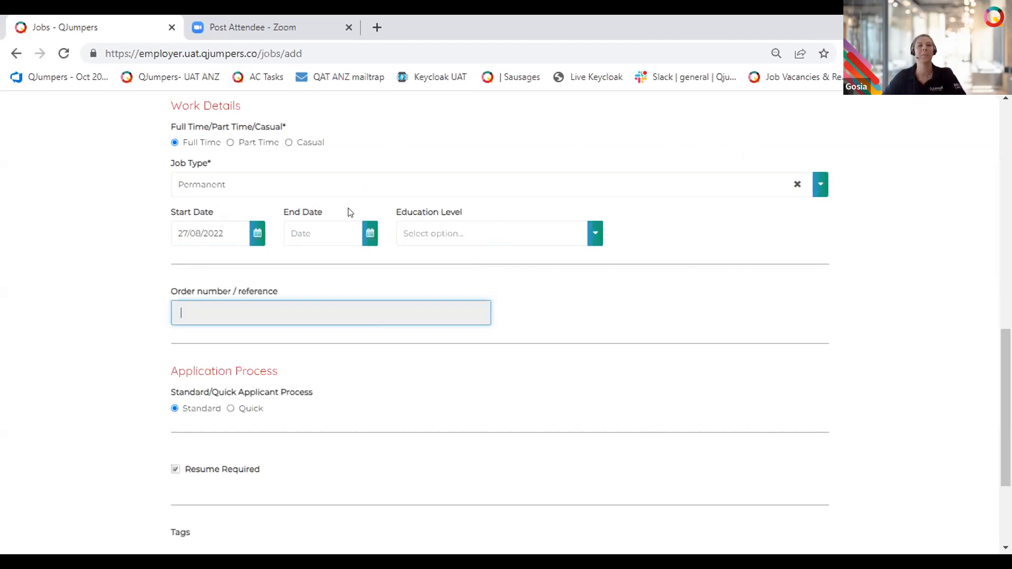
{"action": "mouse_move", "coordinate": [563, 251]}
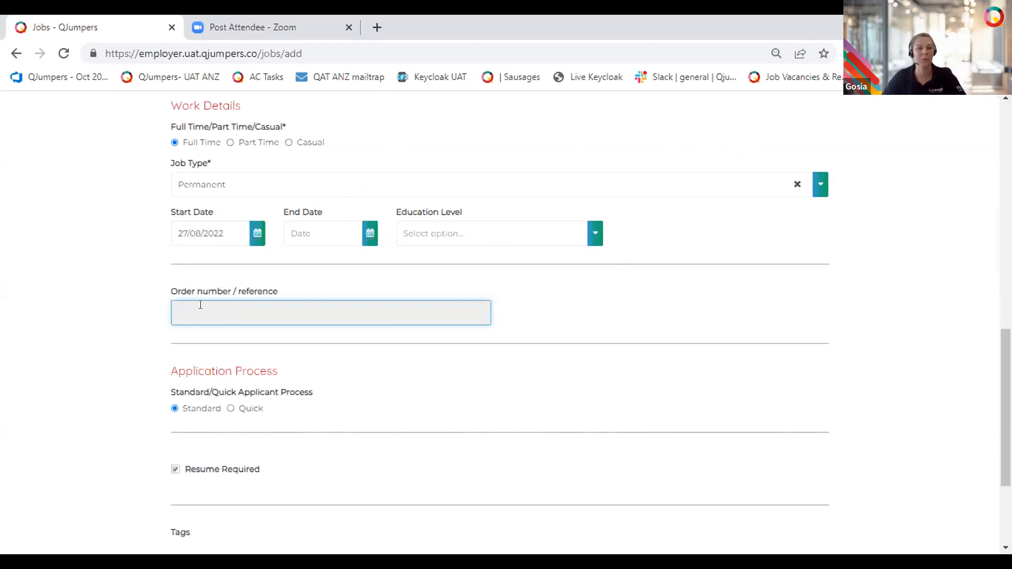
{"action": "scroll", "scroll_direction": "down", "scroll_amount": 3}
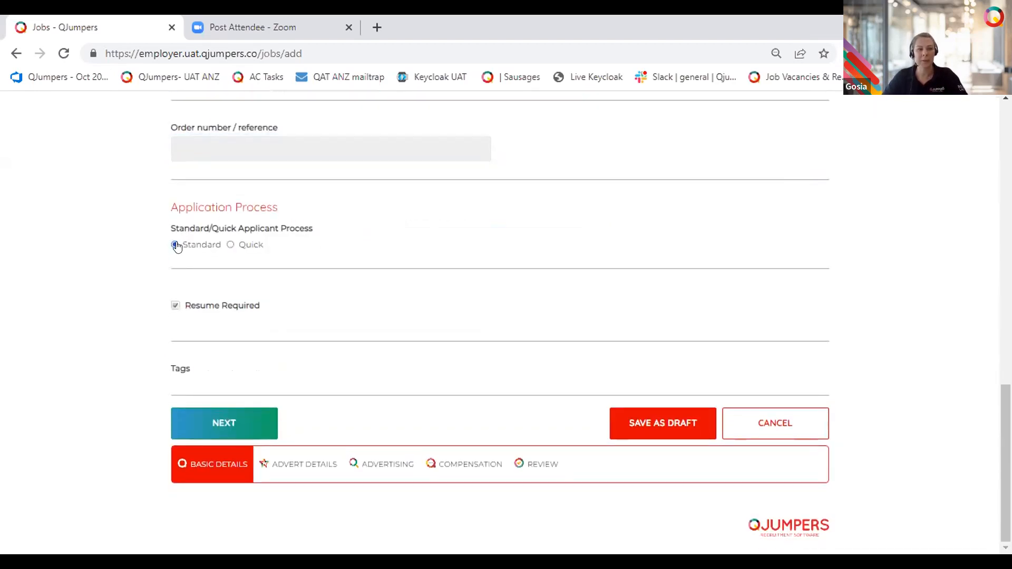
{"action": "left_click", "coordinate": [174, 244]}
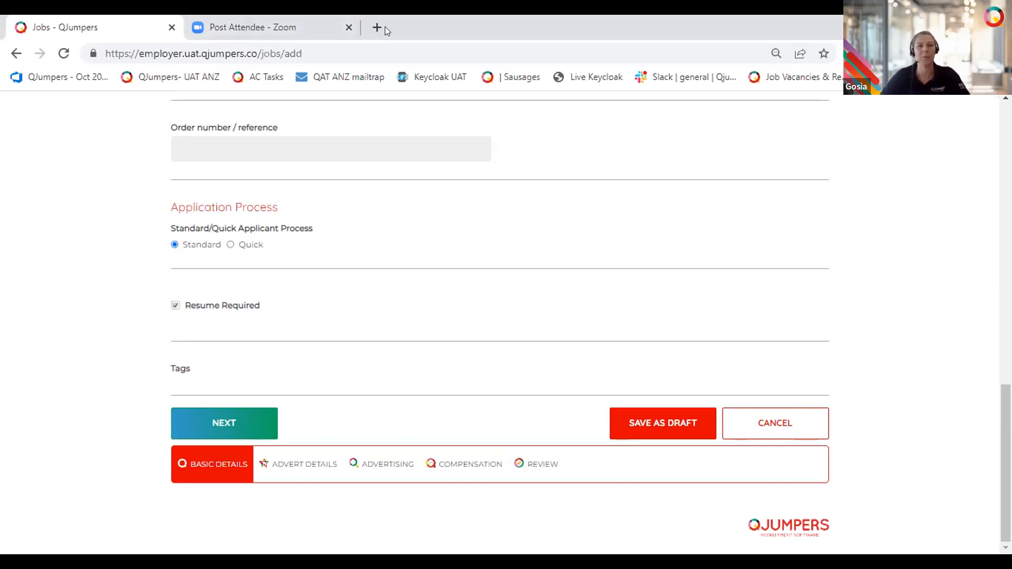
{"action": "mouse_move", "coordinate": [377, 28]}
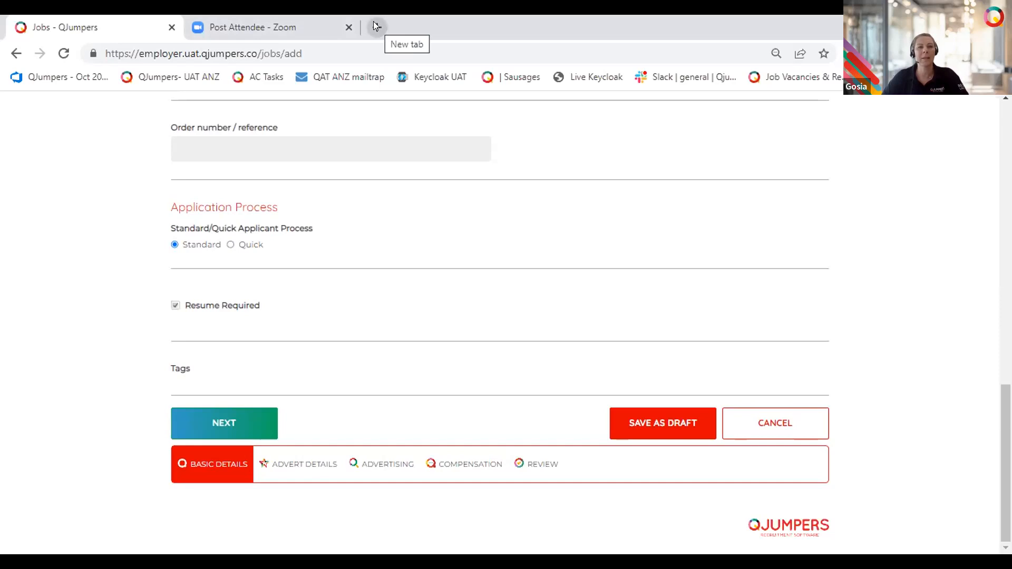
In a new tab, open the Ice Cream careers AI Matching listing and start applying
{"action": "left_click", "coordinate": [376, 27]}
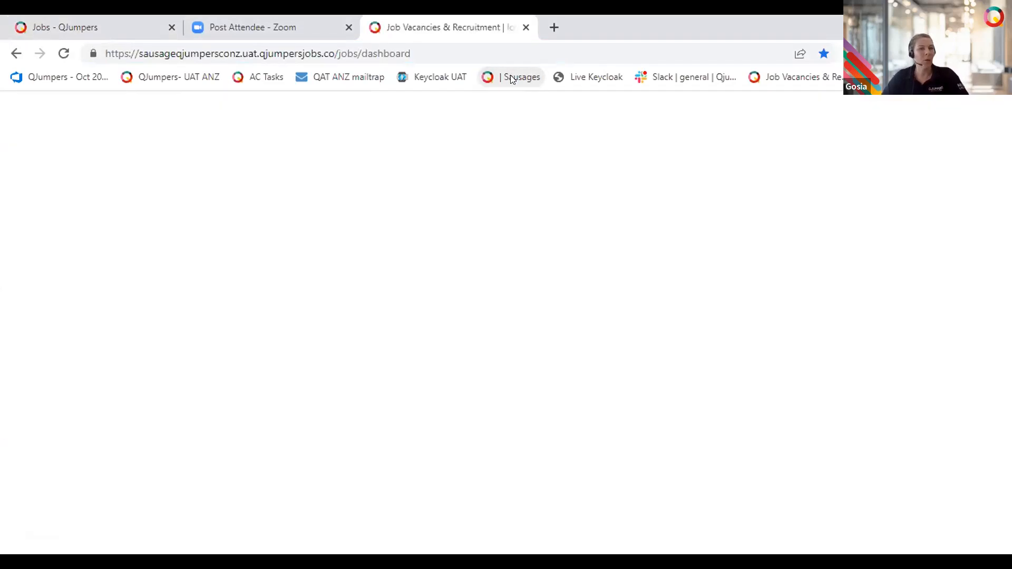
{"action": "left_click", "coordinate": [510, 77]}
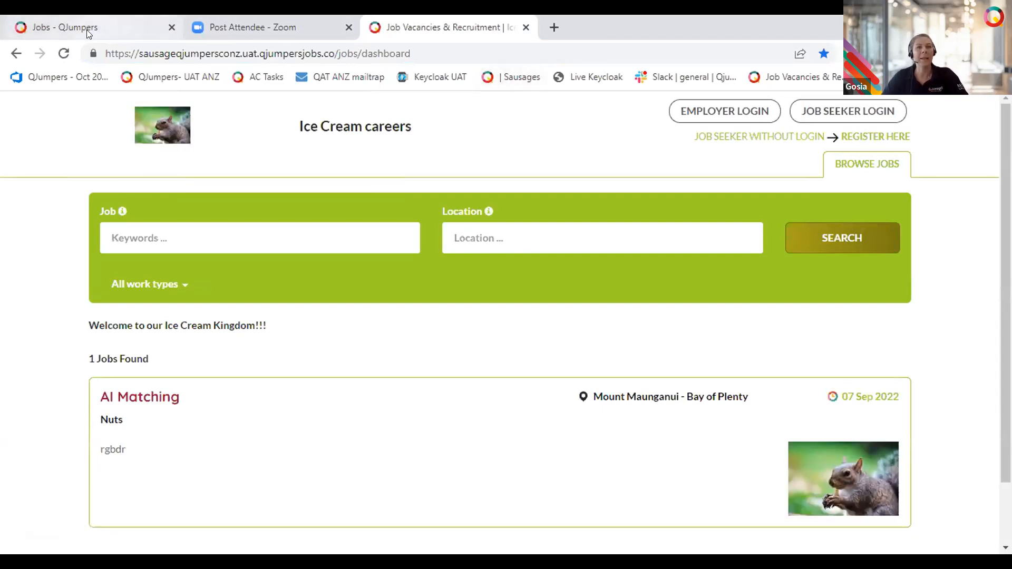
{"action": "scroll", "scroll_direction": "down", "scroll_amount": 3}
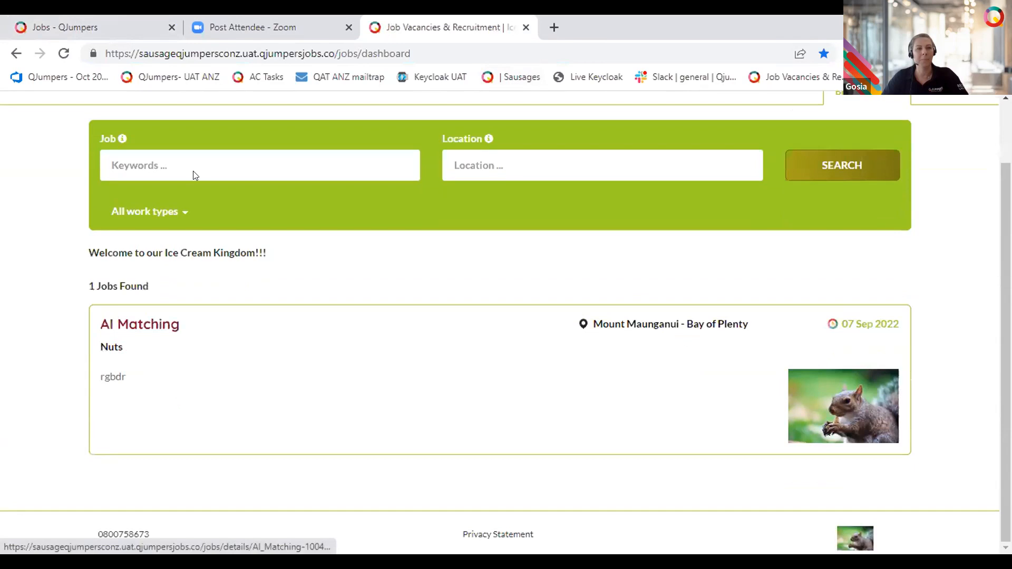
{"action": "left_click", "coordinate": [139, 324]}
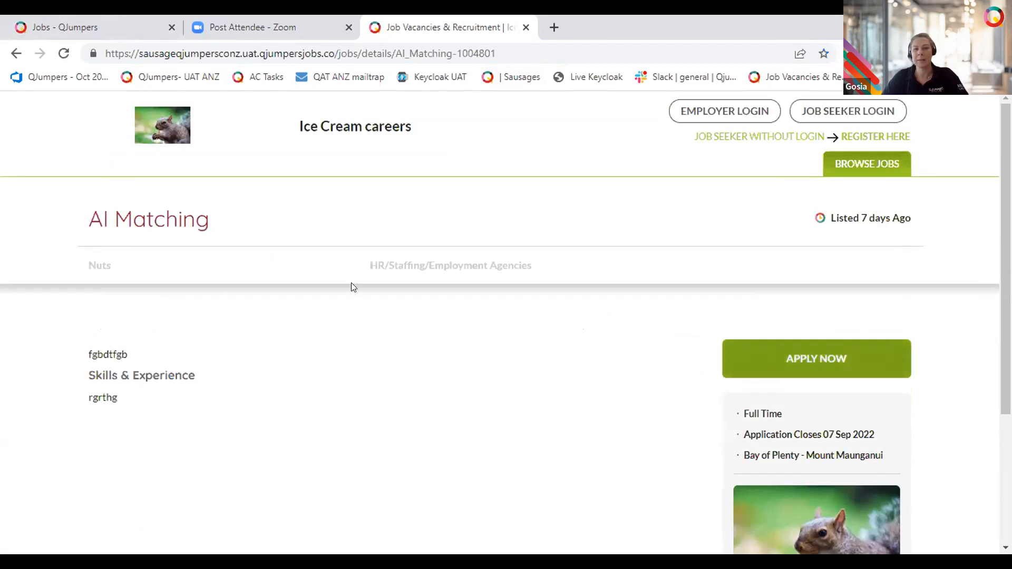
{"action": "left_click", "coordinate": [816, 358]}
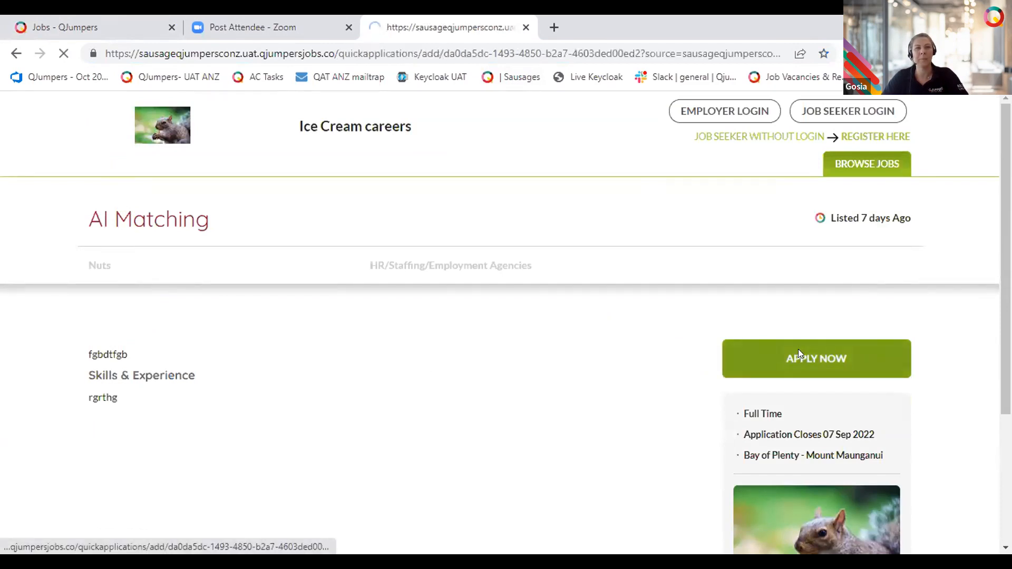
{"action": "left_click", "coordinate": [816, 359]}
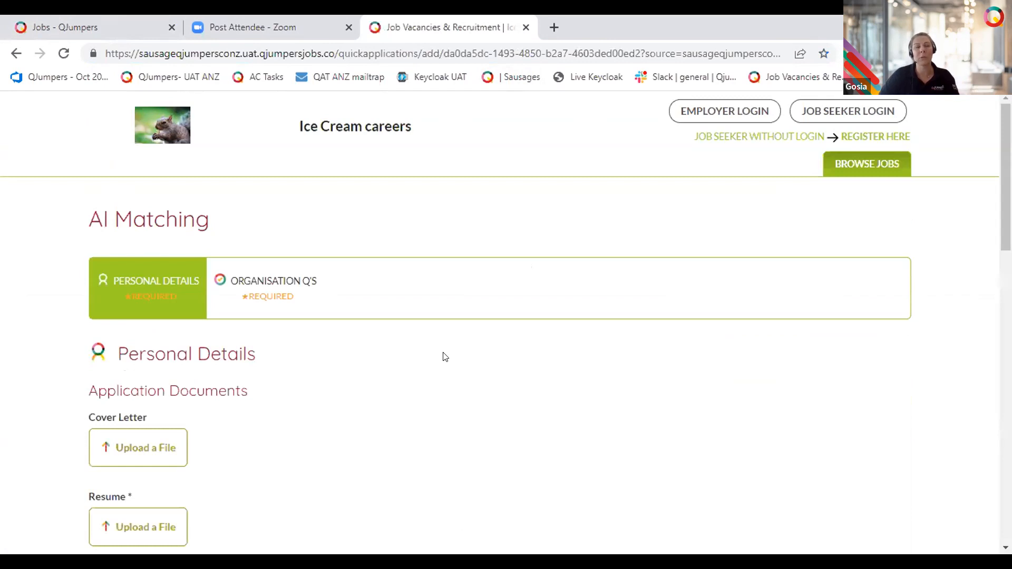
{"action": "mouse_move", "coordinate": [480, 356]}
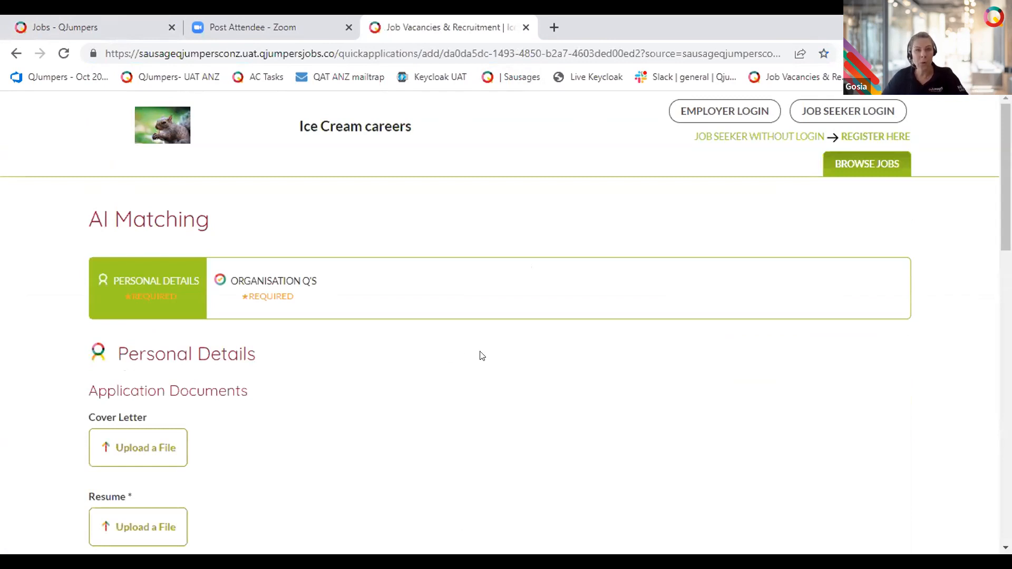
{"action": "mouse_move", "coordinate": [347, 391]}
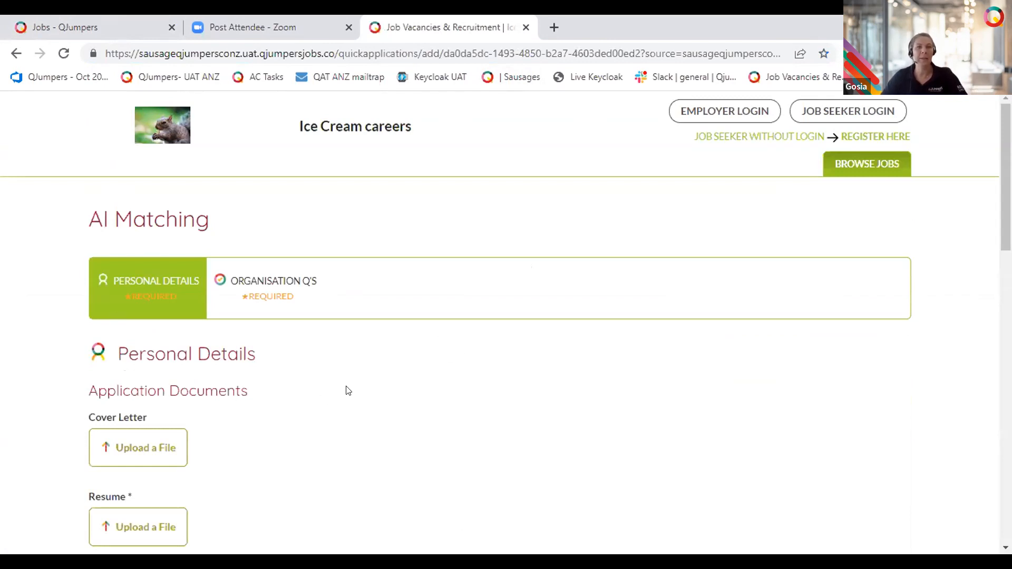
{"action": "mouse_move", "coordinate": [537, 355]}
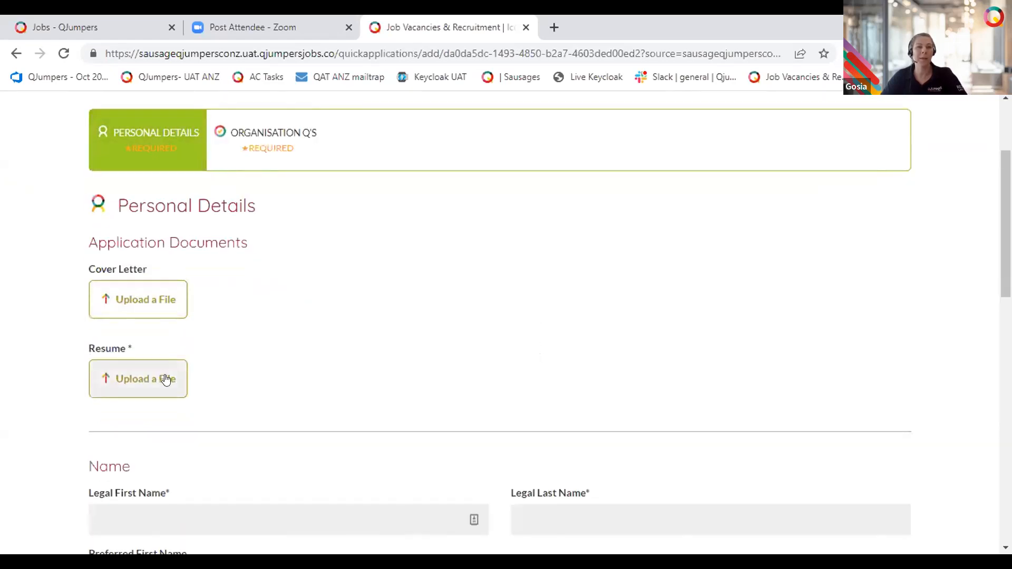
{"action": "mouse_move", "coordinate": [244, 164]}
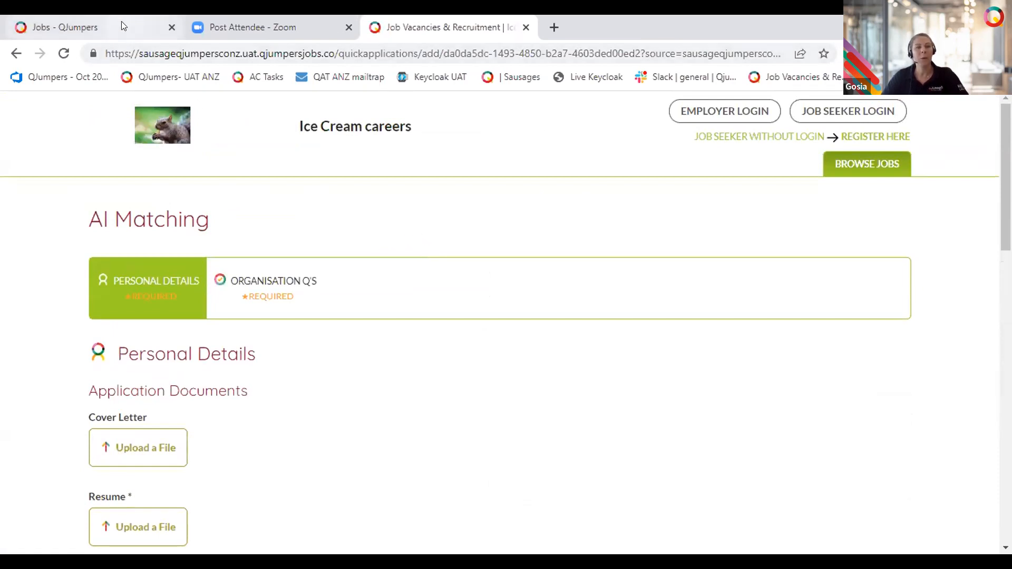
On the Mechanic job, keep Standard application with Resume Required on, then go to Advert Details
{"action": "left_click", "coordinate": [65, 27]}
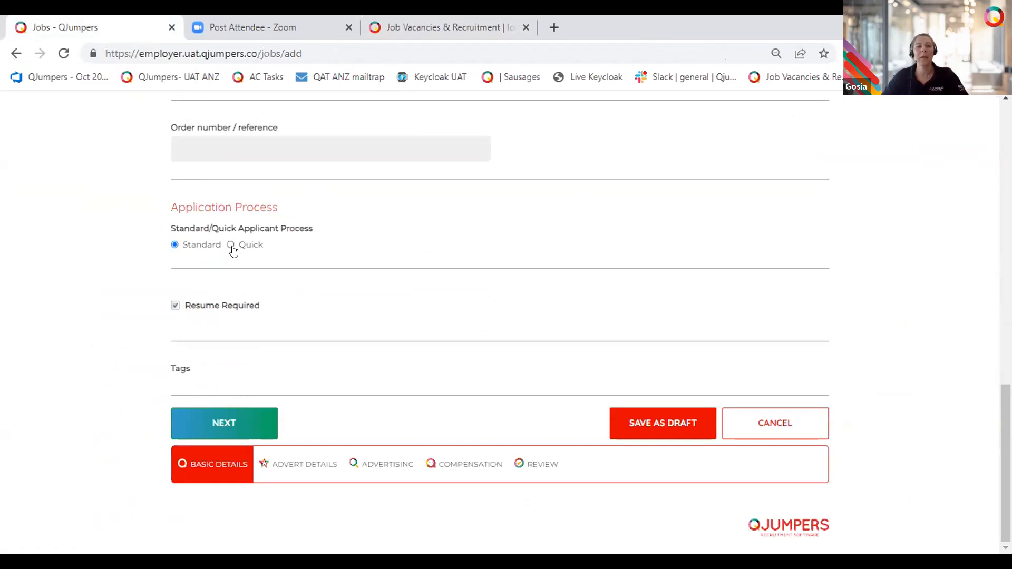
{"action": "mouse_move", "coordinate": [251, 251]}
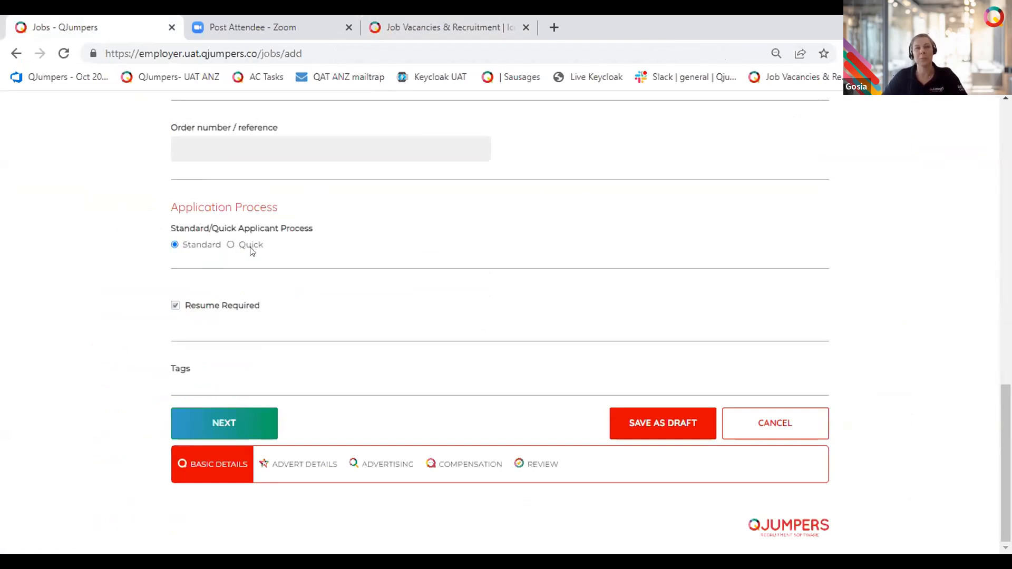
{"action": "mouse_move", "coordinate": [242, 246]}
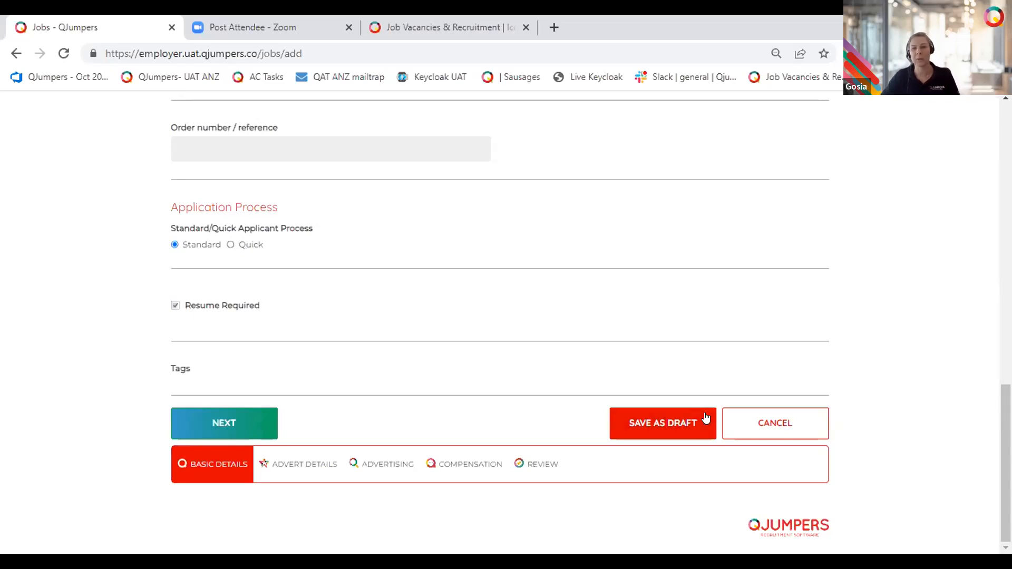
{"action": "mouse_move", "coordinate": [813, 405]}
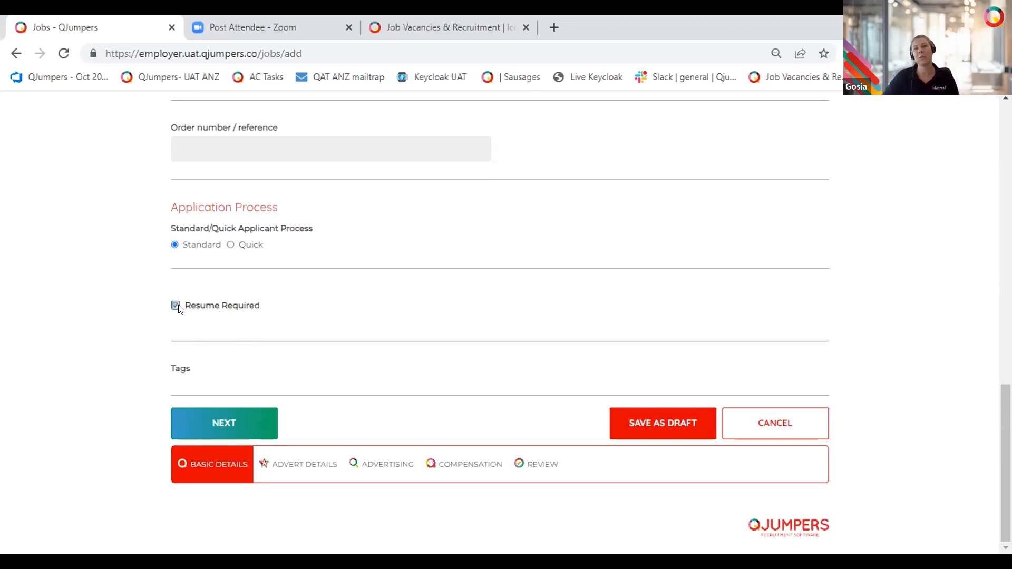
{"action": "left_click", "coordinate": [174, 305]}
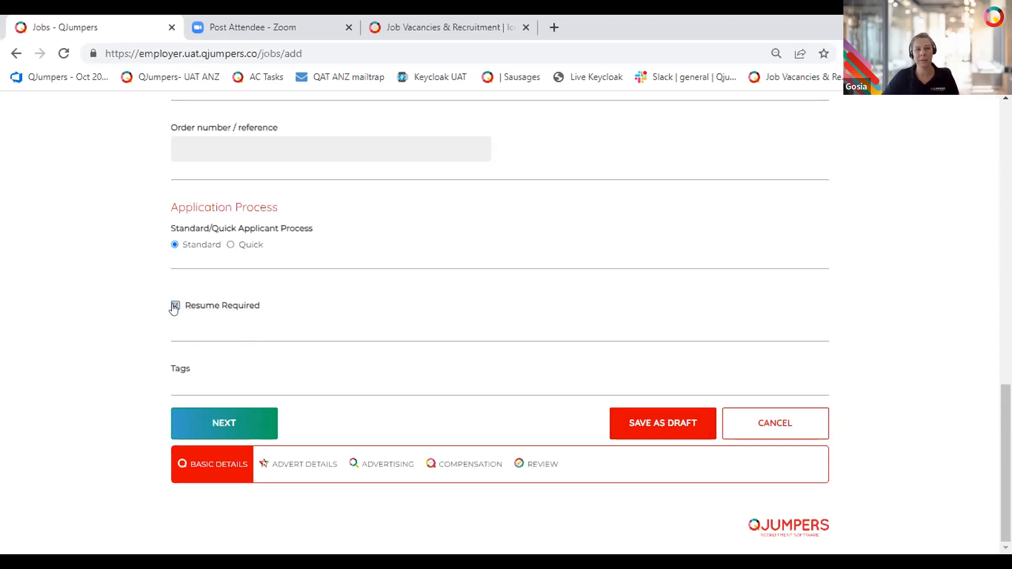
{"action": "left_click", "coordinate": [174, 305]}
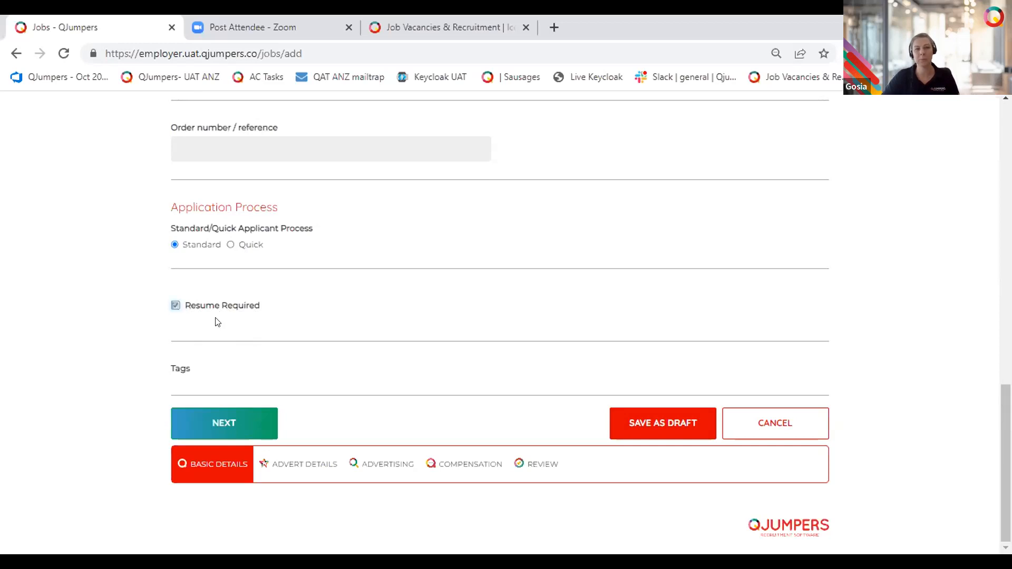
{"action": "left_click", "coordinate": [223, 423]}
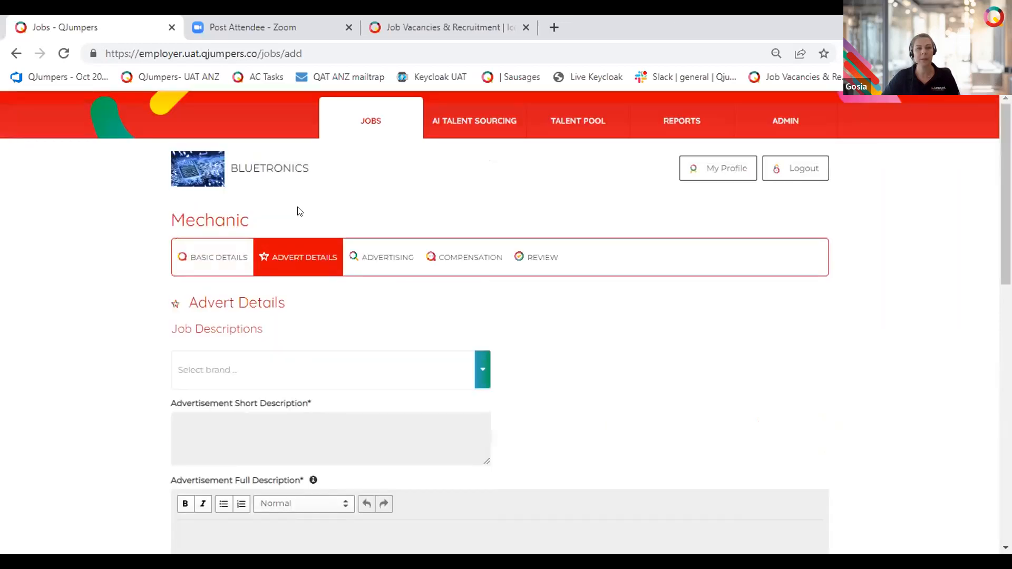
Choose Blue brand from the Job Descriptions brand dropdown
{"action": "scroll", "scroll_direction": "down", "scroll_amount": 3}
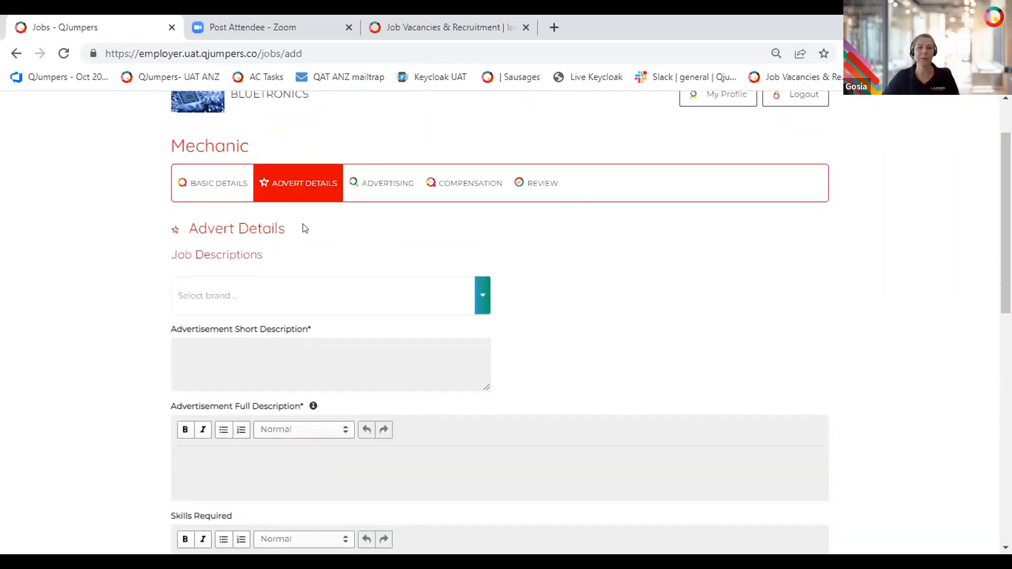
{"action": "mouse_move", "coordinate": [635, 273]}
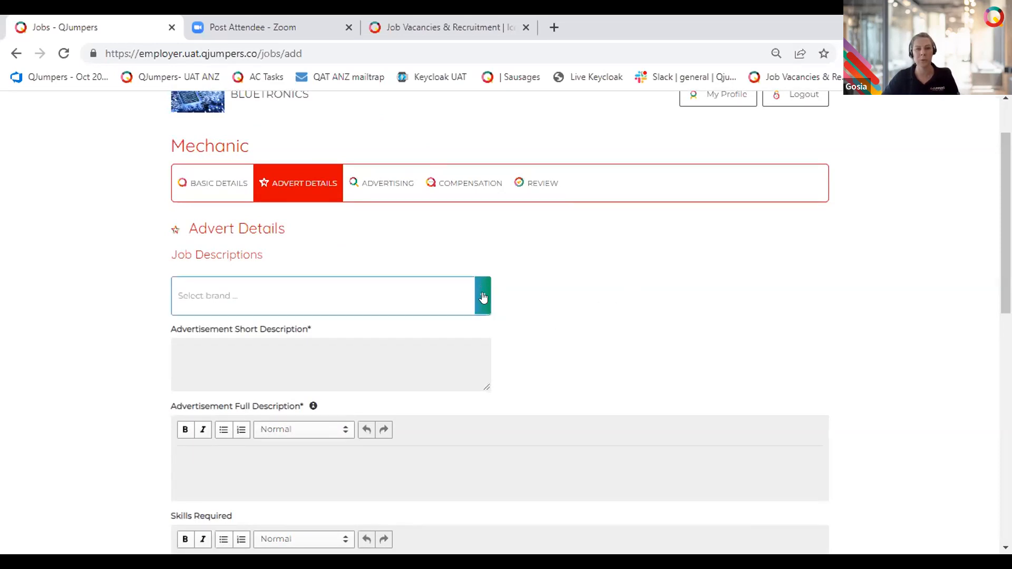
{"action": "left_click", "coordinate": [481, 296]}
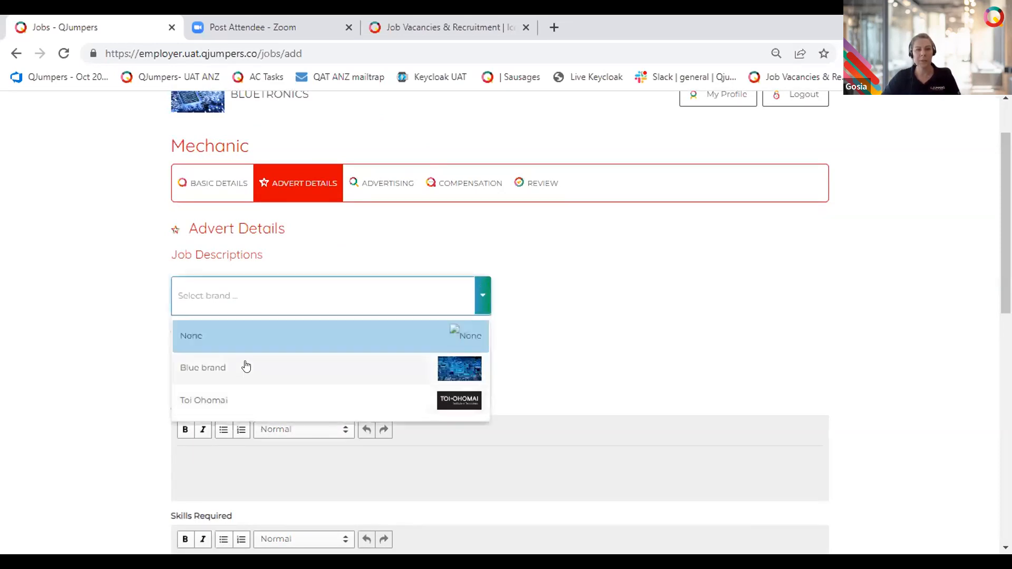
{"action": "left_click", "coordinate": [202, 368]}
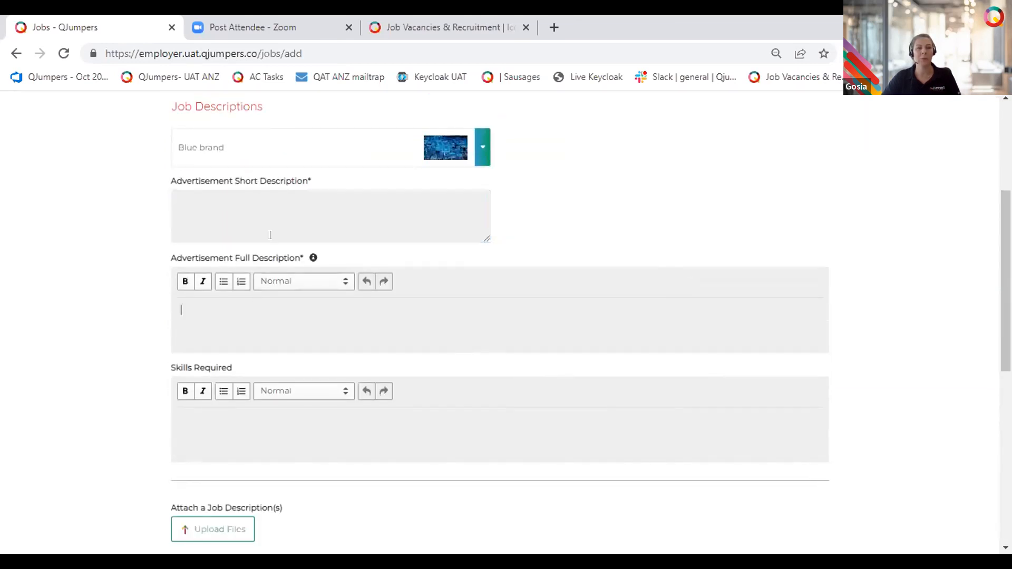
Type 'limit of charact' as the short description and start the full description with 'htyt'
{"action": "left_click", "coordinate": [331, 216]}
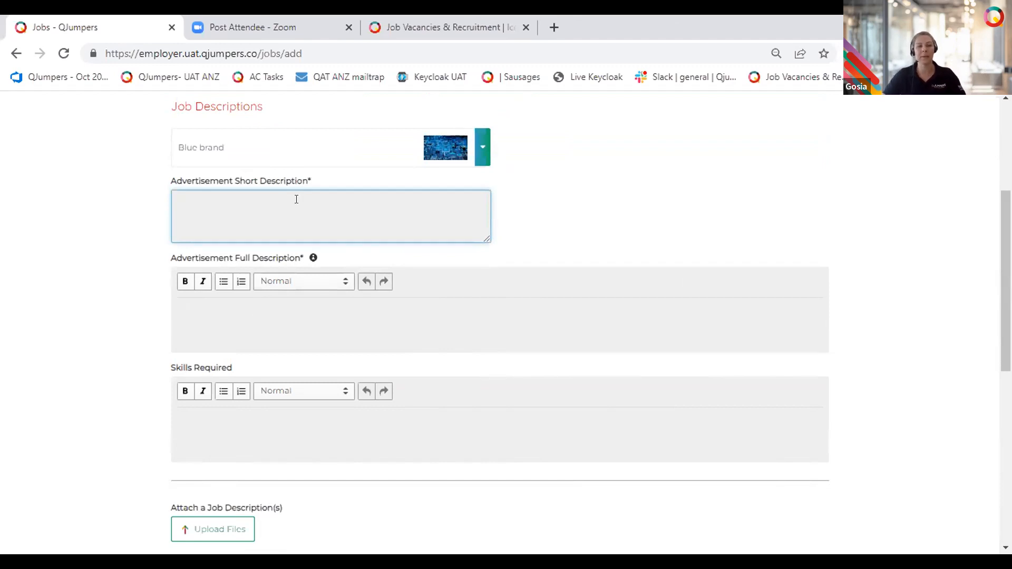
{"action": "type", "text": "iim"}
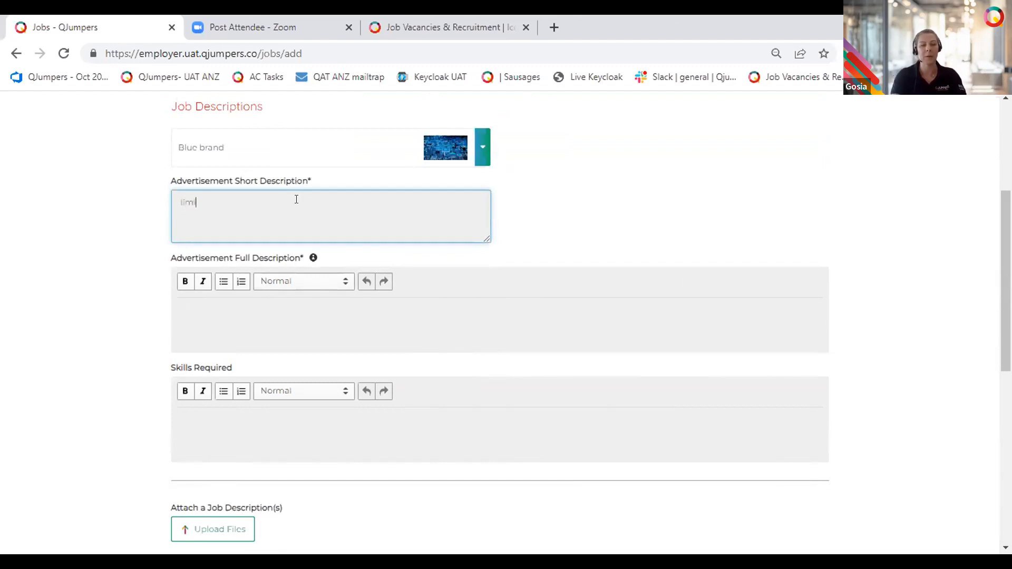
{"action": "type", "text": "limit o hct"}
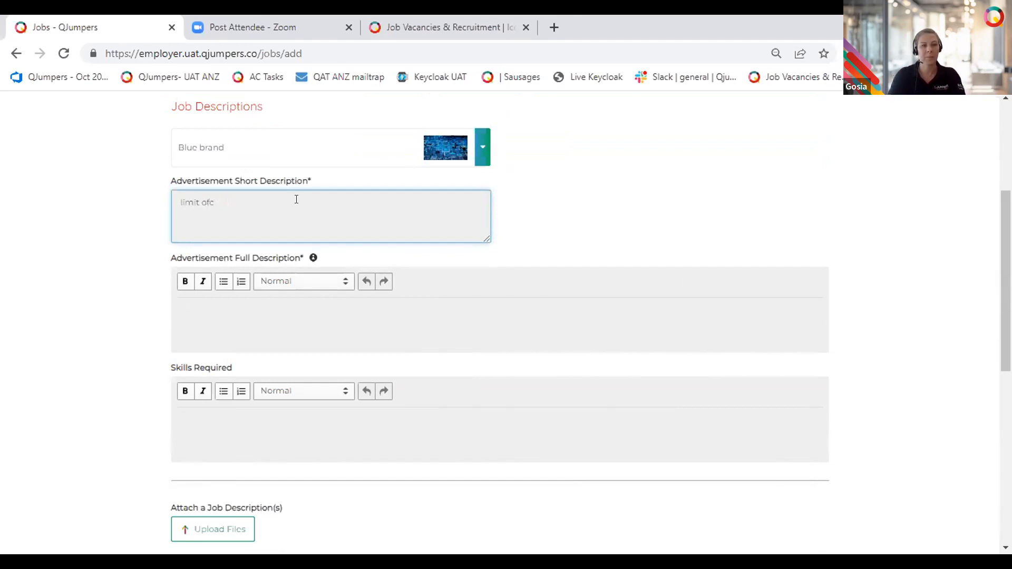
{"action": "key", "text": "Backspace"}
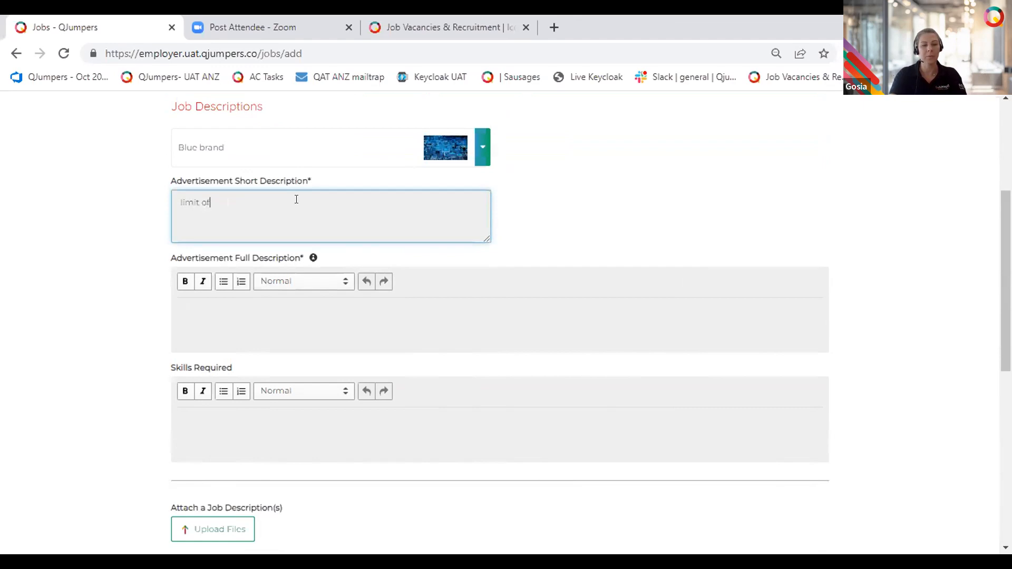
{"action": "type", "text": "caacter"}
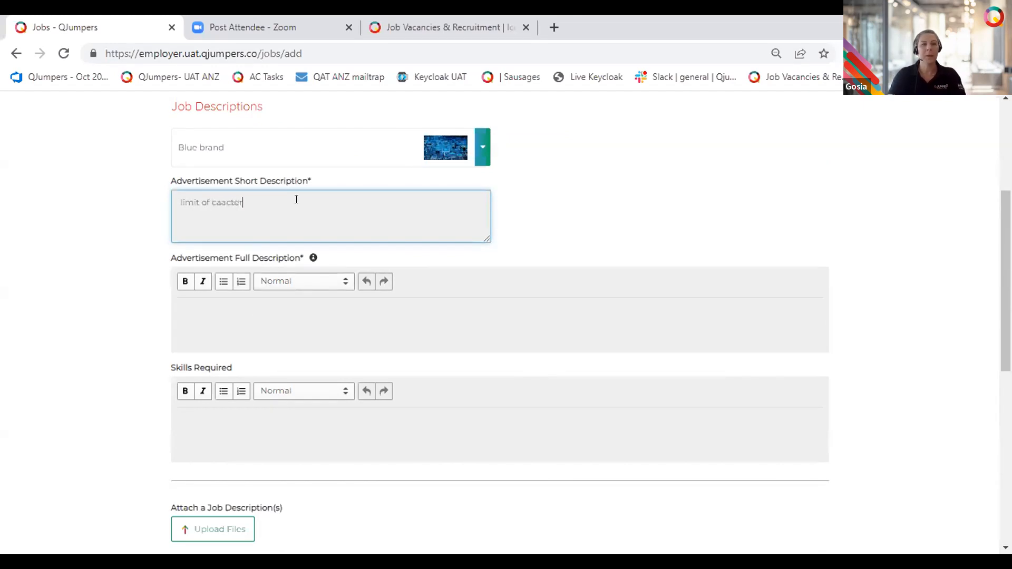
{"action": "type", "text": "limit of charace"}
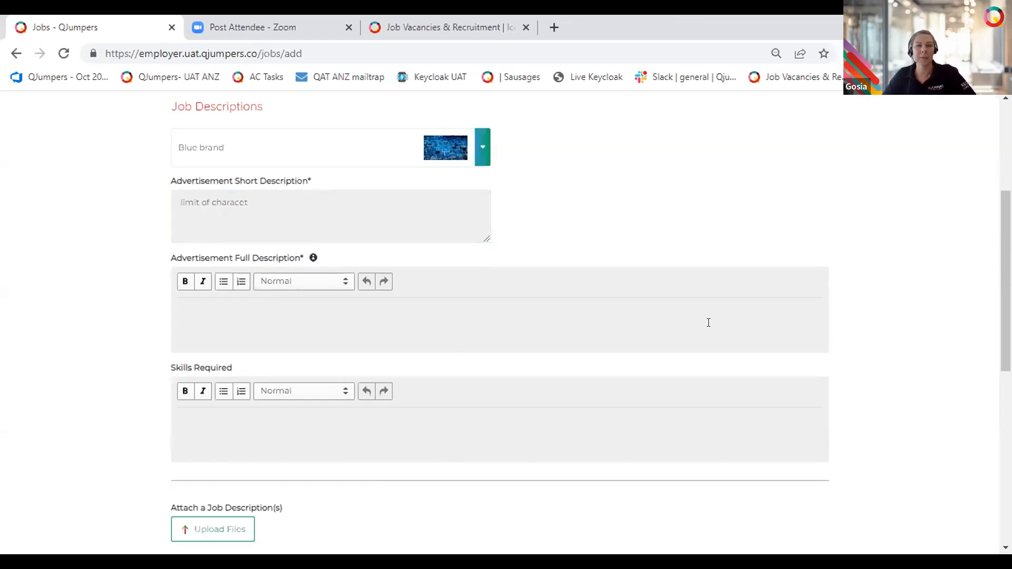
{"action": "mouse_move", "coordinate": [698, 322]}
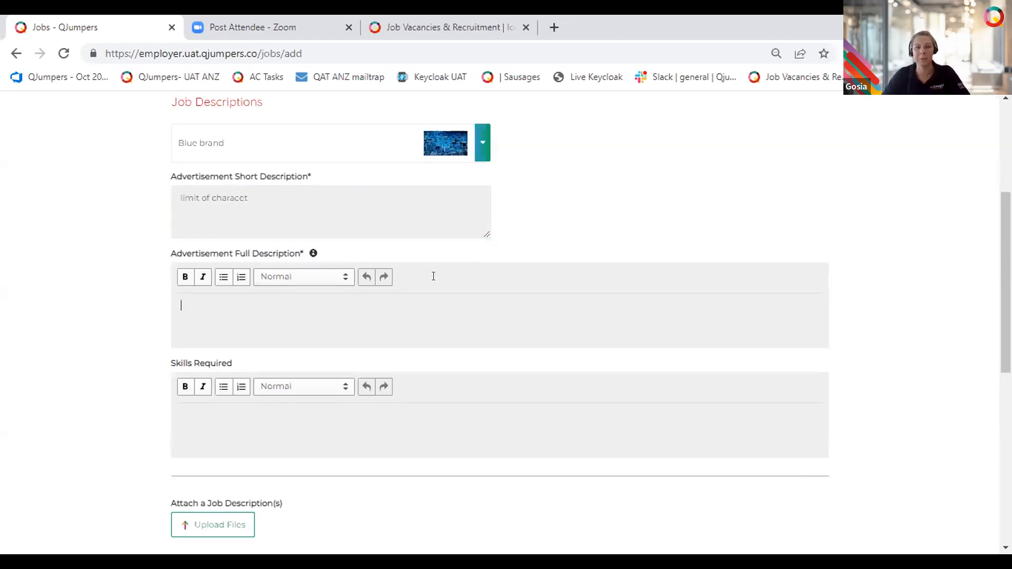
{"action": "type", "text": "htyty"}
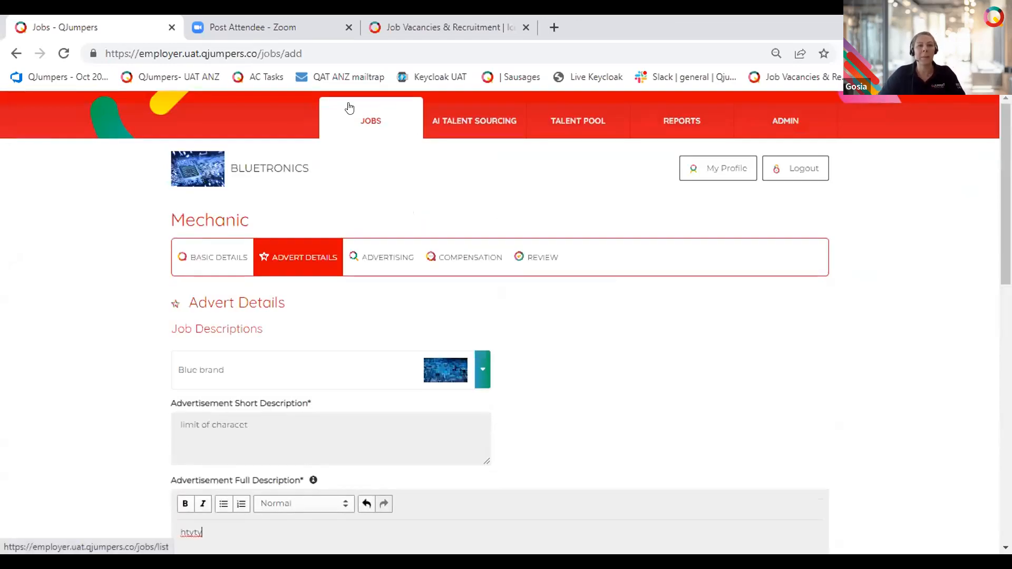
{"action": "scroll", "scroll_direction": "down", "scroll_amount": 3}
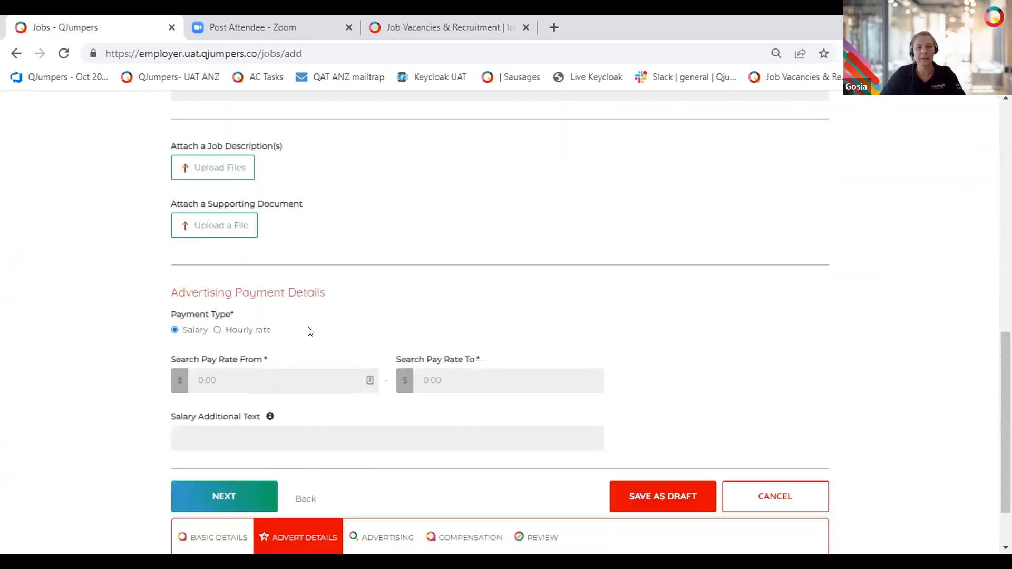
{"action": "scroll", "scroll_direction": "down", "scroll_amount": 3}
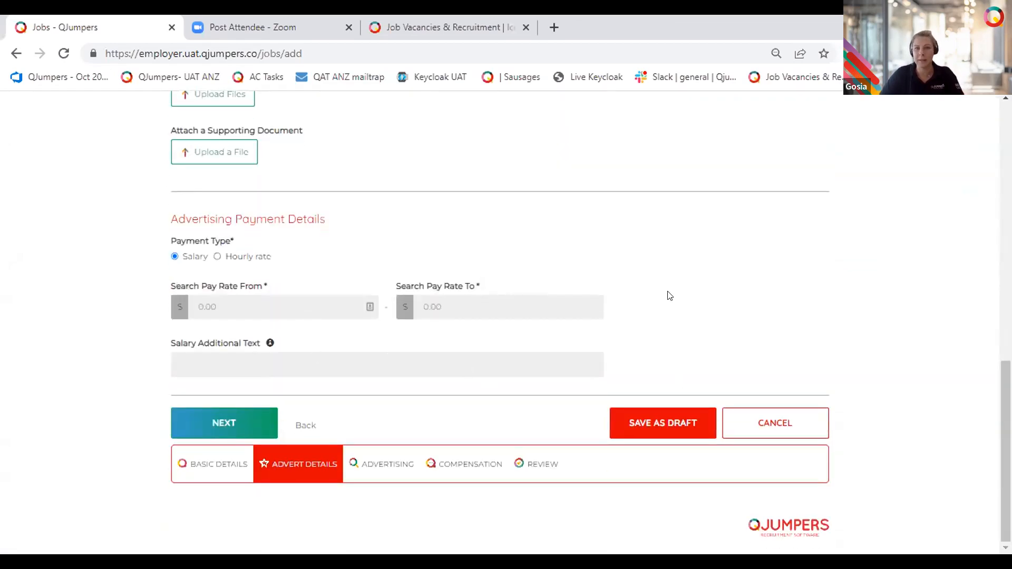
{"action": "mouse_move", "coordinate": [658, 274]}
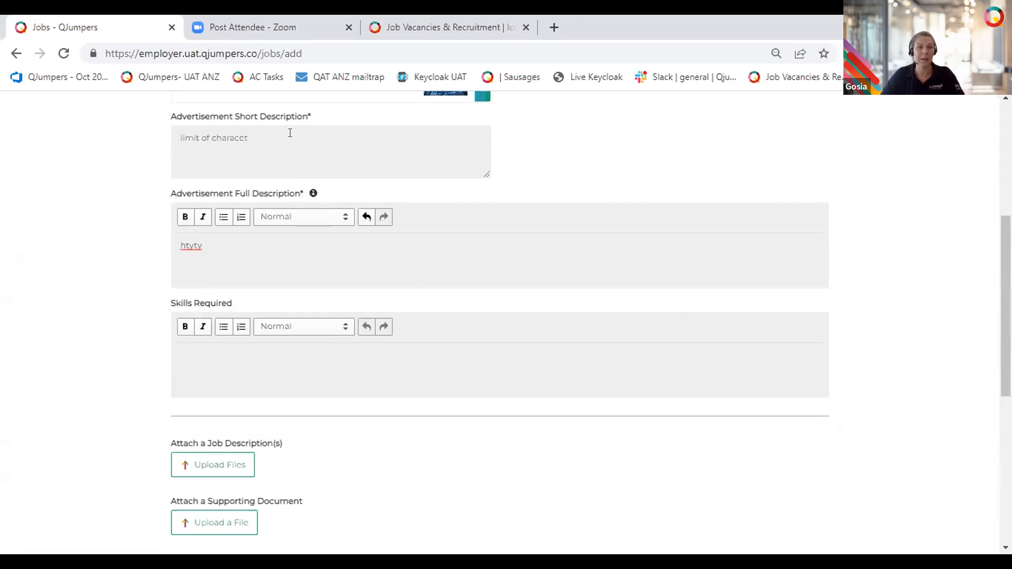
{"action": "mouse_move", "coordinate": [325, 115]}
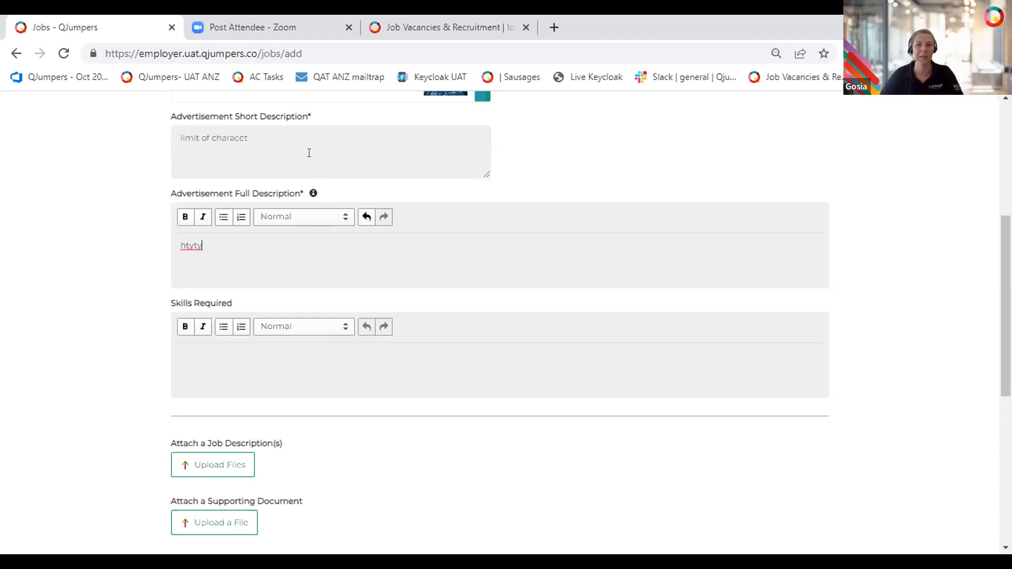
{"action": "mouse_move", "coordinate": [600, 145]}
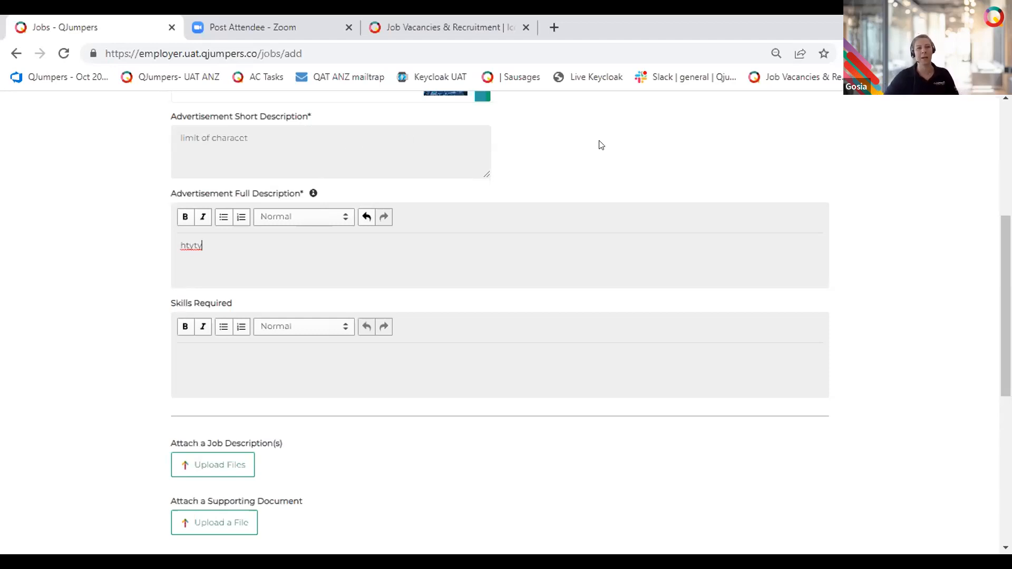
{"action": "scroll", "scroll_direction": "down", "scroll_amount": 3}
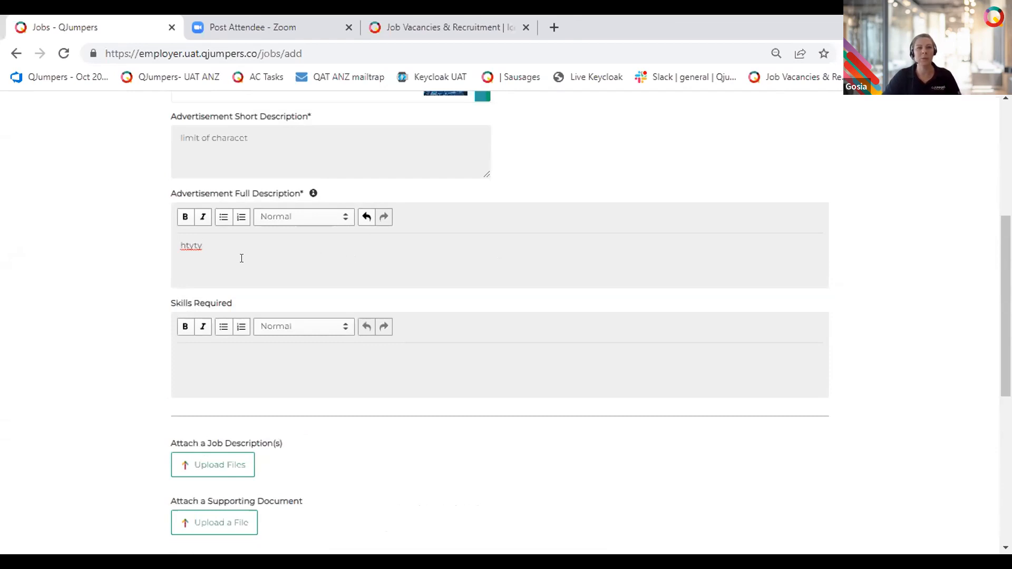
{"action": "double_click", "coordinate": [191, 194]}
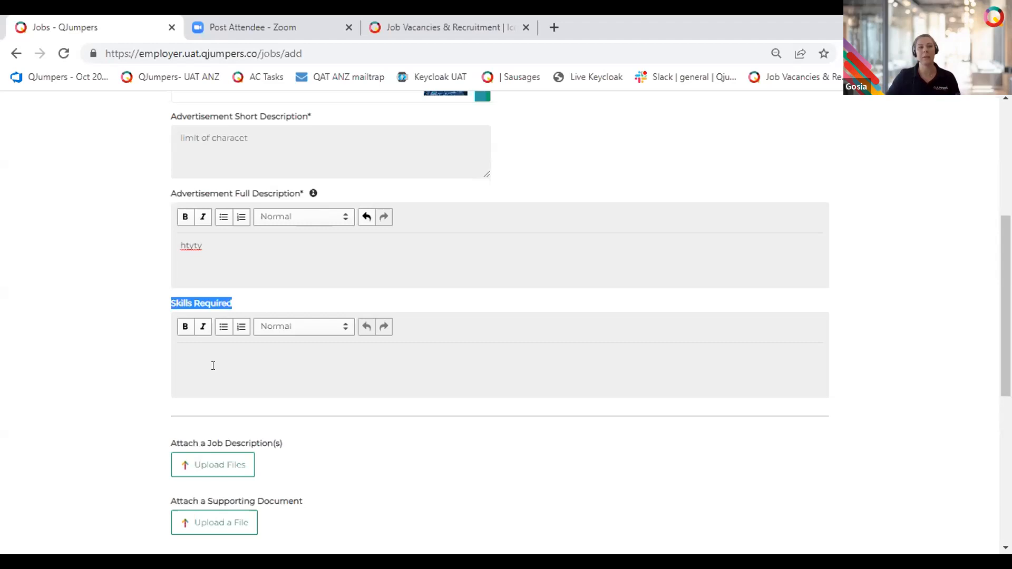
{"action": "mouse_move", "coordinate": [217, 210]}
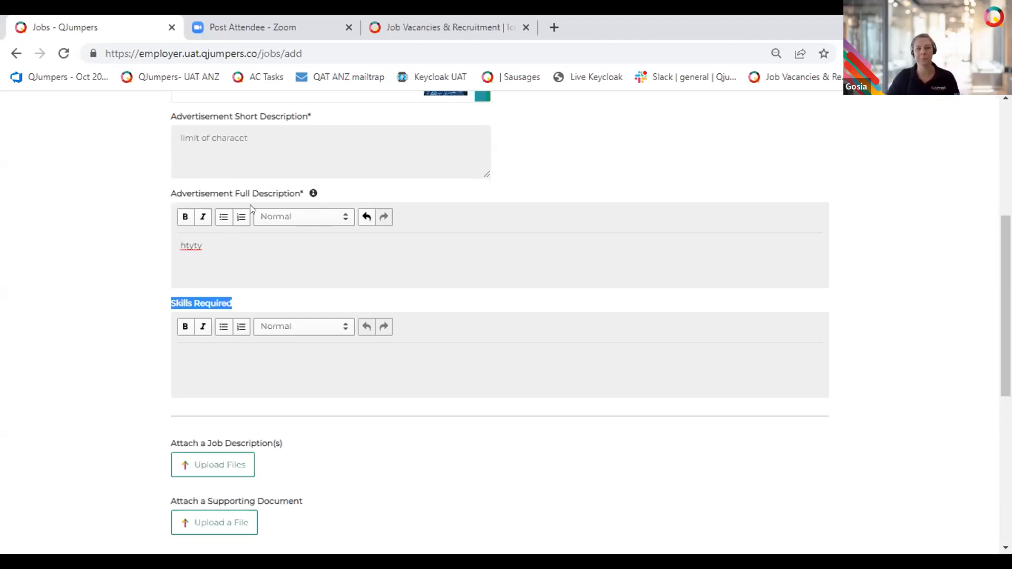
{"action": "scroll", "scroll_direction": "down", "scroll_amount": 3}
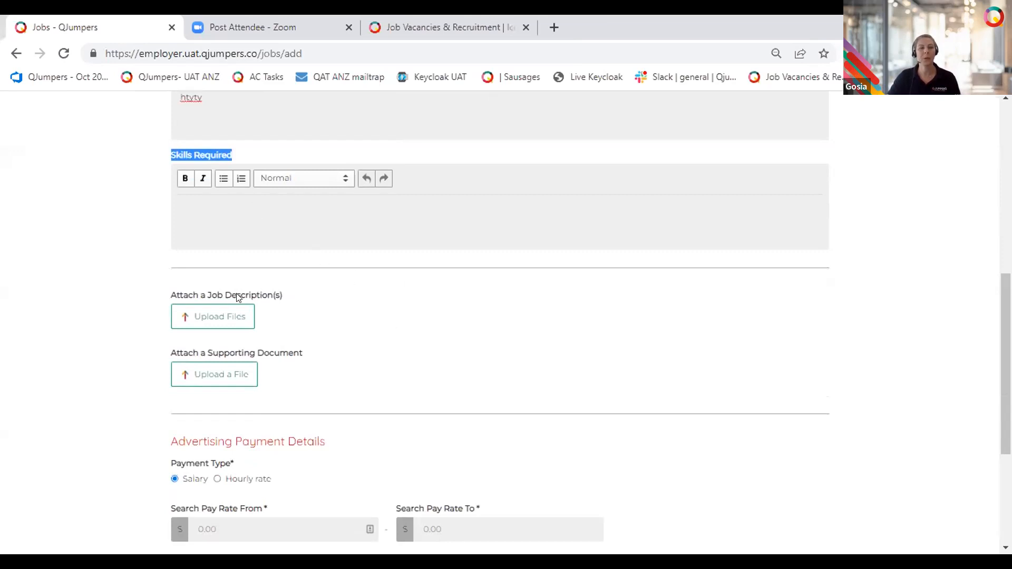
{"action": "scroll", "scroll_direction": "down", "scroll_amount": 3}
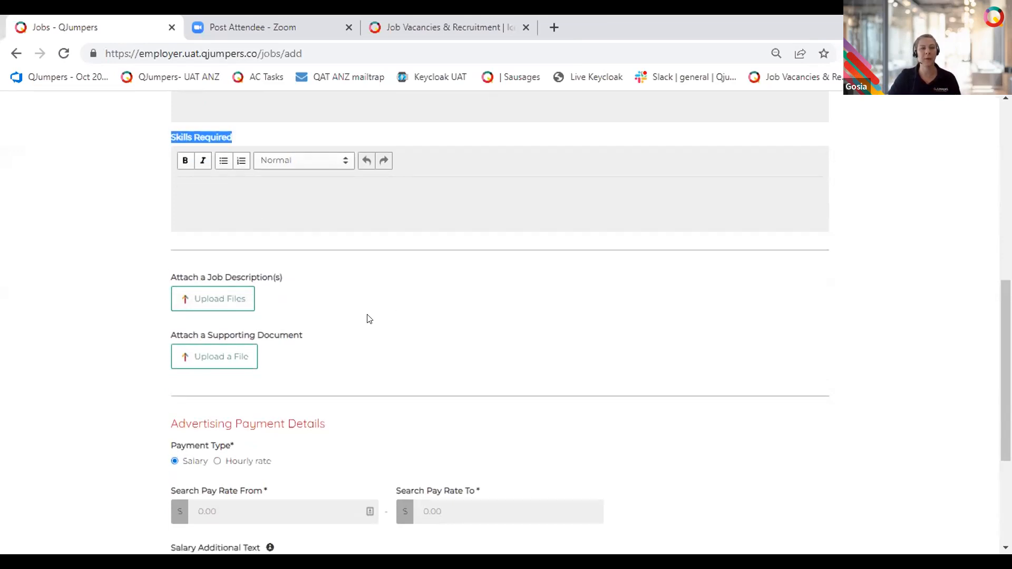
{"action": "scroll", "scroll_direction": "down", "scroll_amount": 3}
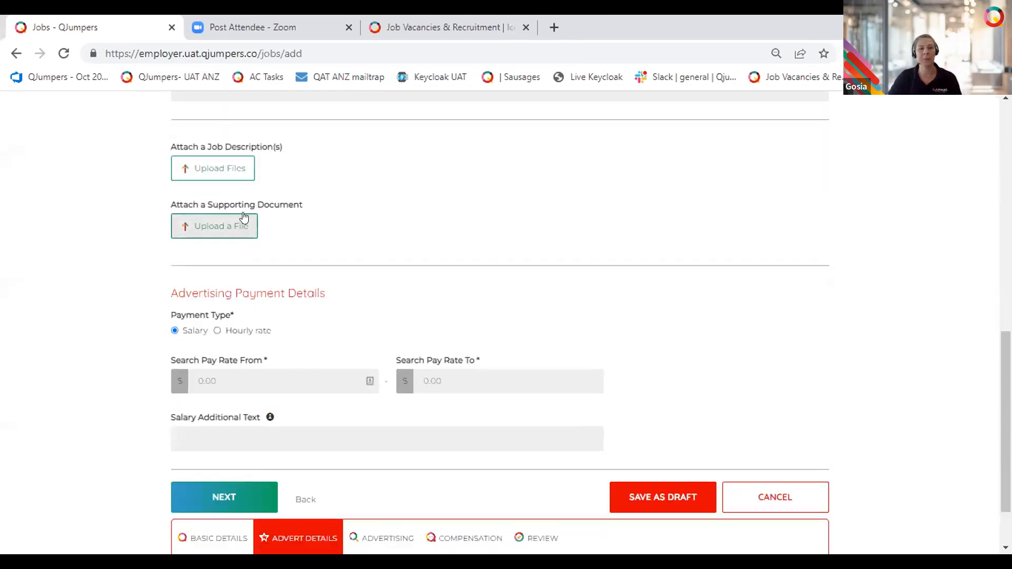
{"action": "scroll", "scroll_direction": "down", "scroll_amount": 3}
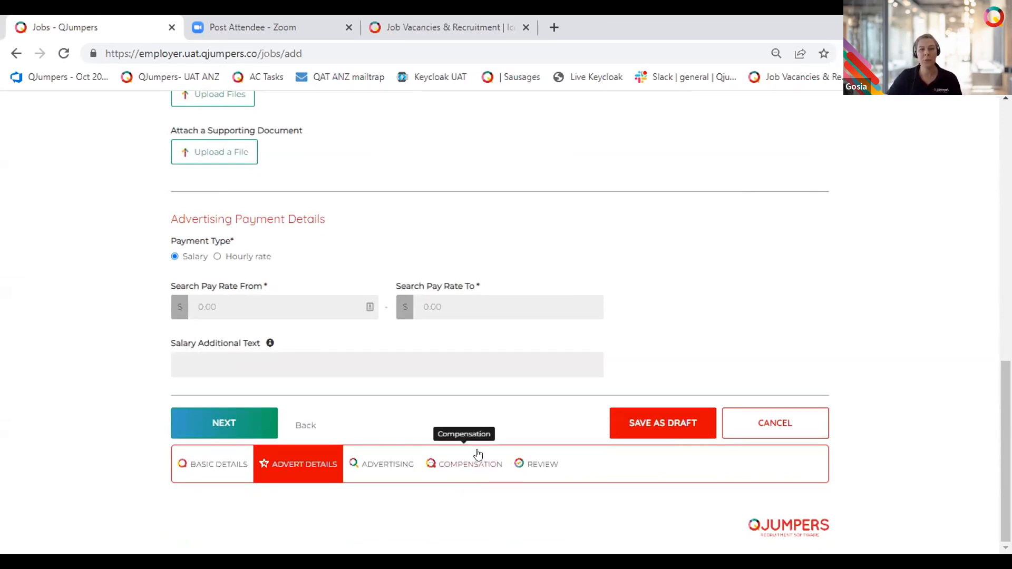
{"action": "mouse_move", "coordinate": [471, 483]}
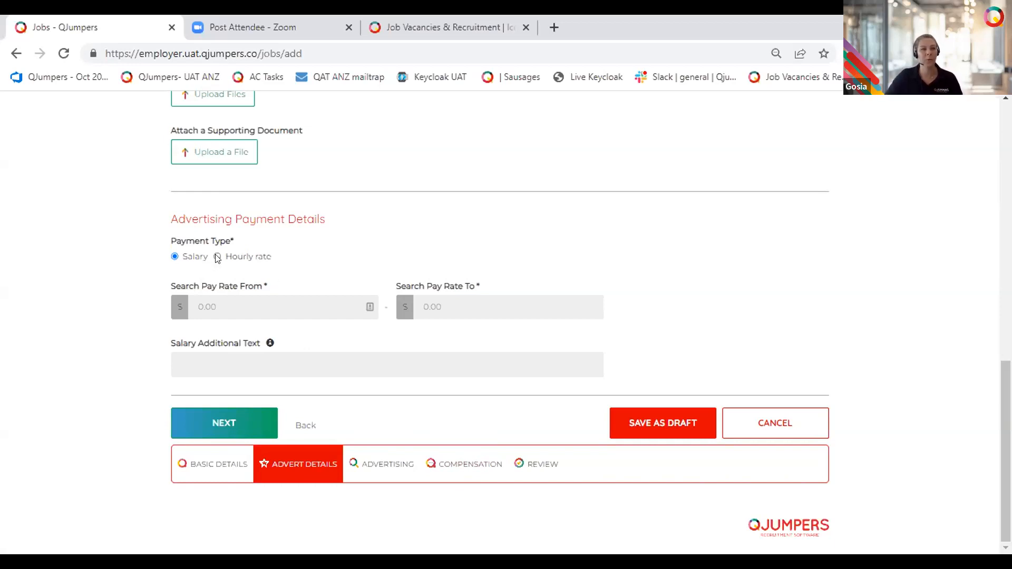
Switch the mechanic advert to an hourly rate with search pay from 23.00 to 28.00
{"action": "left_click", "coordinate": [216, 256]}
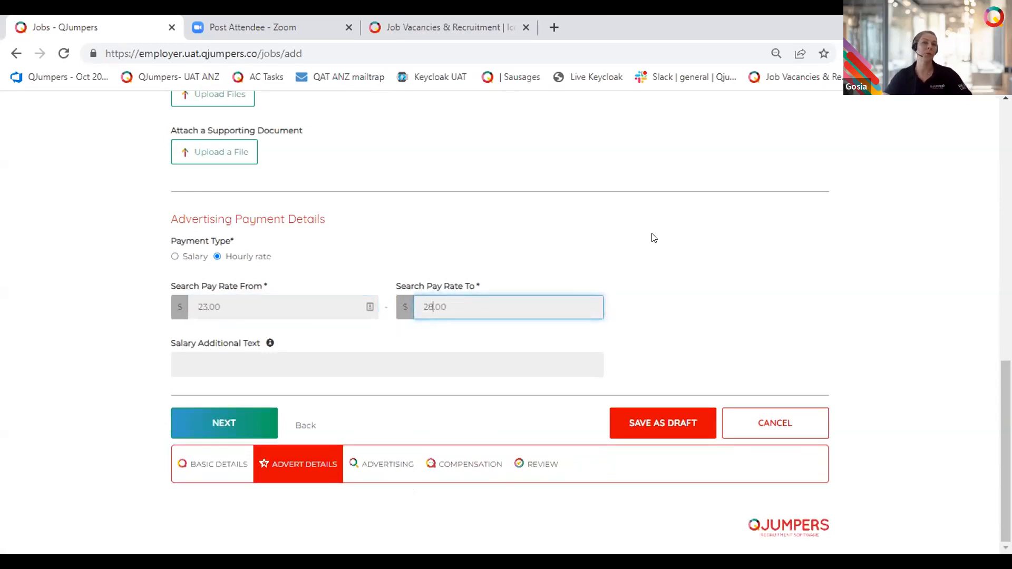
{"action": "type", "text": "28.00"}
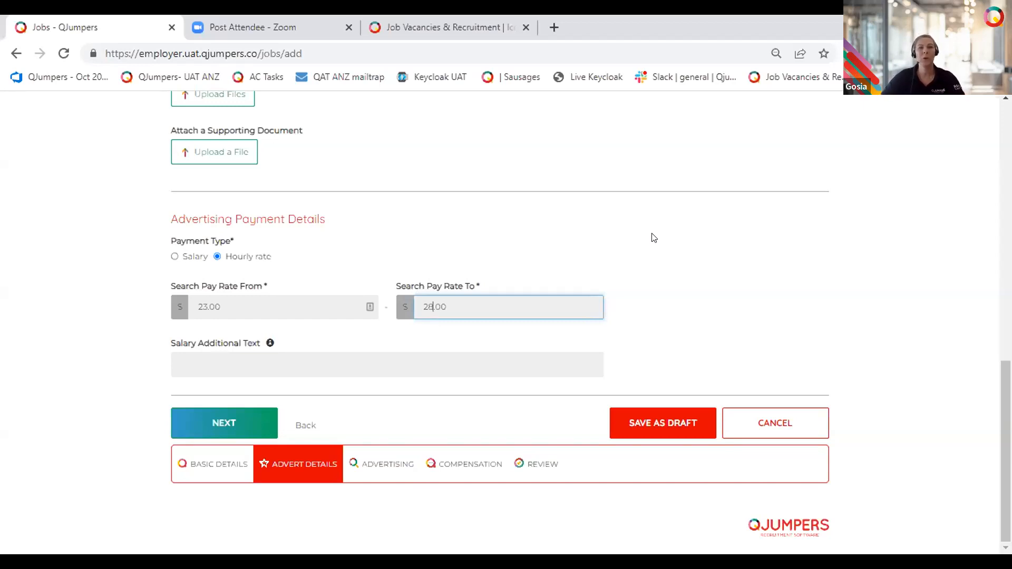
{"action": "scroll", "scroll_direction": "up", "scroll_amount": 3}
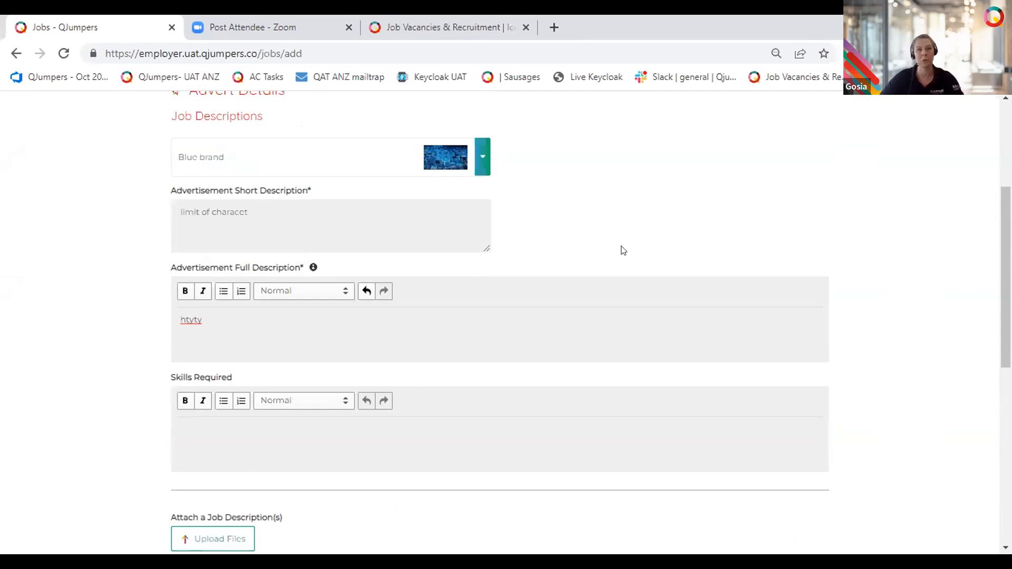
{"action": "scroll", "scroll_direction": "down", "scroll_amount": 3}
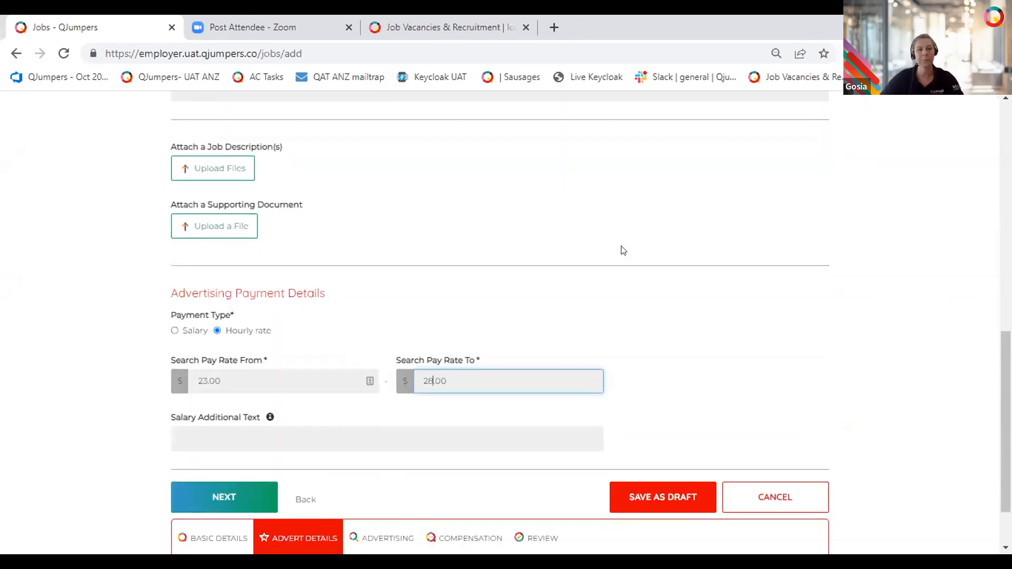
{"action": "scroll", "scroll_direction": "down", "scroll_amount": 3}
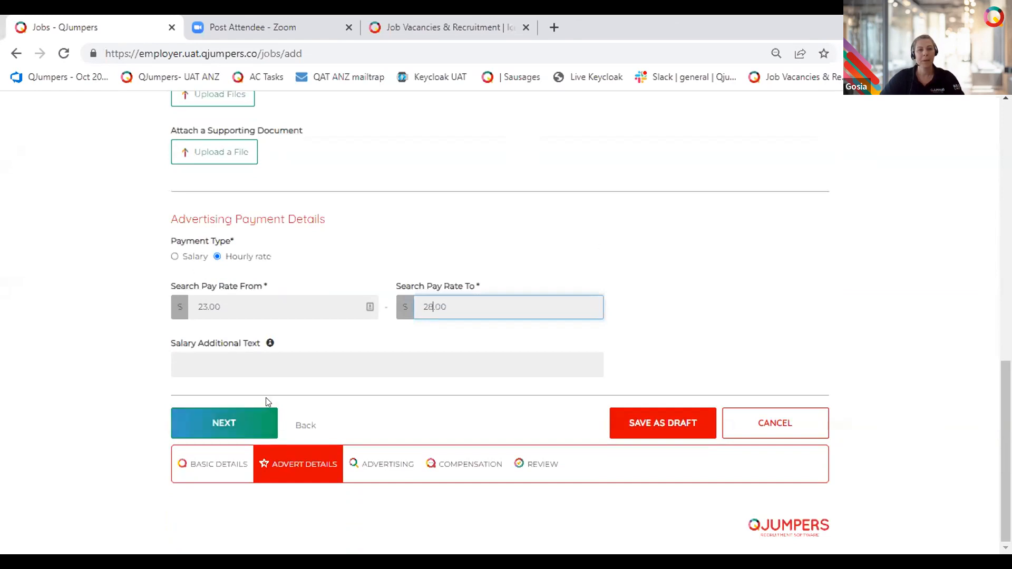
Advance to the Advertising step and select the 15/09/2022 job expiry date field
{"action": "left_click", "coordinate": [223, 423]}
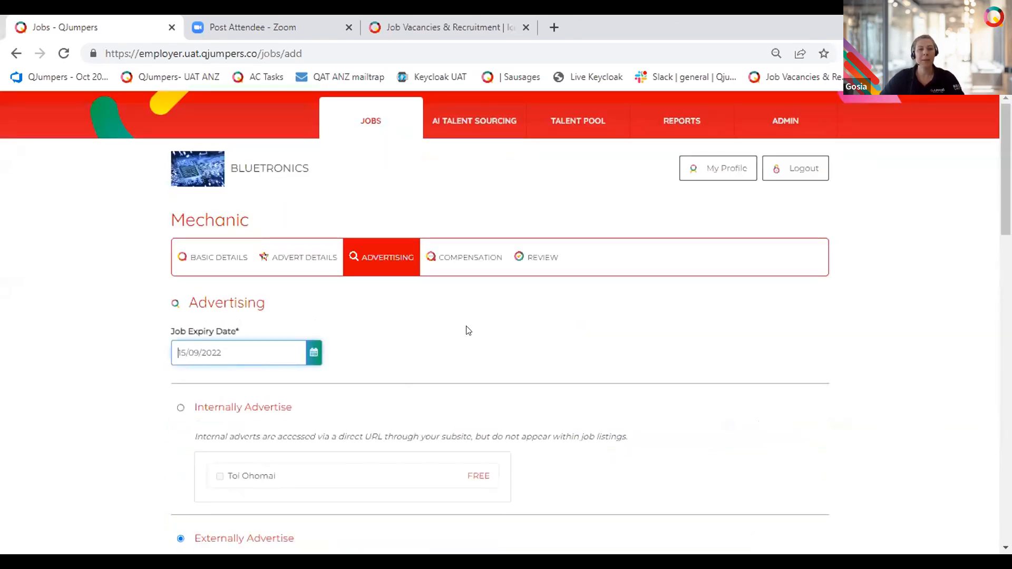
{"action": "scroll", "scroll_direction": "down", "scroll_amount": 3}
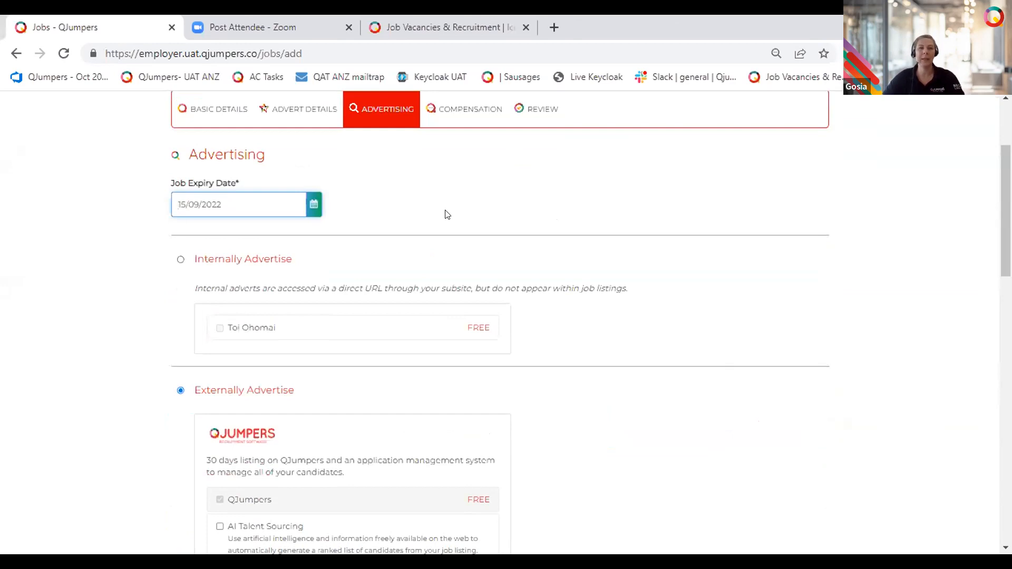
{"action": "mouse_move", "coordinate": [452, 166]}
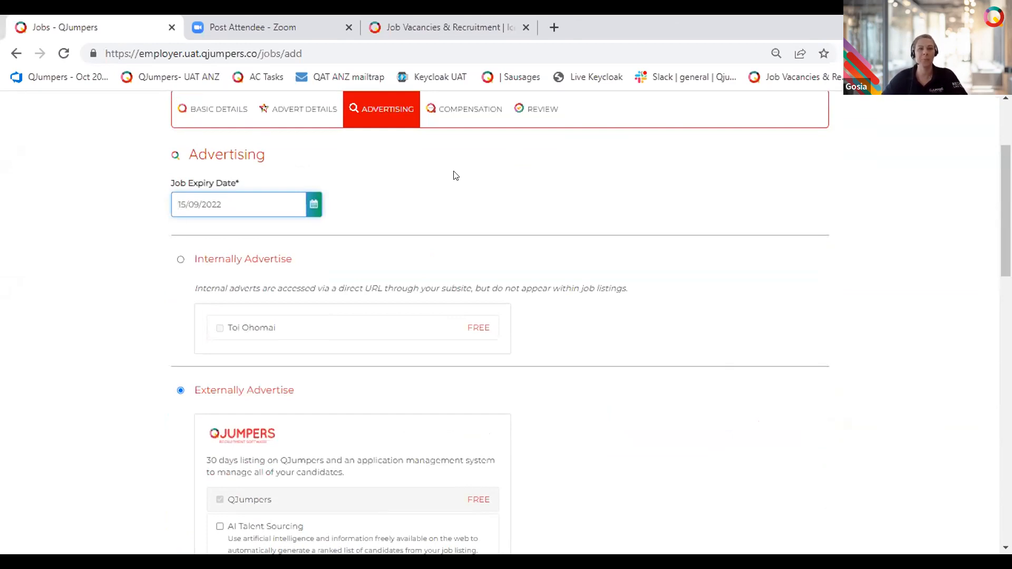
{"action": "mouse_move", "coordinate": [395, 248]}
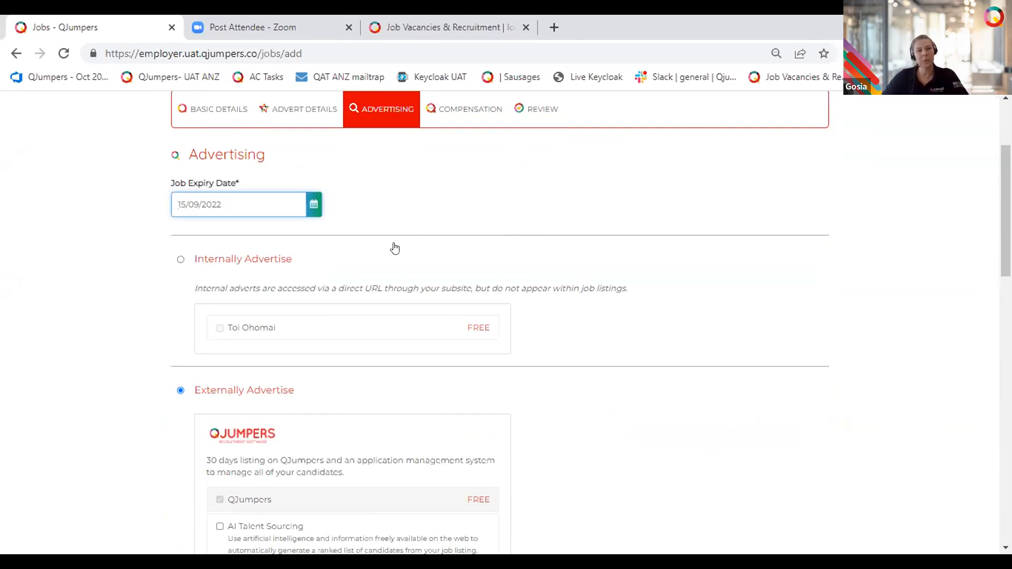
{"action": "left_click", "coordinate": [239, 205]}
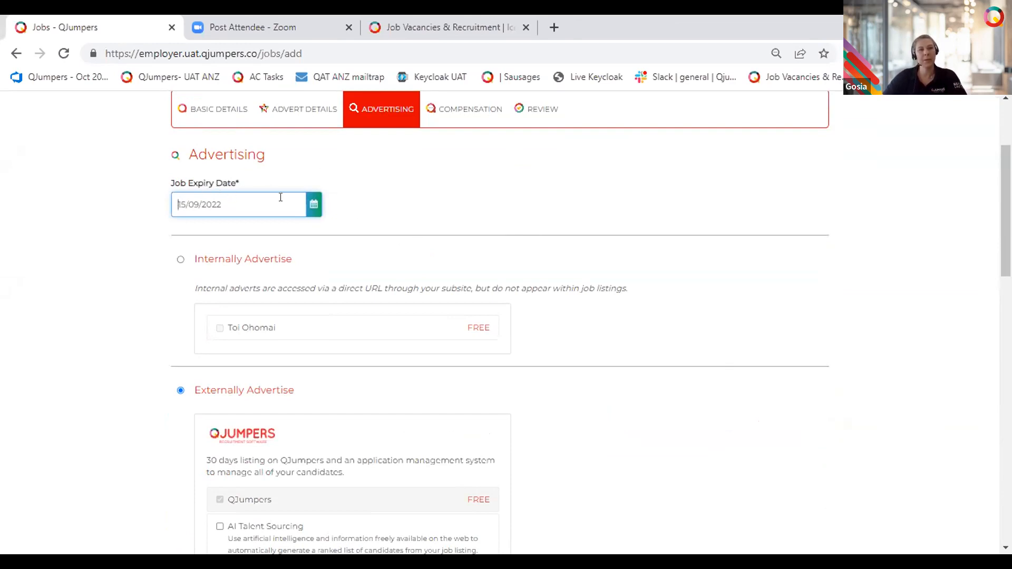
Pick 30 September 2022 as the job expiry date from the calendar
{"action": "left_click", "coordinate": [314, 204]}
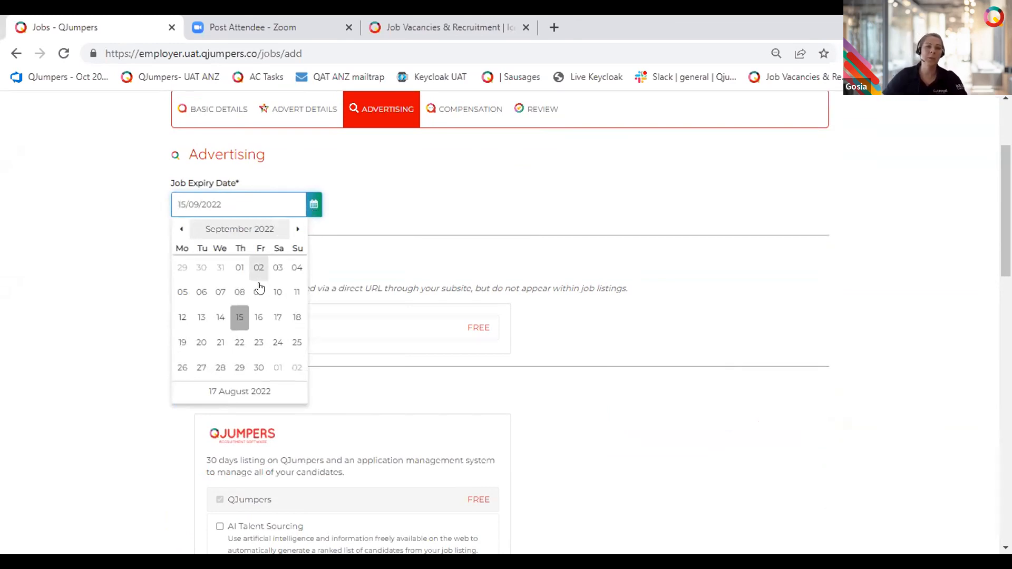
{"action": "mouse_move", "coordinate": [240, 317]}
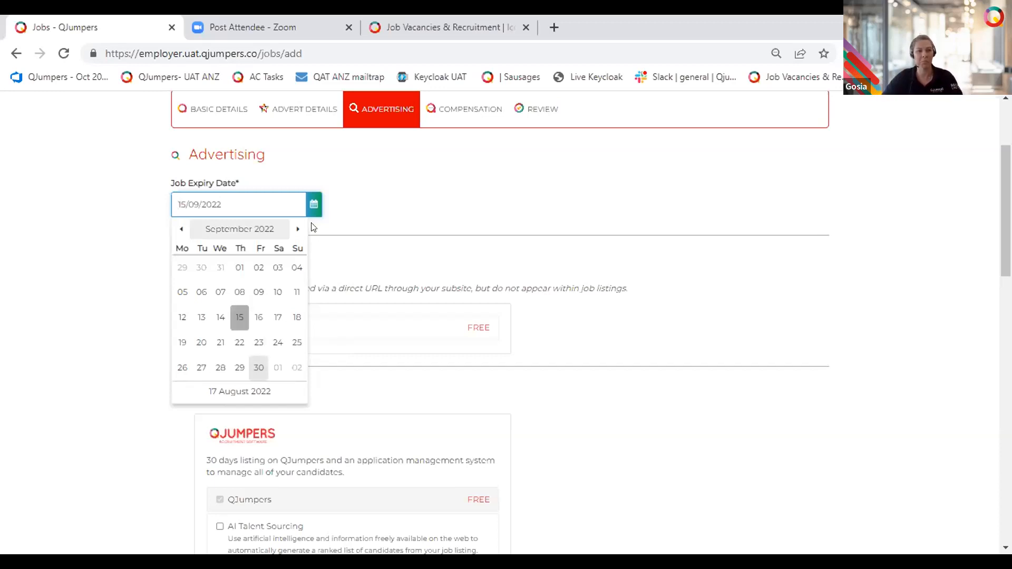
{"action": "left_click", "coordinate": [258, 367]}
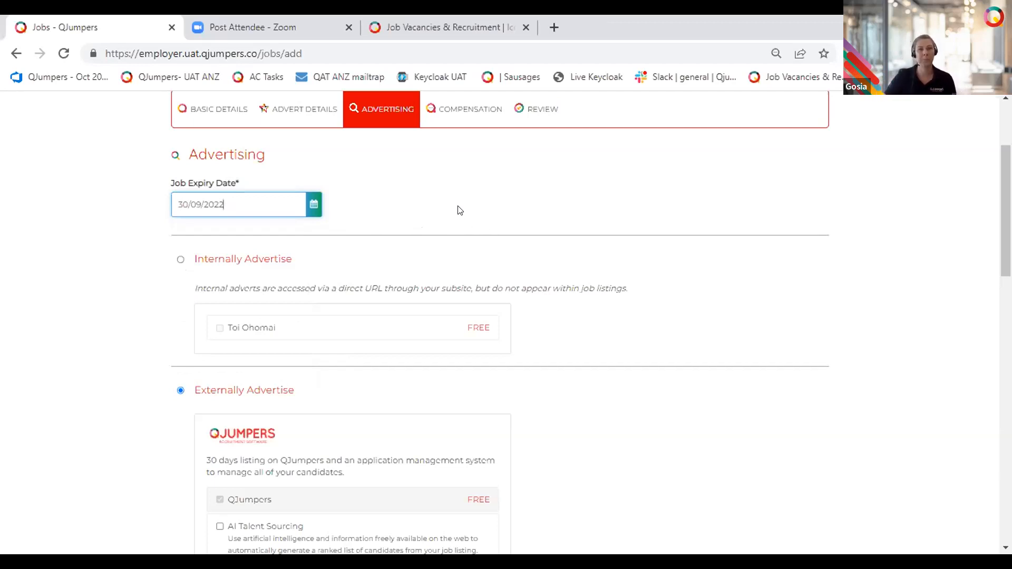
{"action": "scroll", "scroll_direction": "down", "scroll_amount": 3}
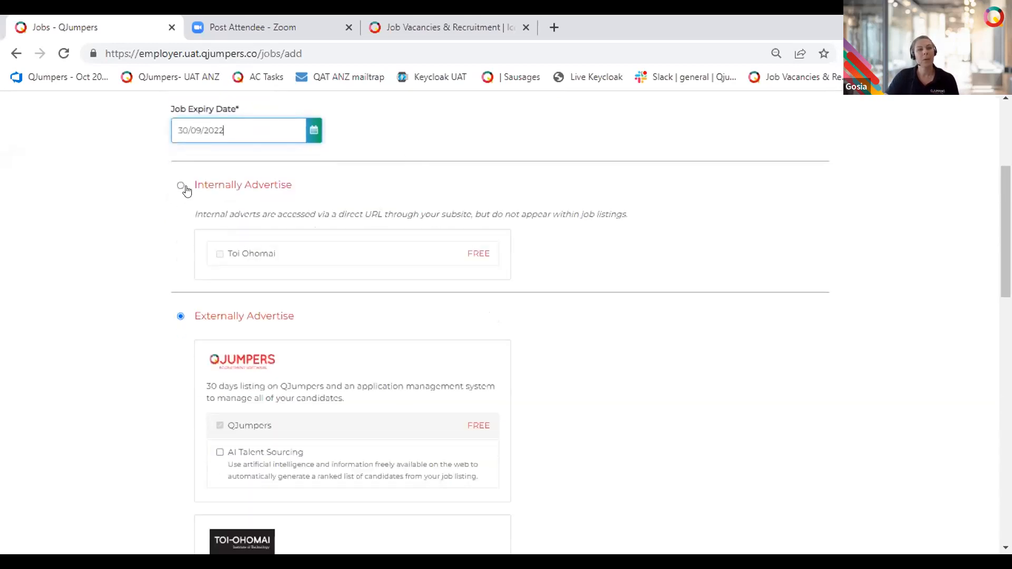
{"action": "left_click", "coordinate": [181, 185]}
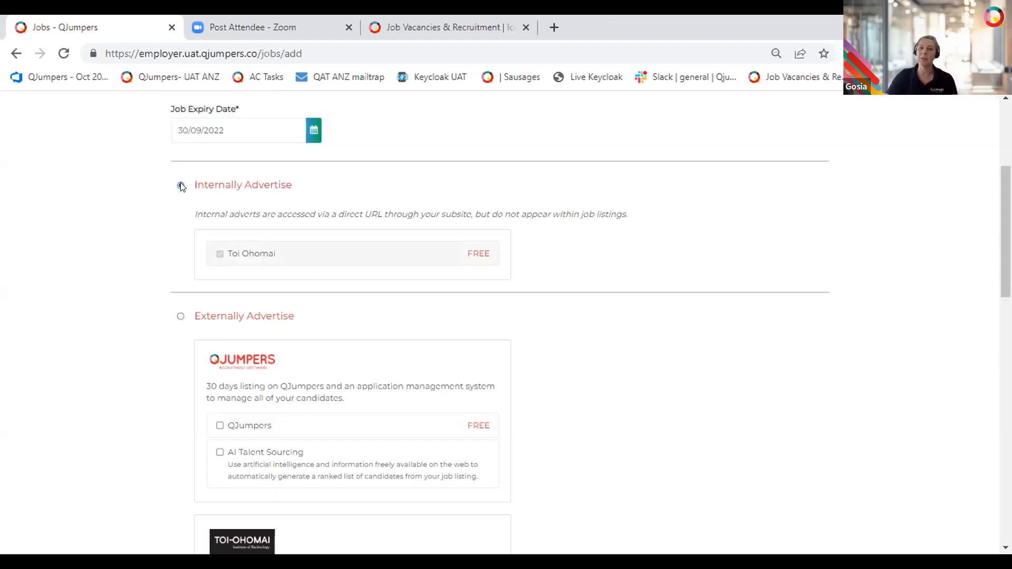
{"action": "left_click", "coordinate": [180, 185]}
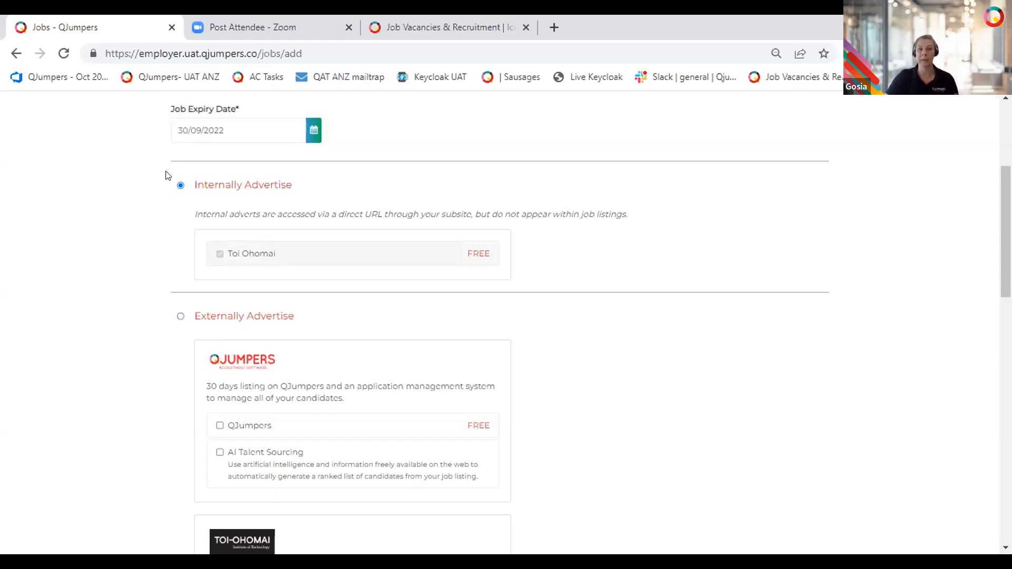
{"action": "mouse_move", "coordinate": [584, 162]}
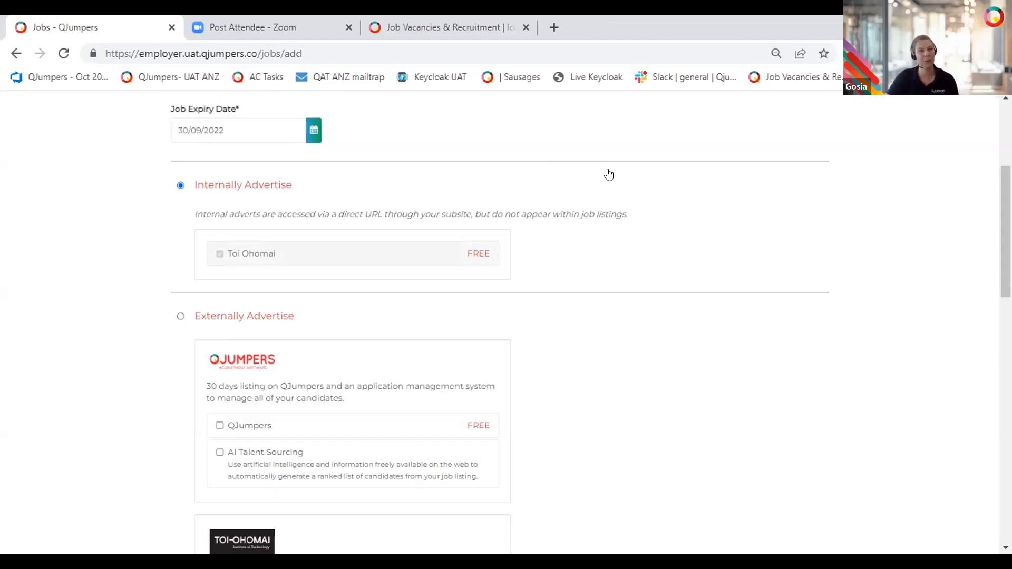
{"action": "mouse_move", "coordinate": [616, 178]}
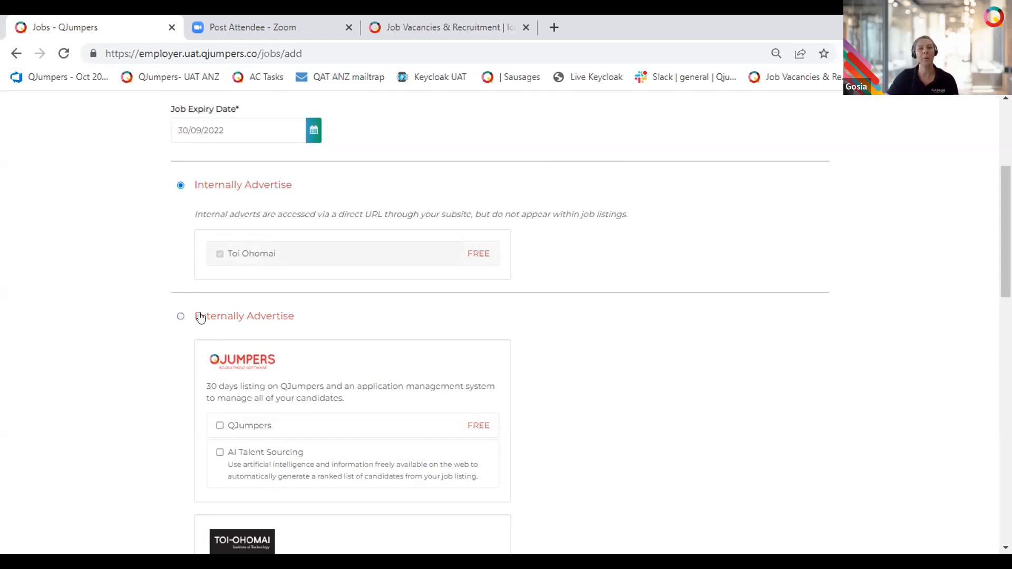
{"action": "left_click", "coordinate": [181, 315]}
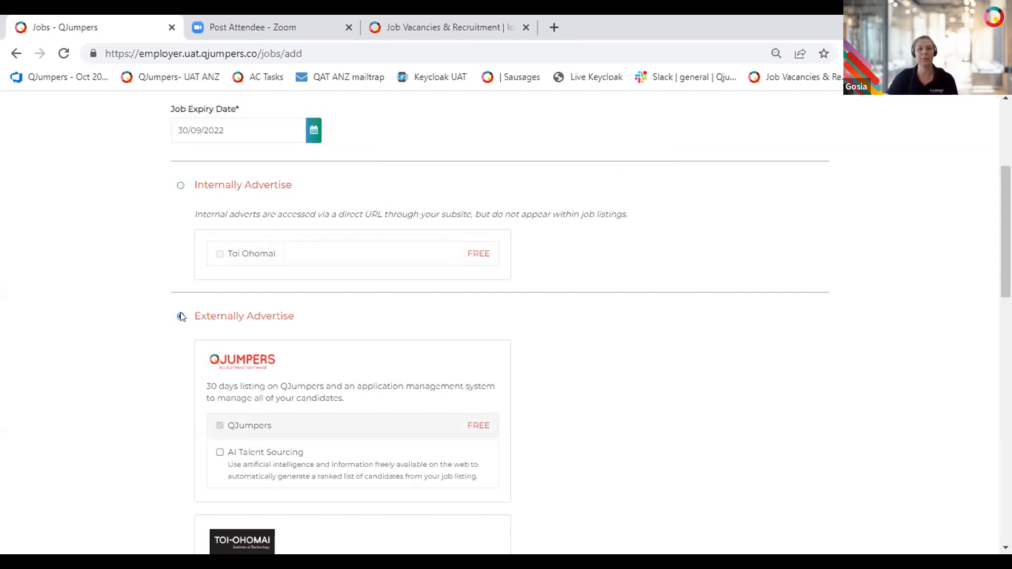
{"action": "left_click", "coordinate": [180, 316]}
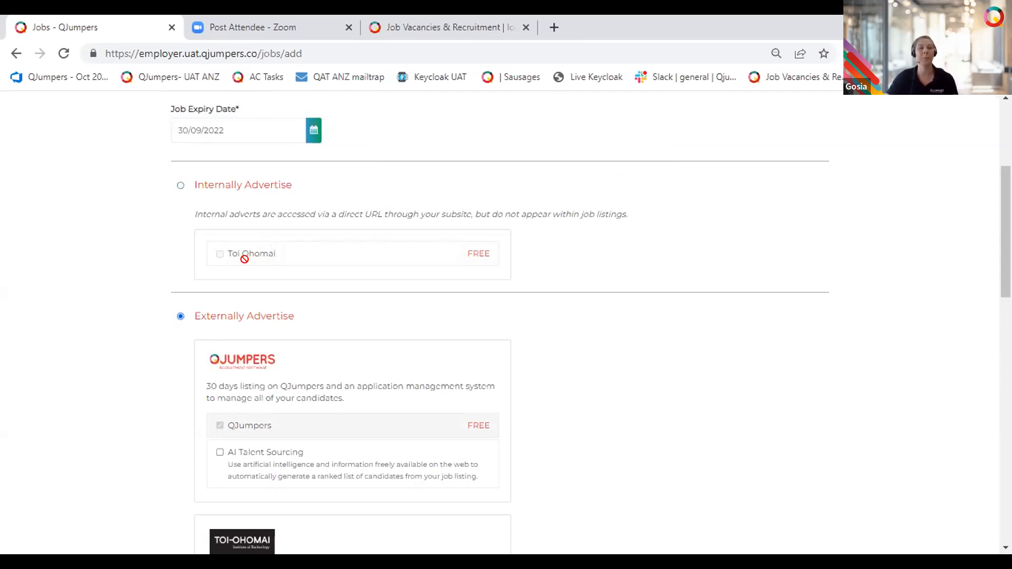
Tick the Seek Pack Ad and TradeMe Pack Ad listings for the mechanic job
{"action": "scroll", "scroll_direction": "down", "scroll_amount": 3}
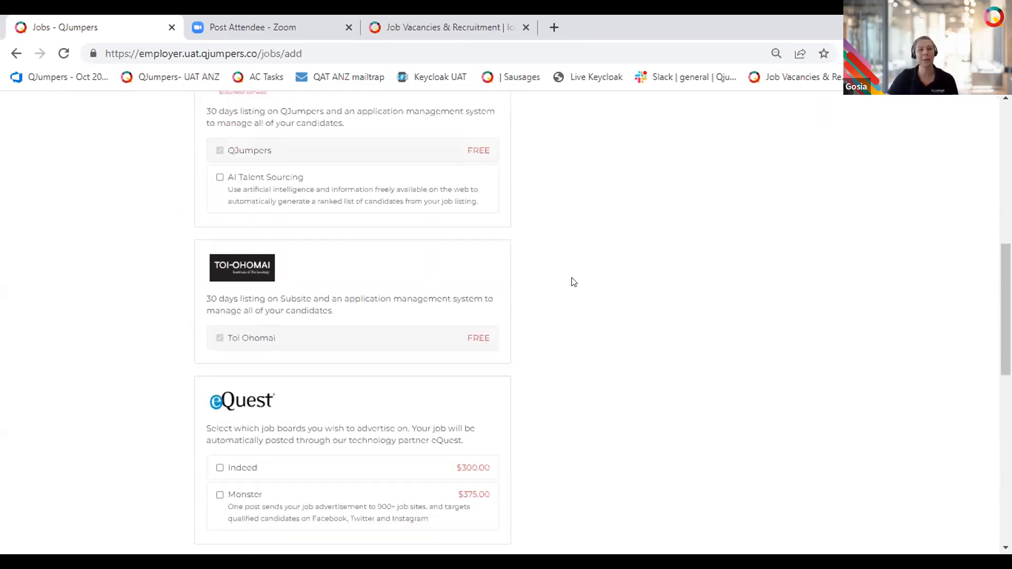
{"action": "scroll", "scroll_direction": "down", "scroll_amount": 3}
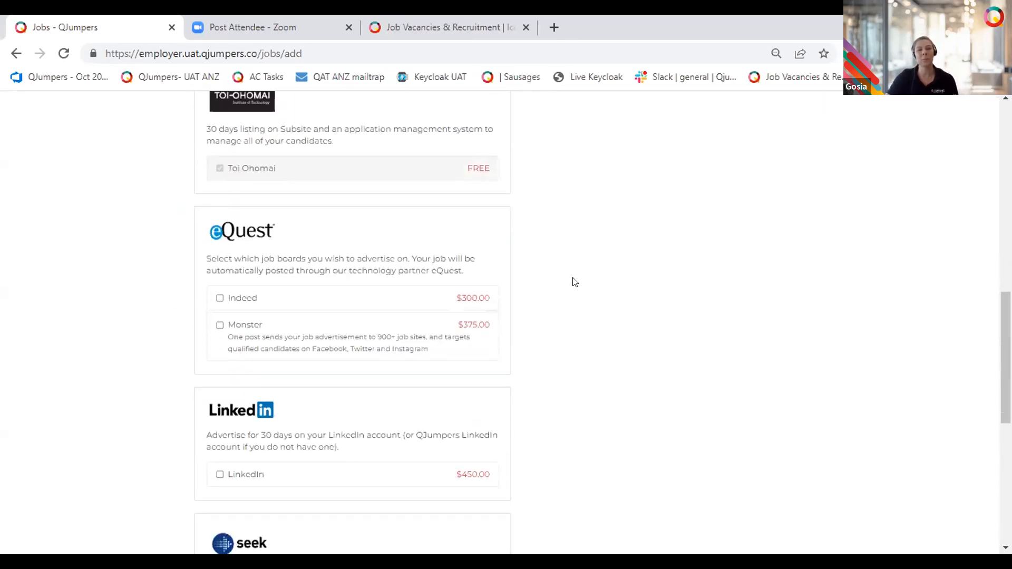
{"action": "scroll", "scroll_direction": "down", "scroll_amount": 3}
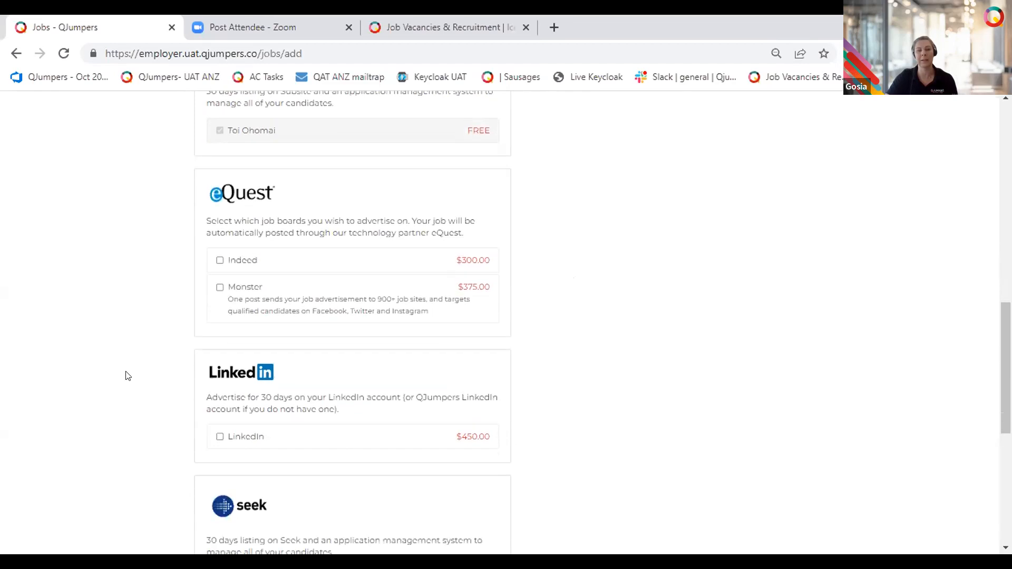
{"action": "scroll", "scroll_direction": "down", "scroll_amount": 3}
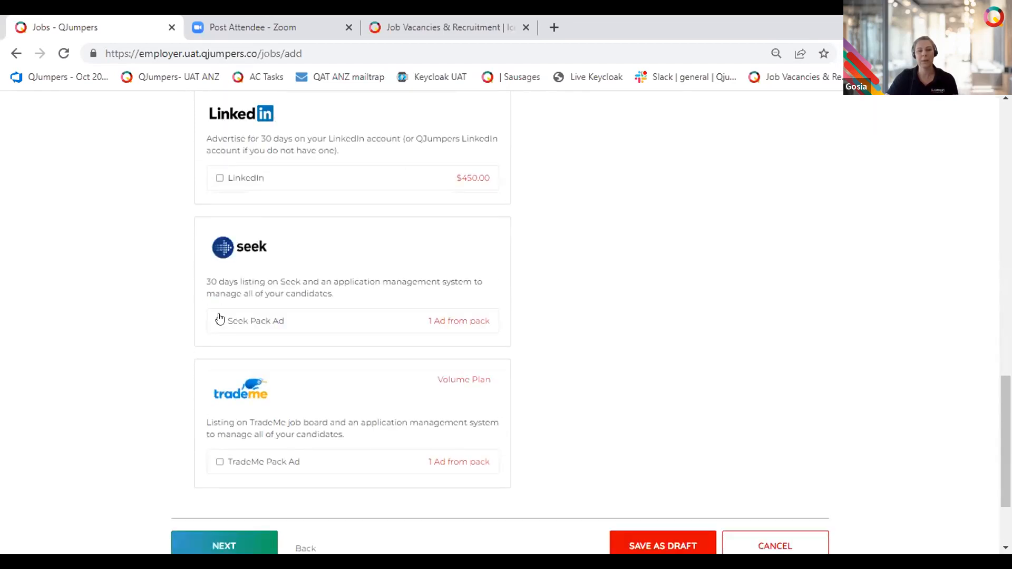
{"action": "left_click", "coordinate": [219, 321]}
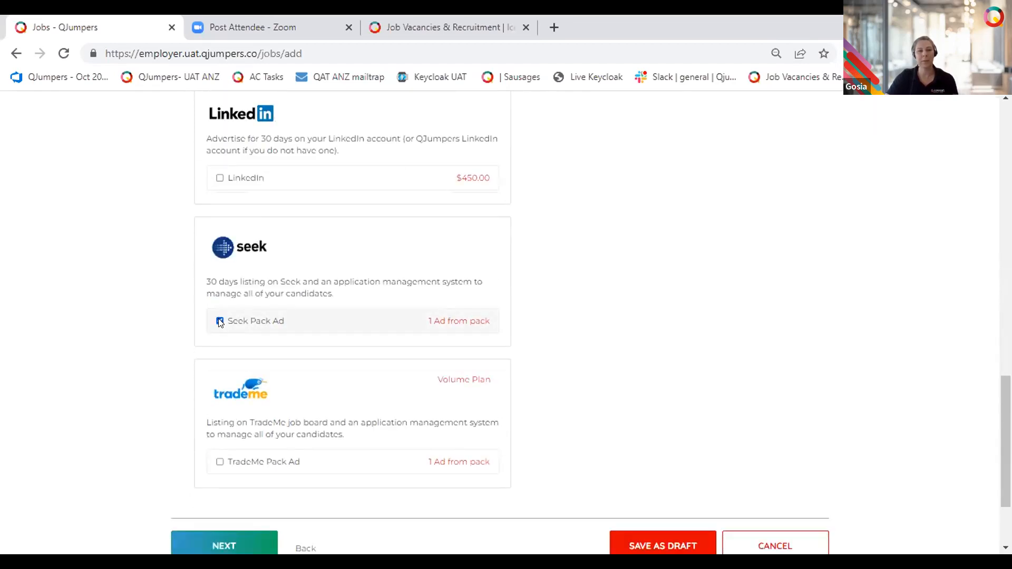
{"action": "left_click", "coordinate": [219, 462]}
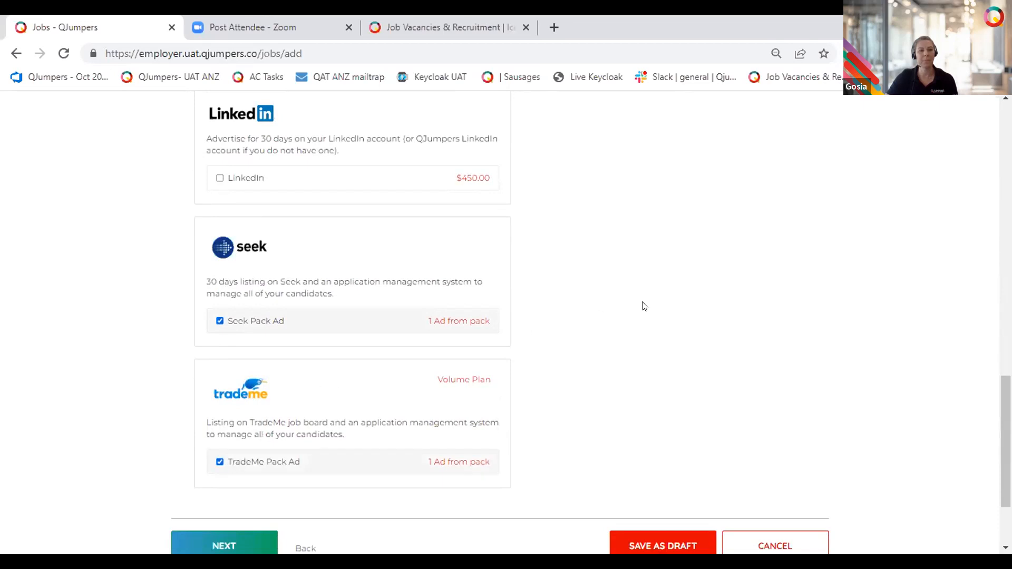
{"action": "scroll", "scroll_direction": "down", "scroll_amount": 3}
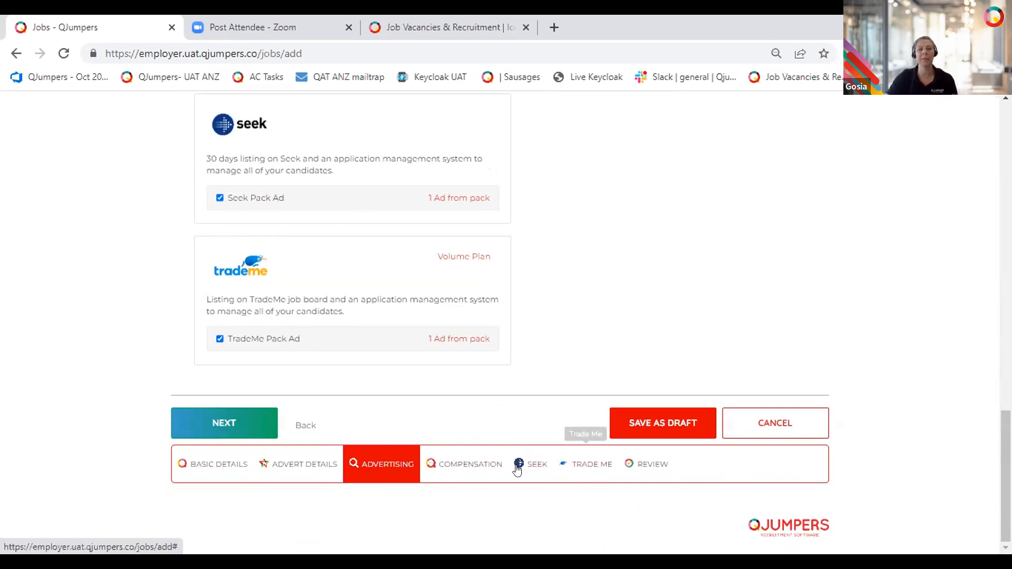
{"action": "mouse_move", "coordinate": [591, 464]}
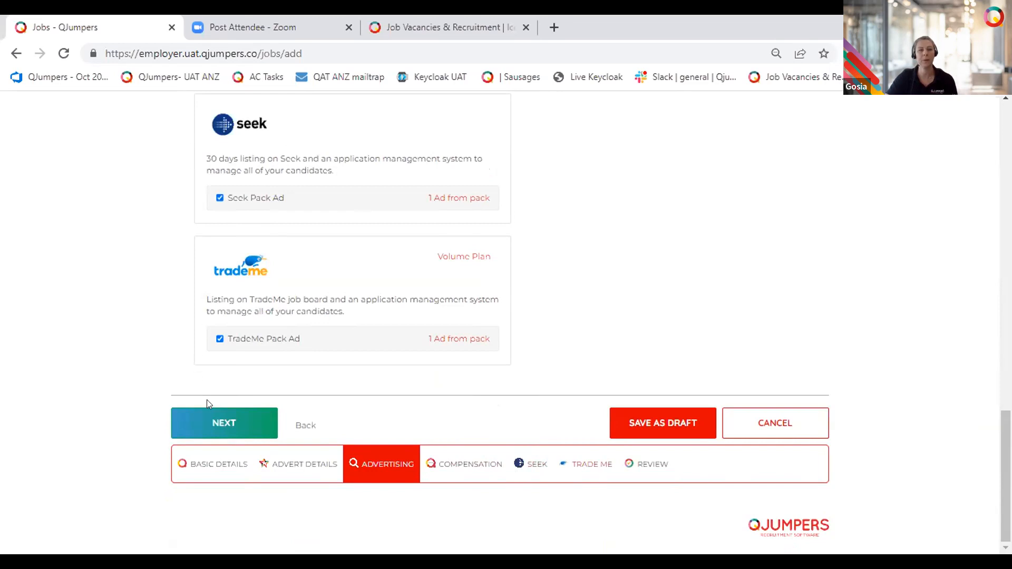
Continue from the Advertising step to the Compensation step
{"action": "left_click", "coordinate": [224, 423]}
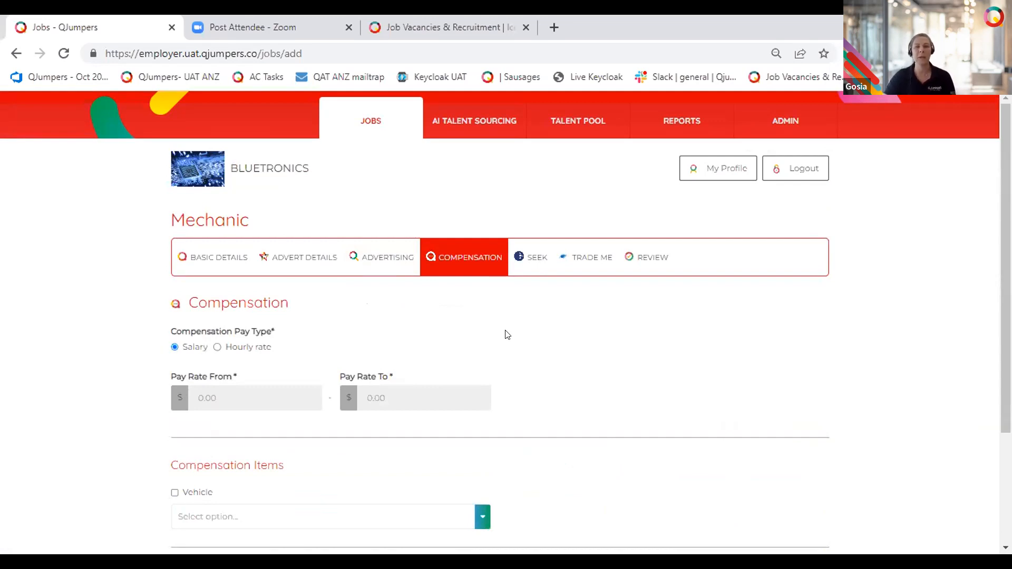
{"action": "mouse_move", "coordinate": [600, 319]}
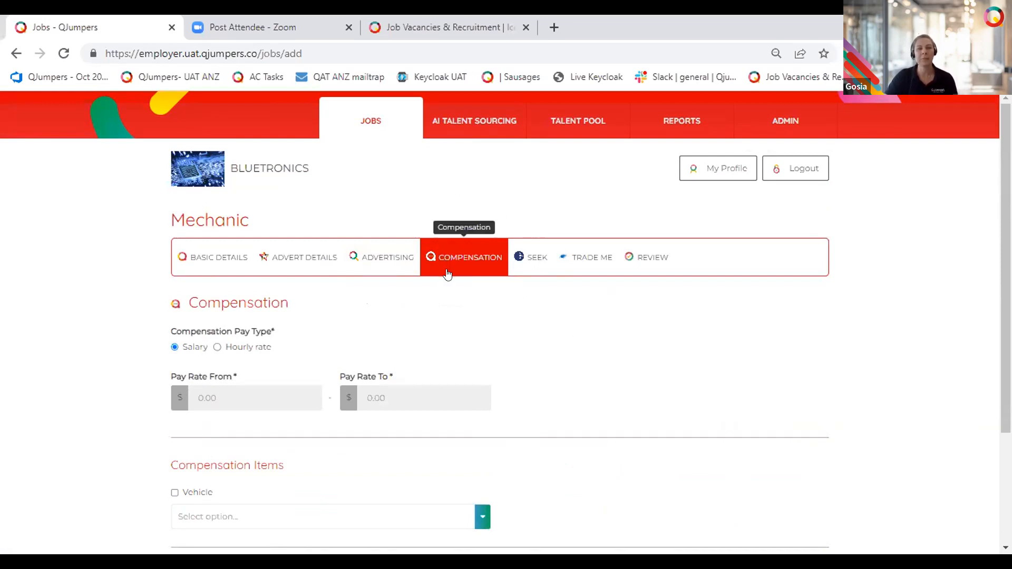
{"action": "mouse_move", "coordinate": [475, 292]}
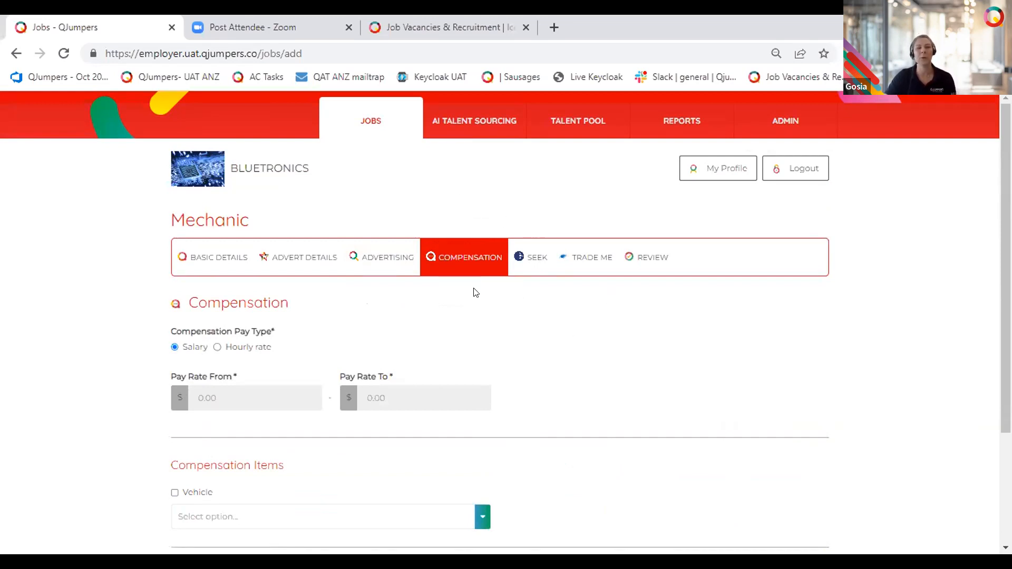
{"action": "mouse_move", "coordinate": [463, 265]}
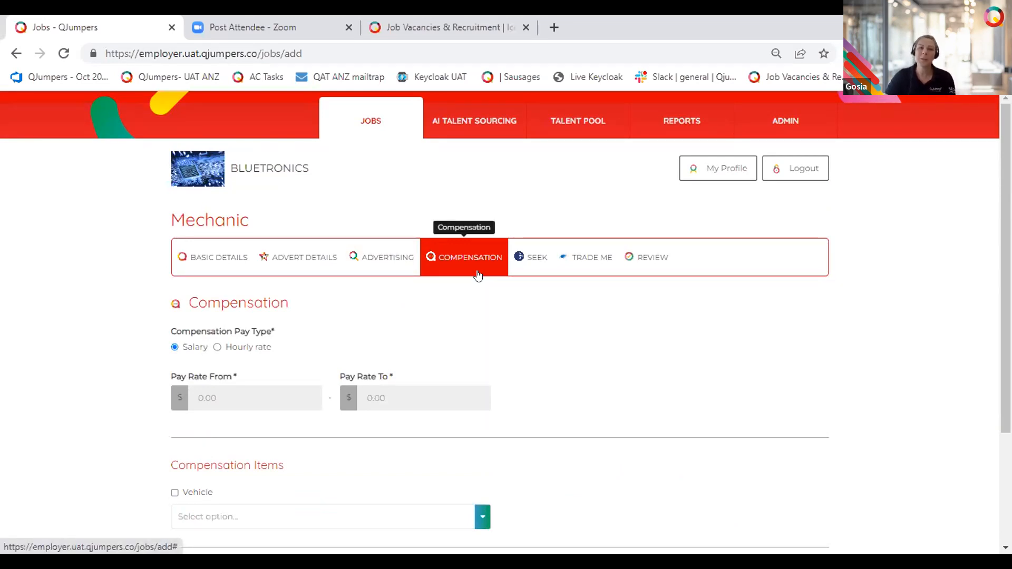
{"action": "mouse_move", "coordinate": [279, 270]}
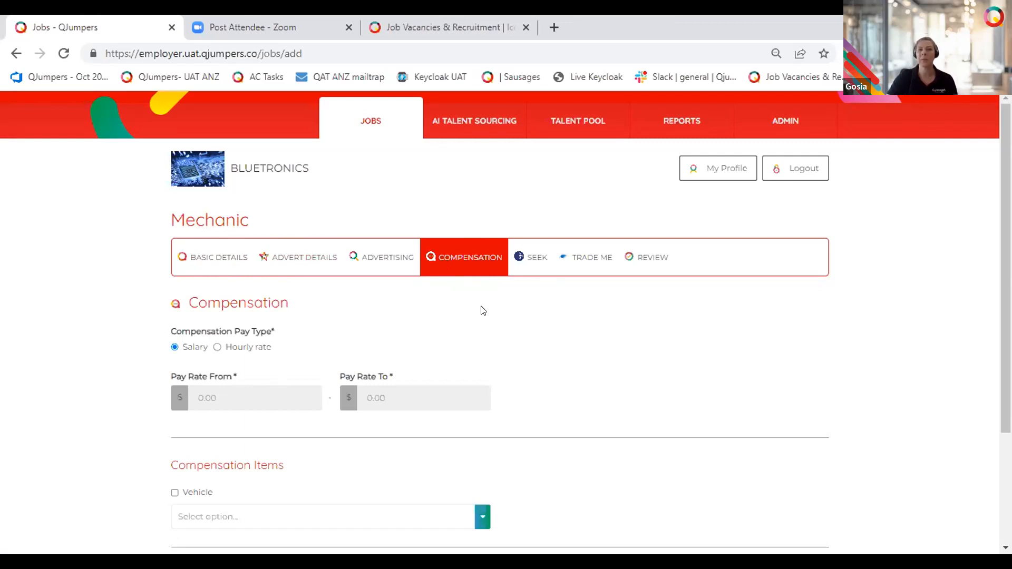
{"action": "mouse_move", "coordinate": [529, 308]}
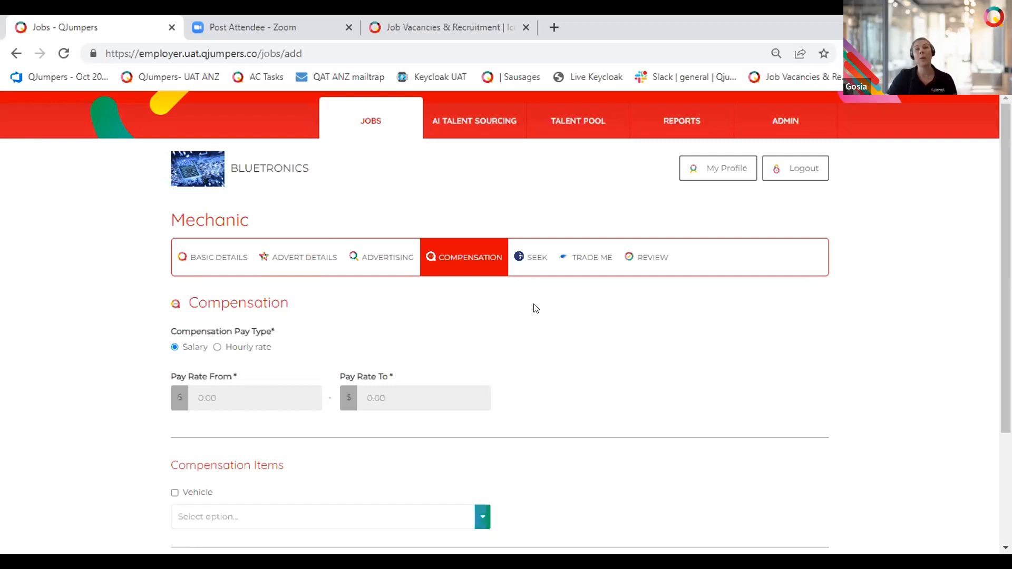
{"action": "mouse_move", "coordinate": [552, 304]}
{"action": "type", "text": "23"}
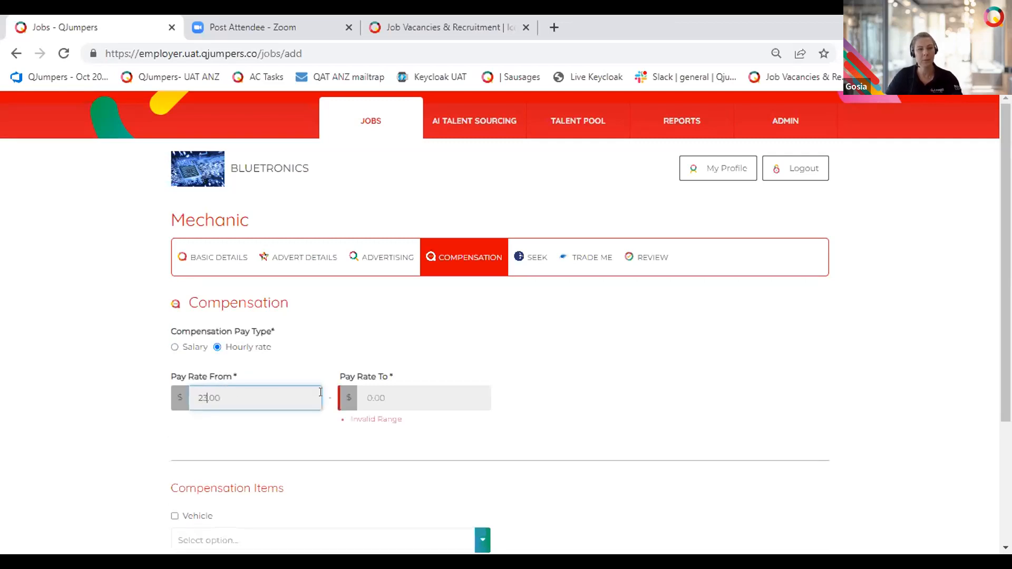
Set the hourly pay rate from $23.00 to $28.80 and add a Hilux vehicle
{"action": "type", "text": "26.00"}
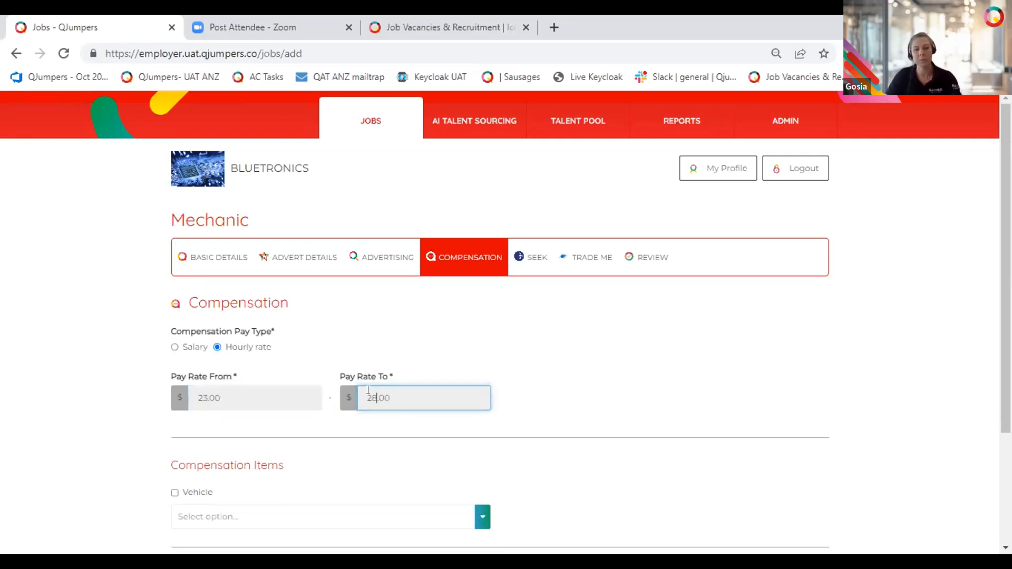
{"action": "type", "text": "28.80"}
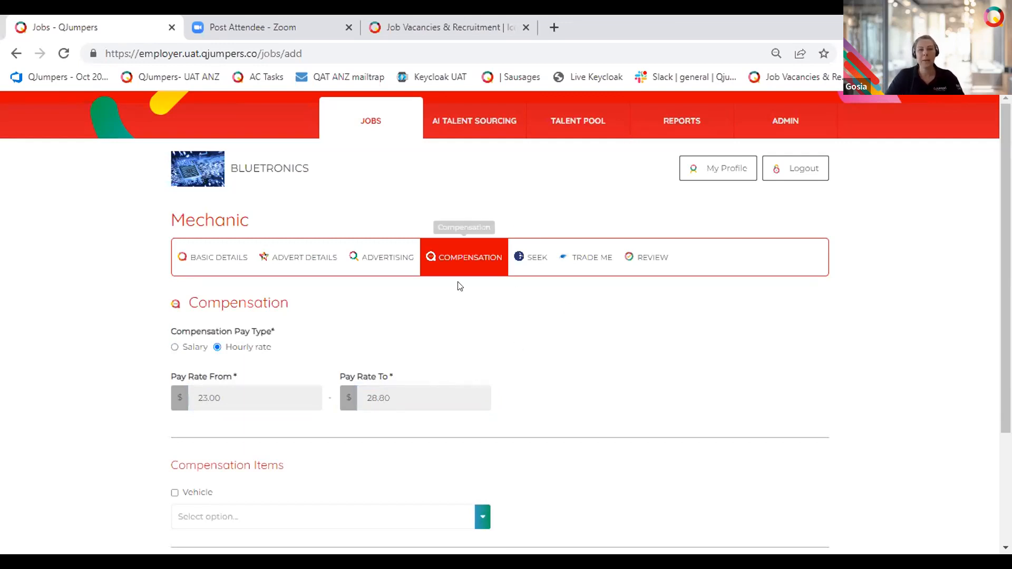
{"action": "scroll", "scroll_direction": "down", "scroll_amount": 3}
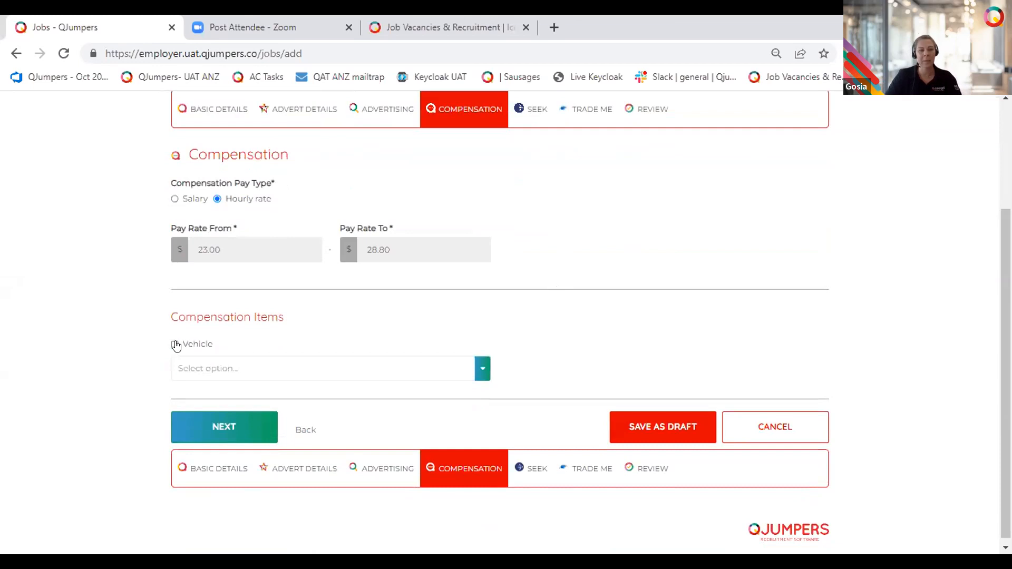
{"action": "left_click", "coordinate": [173, 344]}
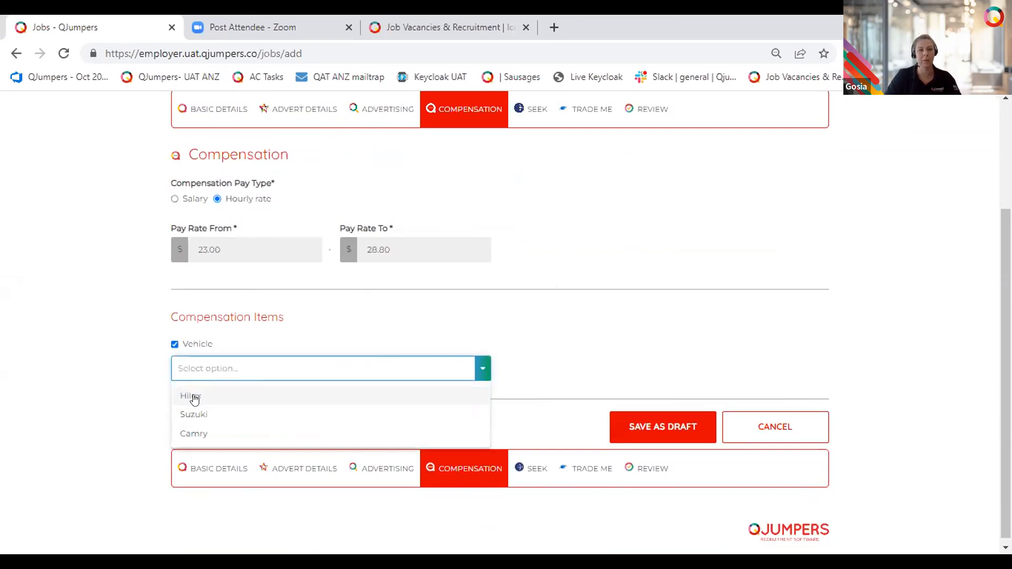
{"action": "left_click", "coordinate": [191, 396]}
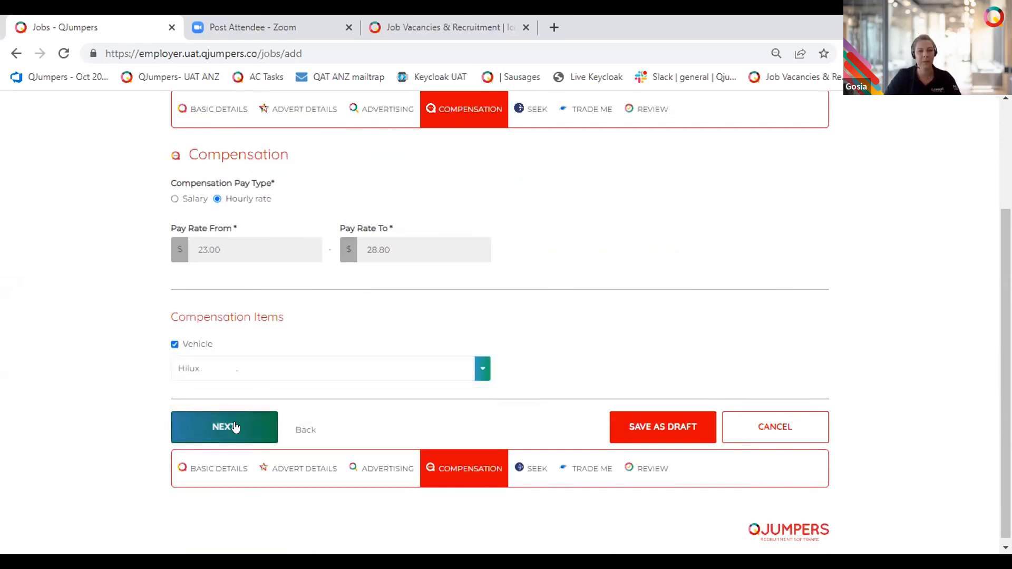
Advance to the Seek step and keep the work type as Full Time
{"action": "left_click", "coordinate": [224, 427]}
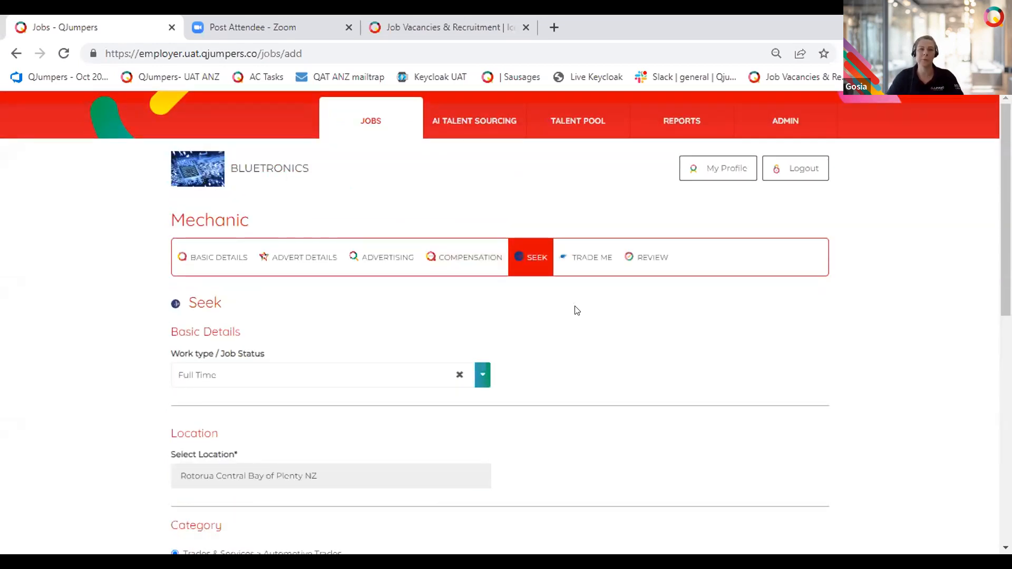
{"action": "scroll", "scroll_direction": "down", "scroll_amount": 3}
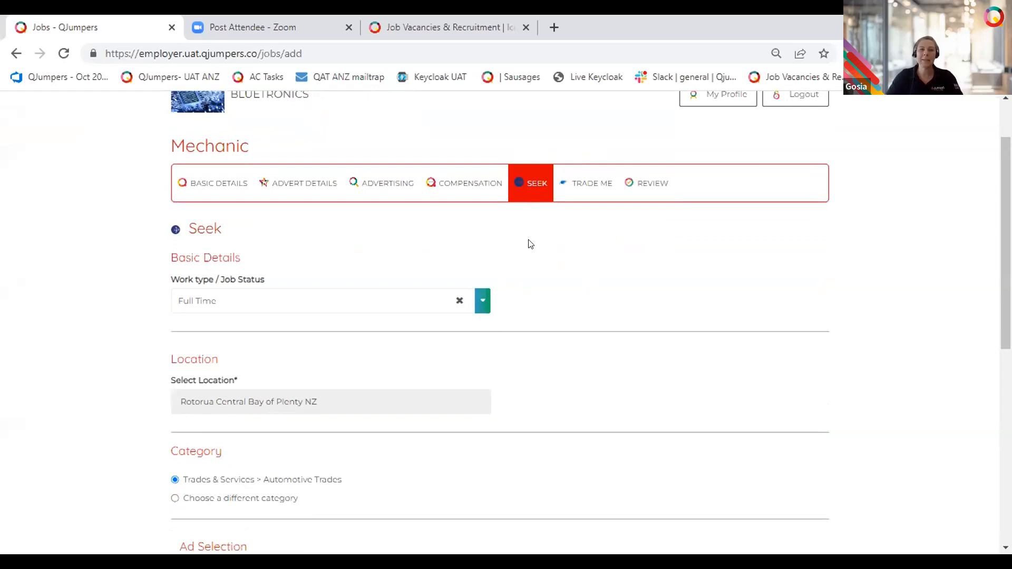
{"action": "mouse_move", "coordinate": [658, 287]}
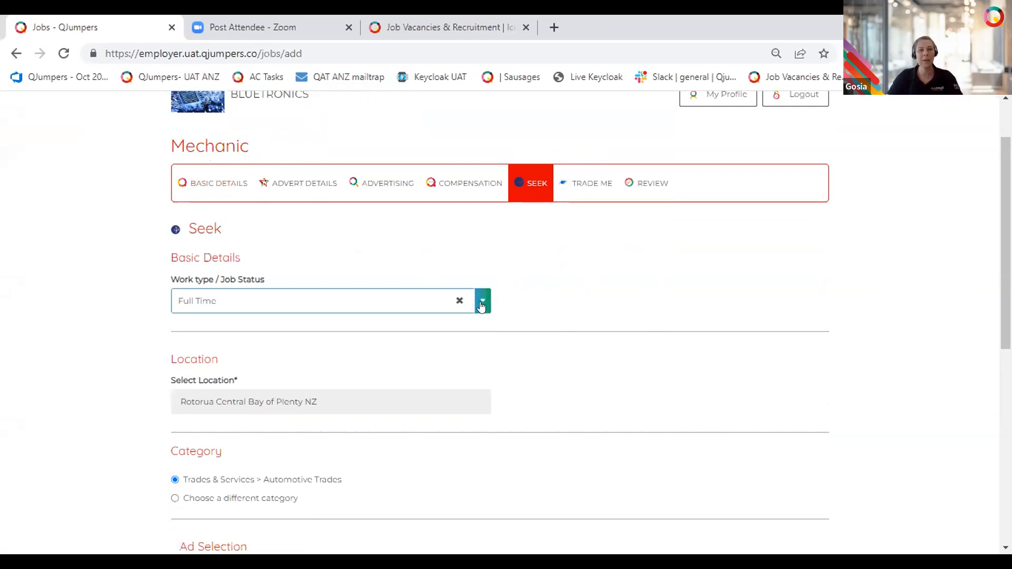
{"action": "left_click", "coordinate": [482, 301]}
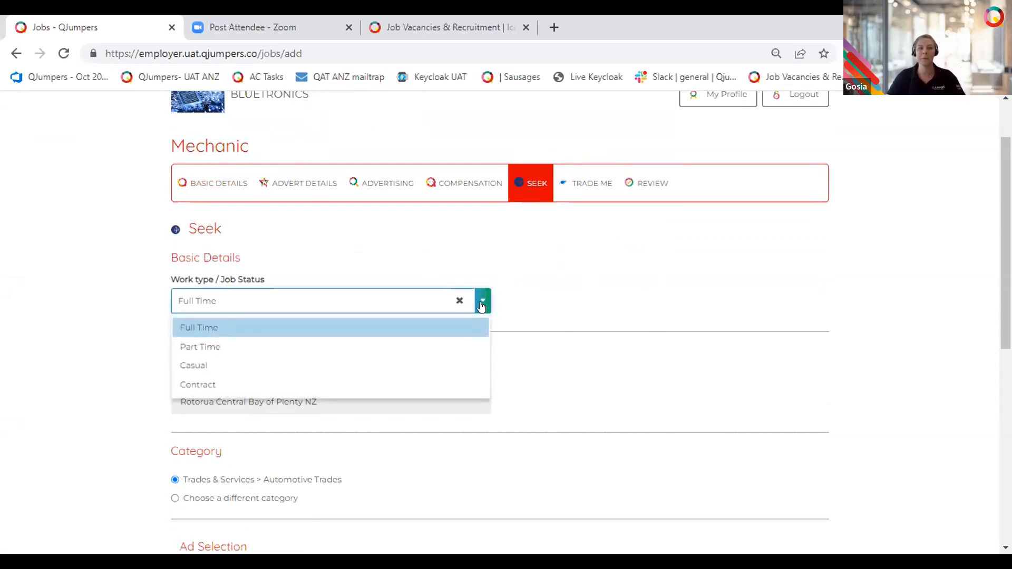
{"action": "mouse_move", "coordinate": [217, 343]}
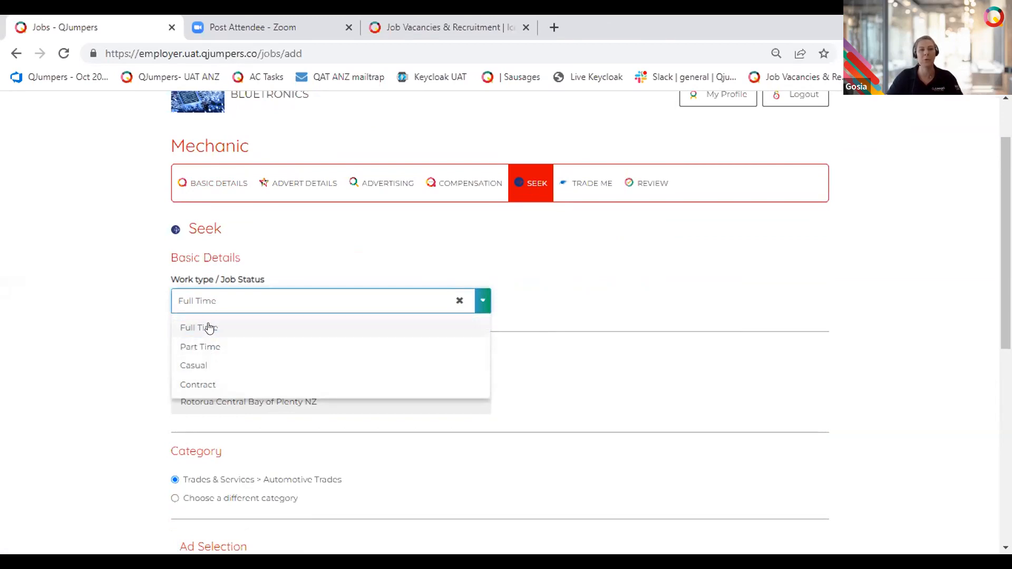
{"action": "left_click", "coordinate": [199, 328]}
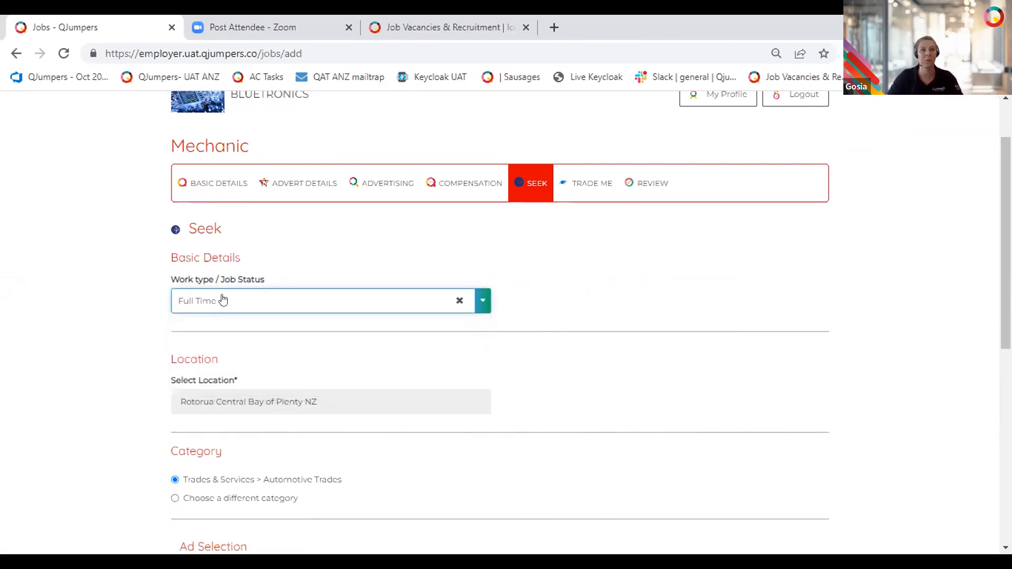
Replace the Rotorua job location with Gisborne Central Gisborne NZ
{"action": "scroll", "scroll_direction": "down", "scroll_amount": 3}
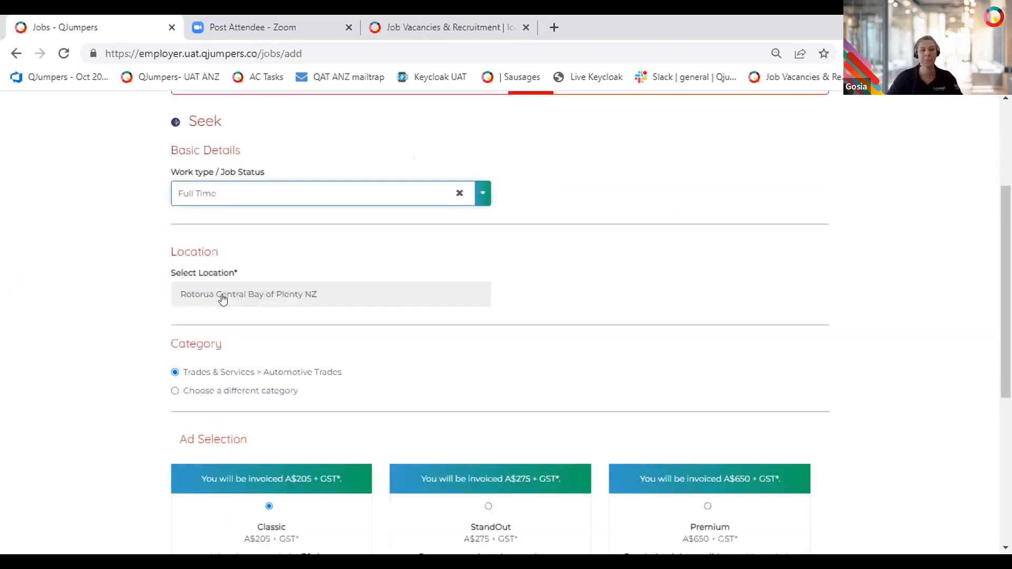
{"action": "scroll", "scroll_direction": "down", "scroll_amount": 3}
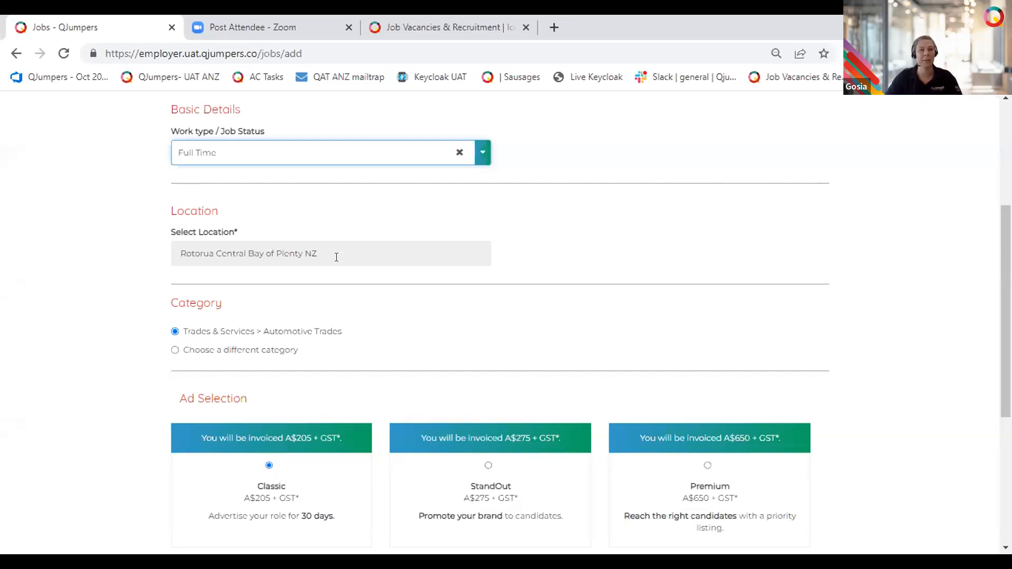
{"action": "left_click", "coordinate": [331, 253]}
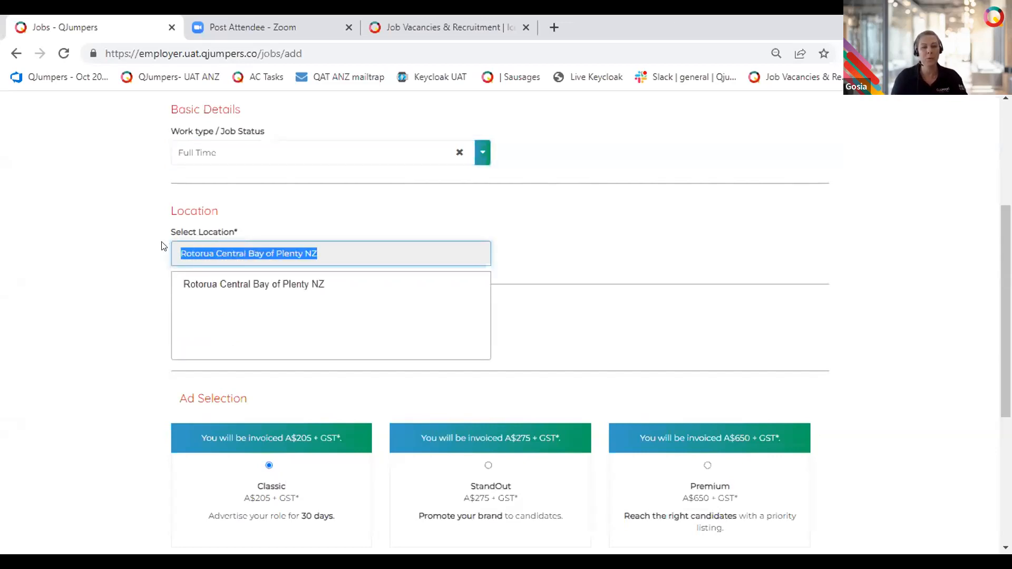
{"action": "type", "text": "gisob"}
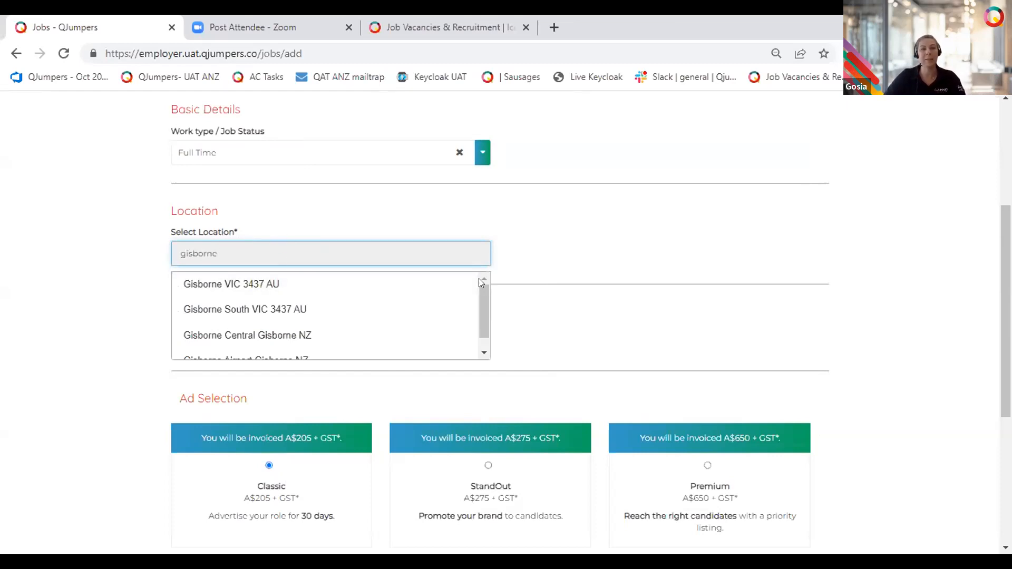
{"action": "scroll", "scroll_direction": "down", "scroll_amount": 3}
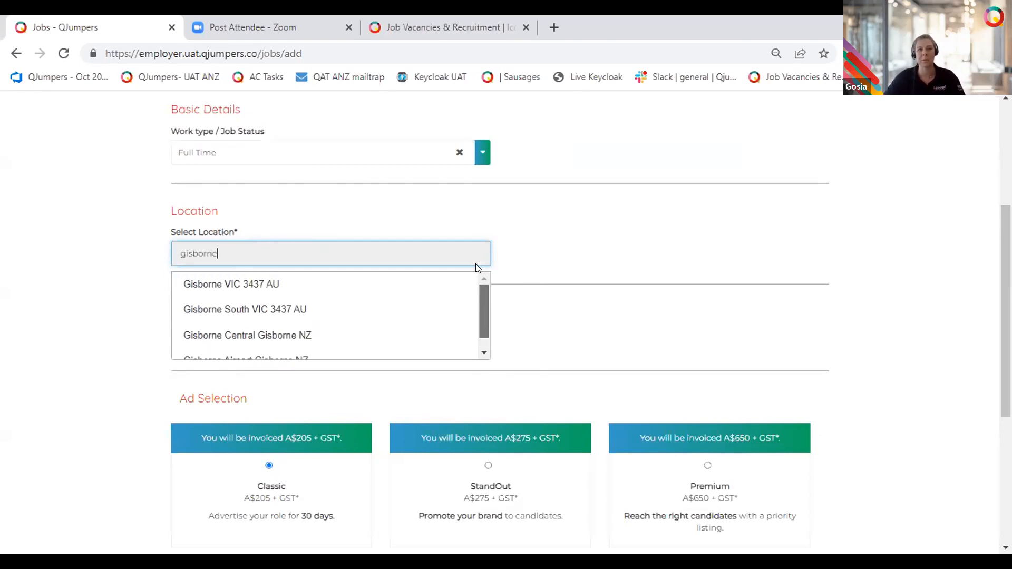
{"action": "mouse_move", "coordinate": [472, 261]}
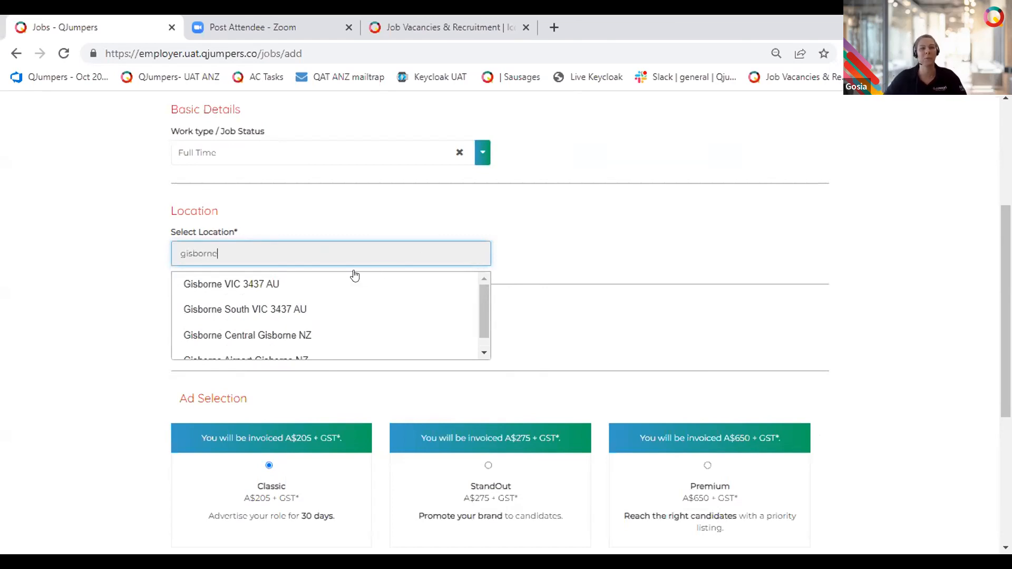
{"action": "mouse_move", "coordinate": [316, 335]}
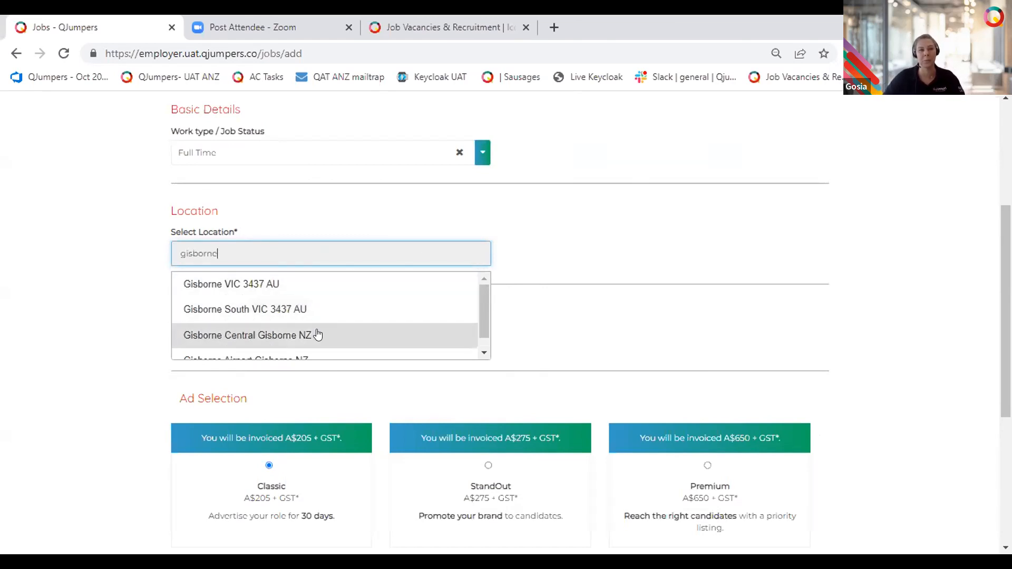
{"action": "left_click", "coordinate": [250, 335]}
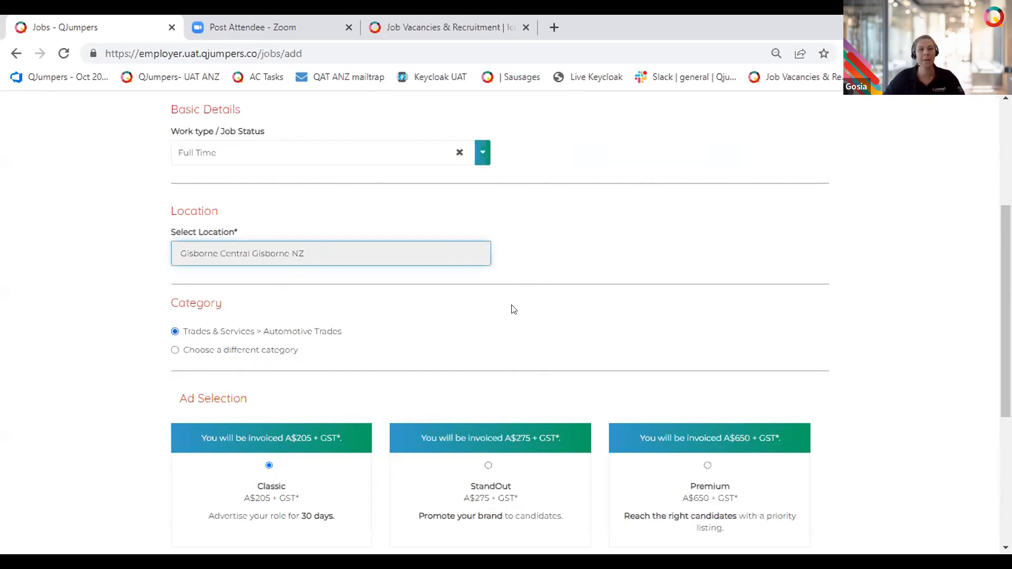
{"action": "scroll", "scroll_direction": "down", "scroll_amount": 3}
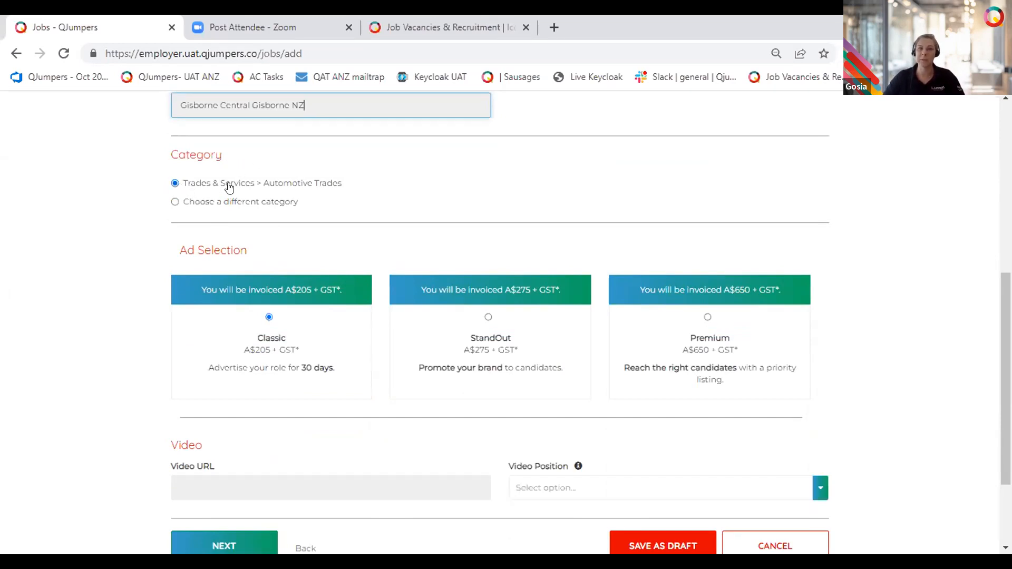
{"action": "mouse_move", "coordinate": [158, 209]}
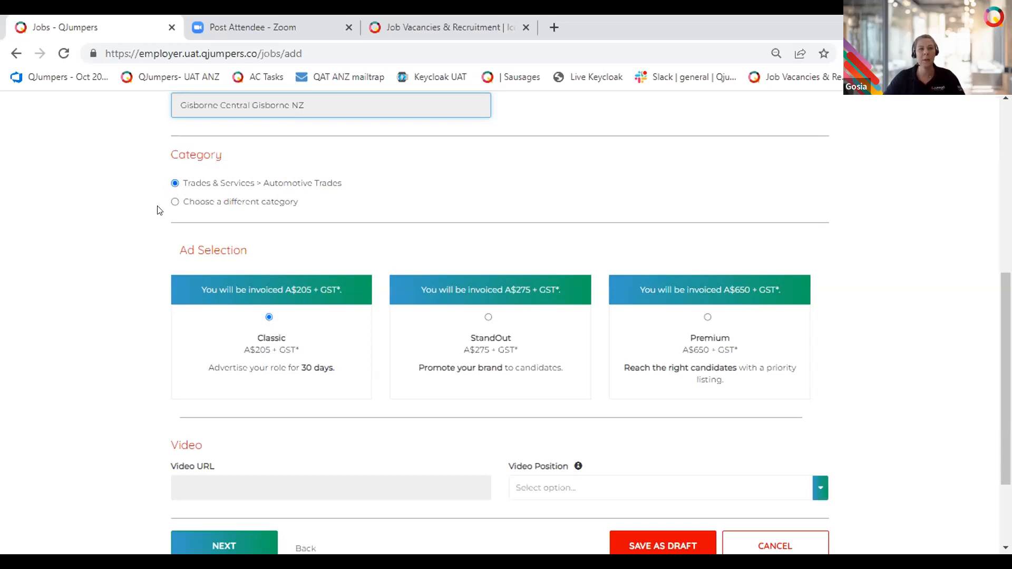
Revisit the job category, then change the Seek ad type from Classic to StandOut
{"action": "left_click", "coordinate": [175, 202]}
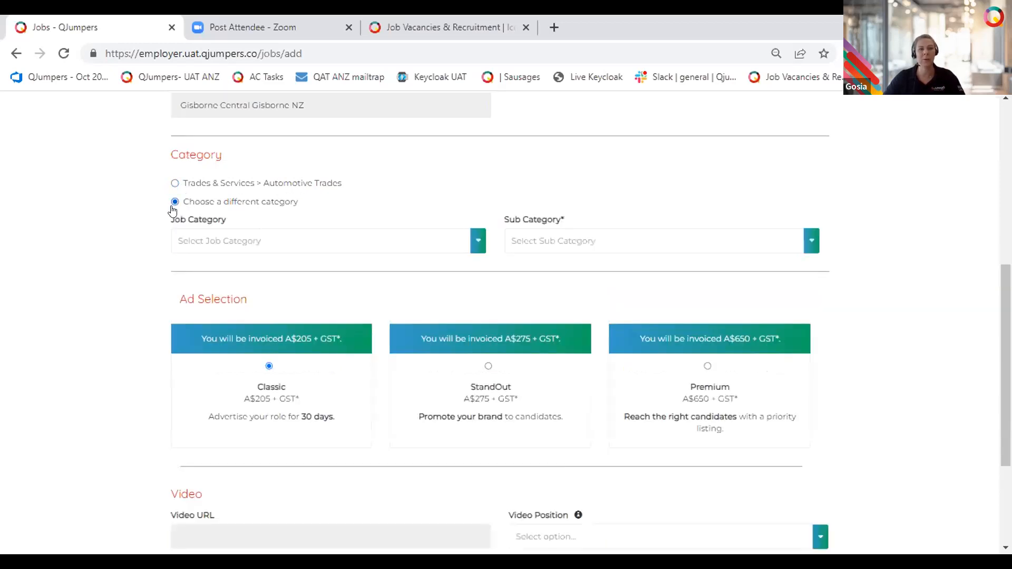
{"action": "left_click", "coordinate": [323, 241]}
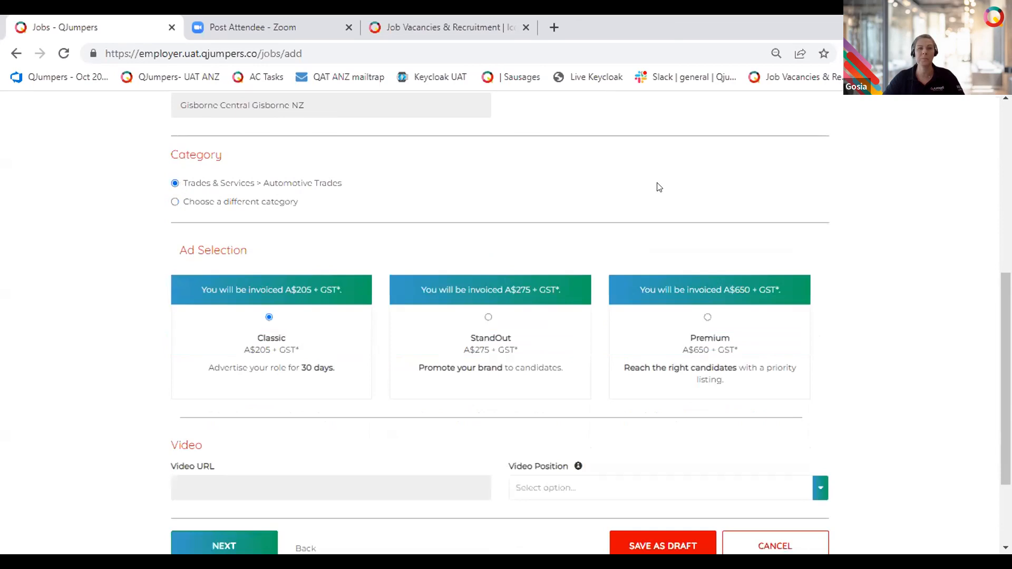
{"action": "scroll", "scroll_direction": "down", "scroll_amount": 3}
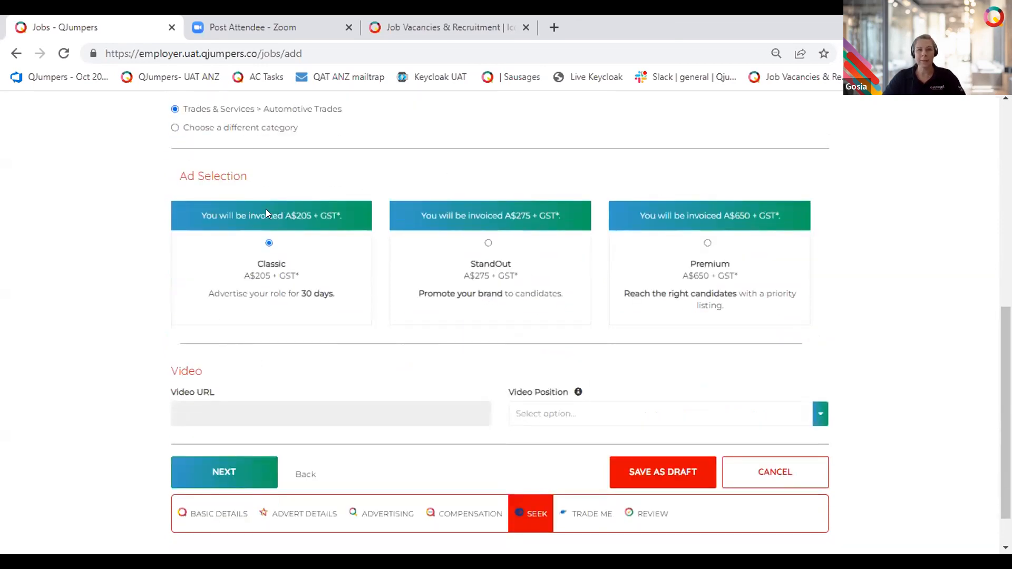
{"action": "scroll", "scroll_direction": "down", "scroll_amount": 3}
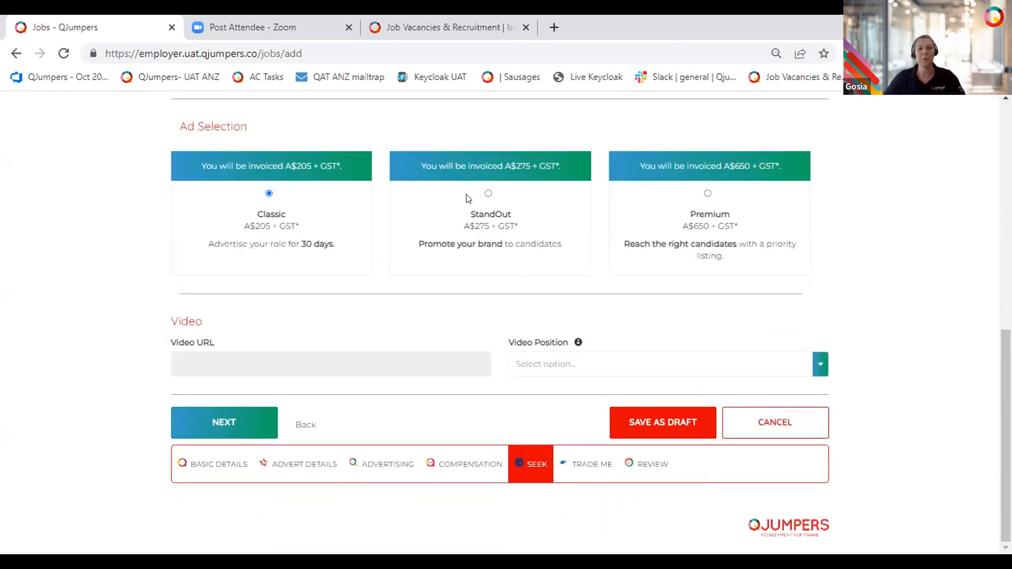
{"action": "mouse_move", "coordinate": [728, 199]}
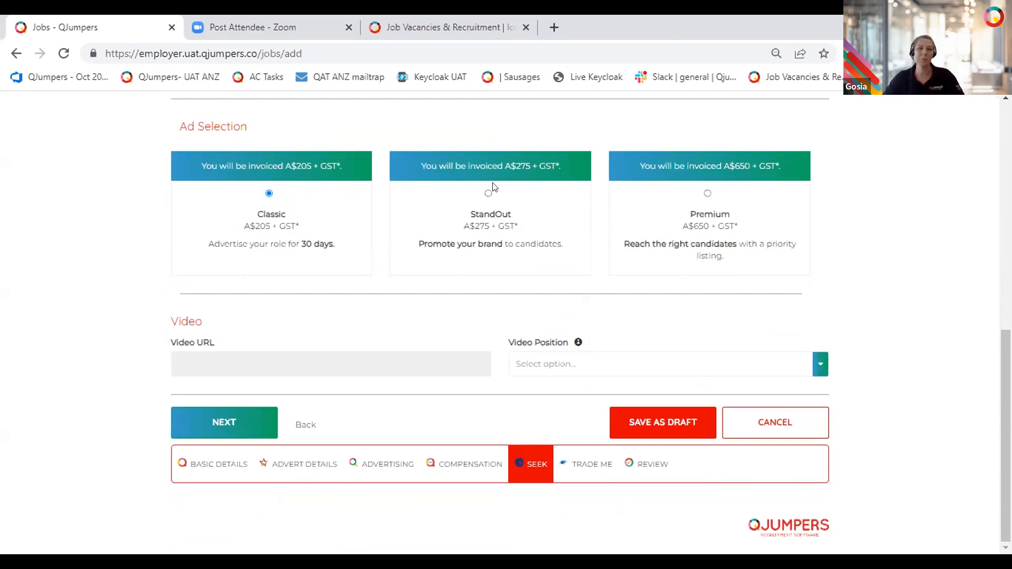
{"action": "left_click", "coordinate": [487, 194]}
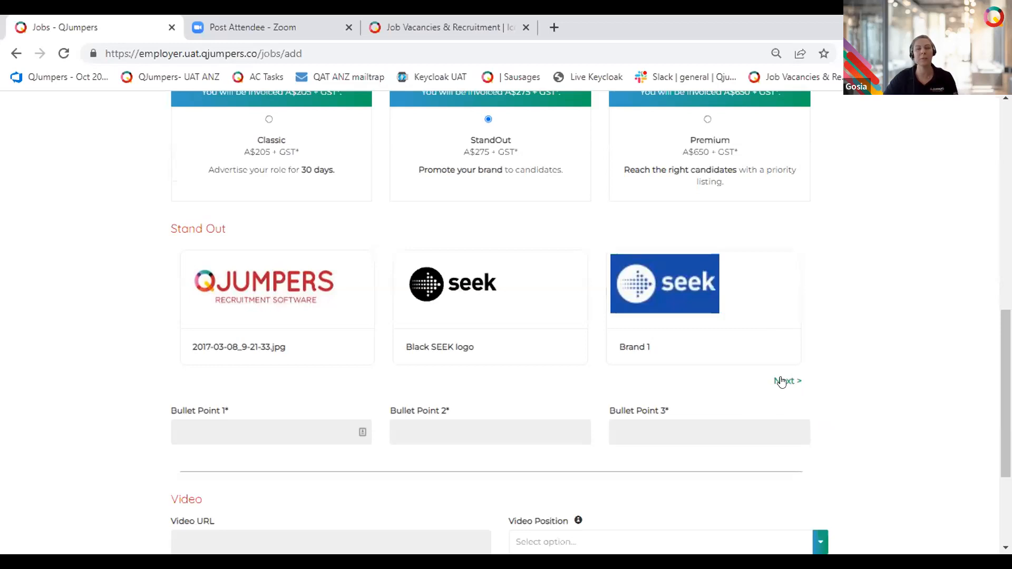
Choose the SEEK square briefcase logo, then continue to the Trade Me step
{"action": "left_click", "coordinate": [786, 380]}
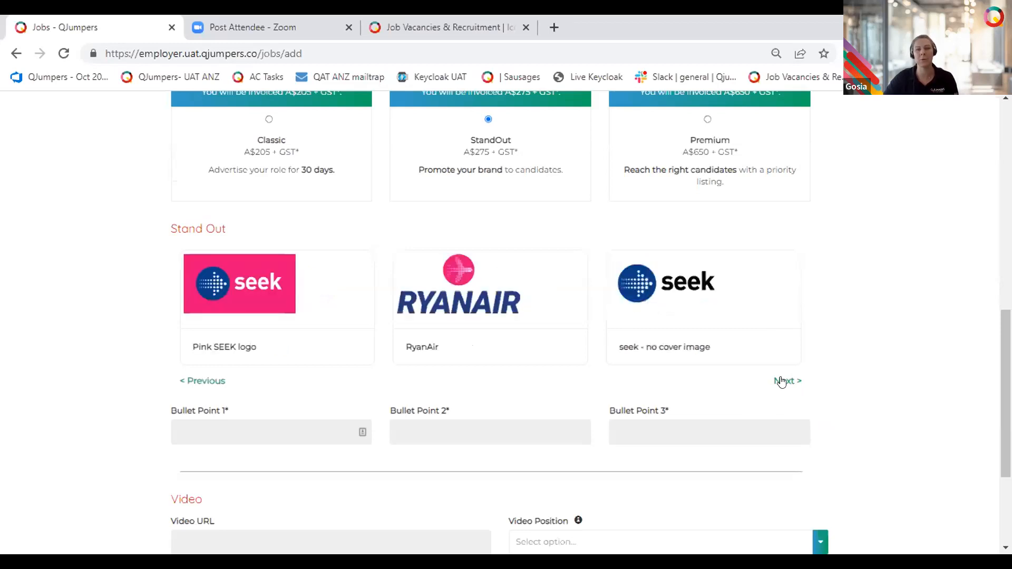
{"action": "left_click", "coordinate": [787, 381]}
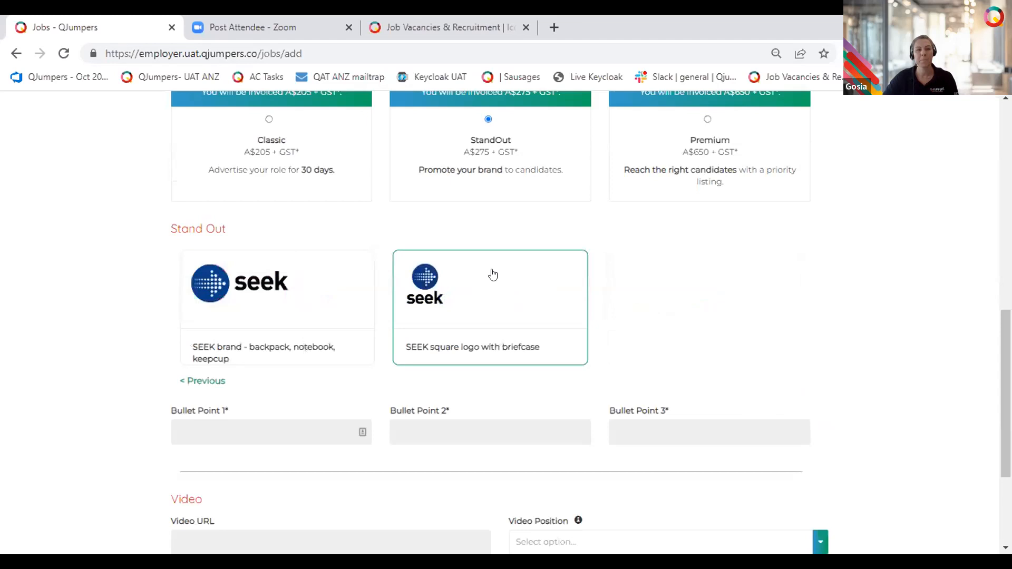
{"action": "scroll", "scroll_direction": "down", "scroll_amount": 3}
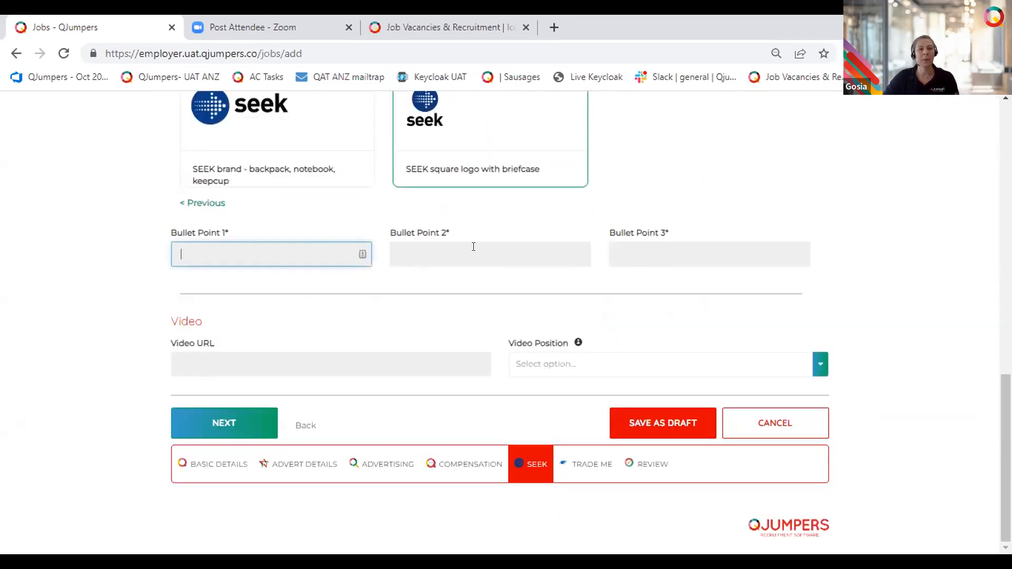
{"action": "left_click", "coordinate": [490, 253]}
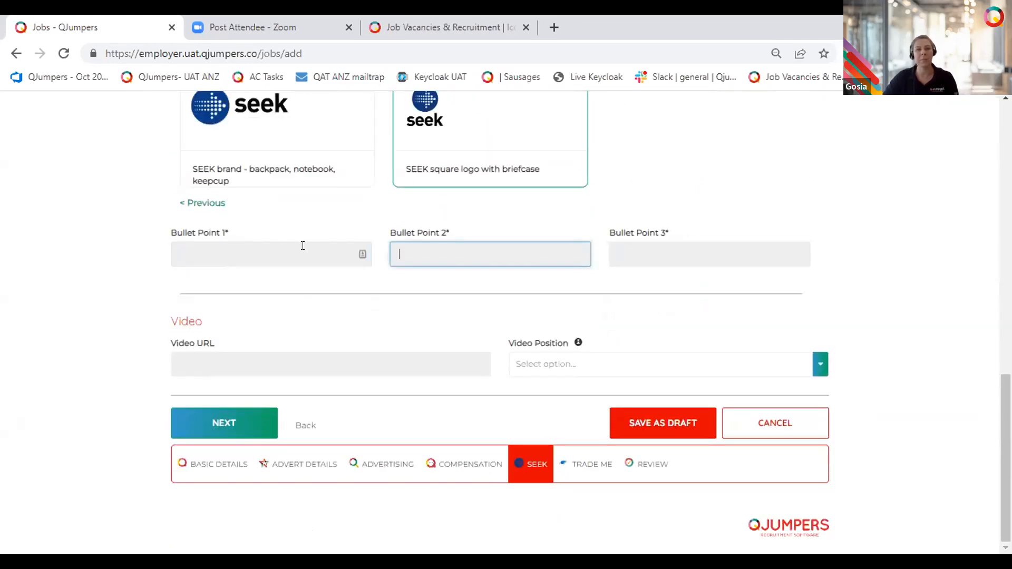
{"action": "left_click", "coordinate": [271, 253]}
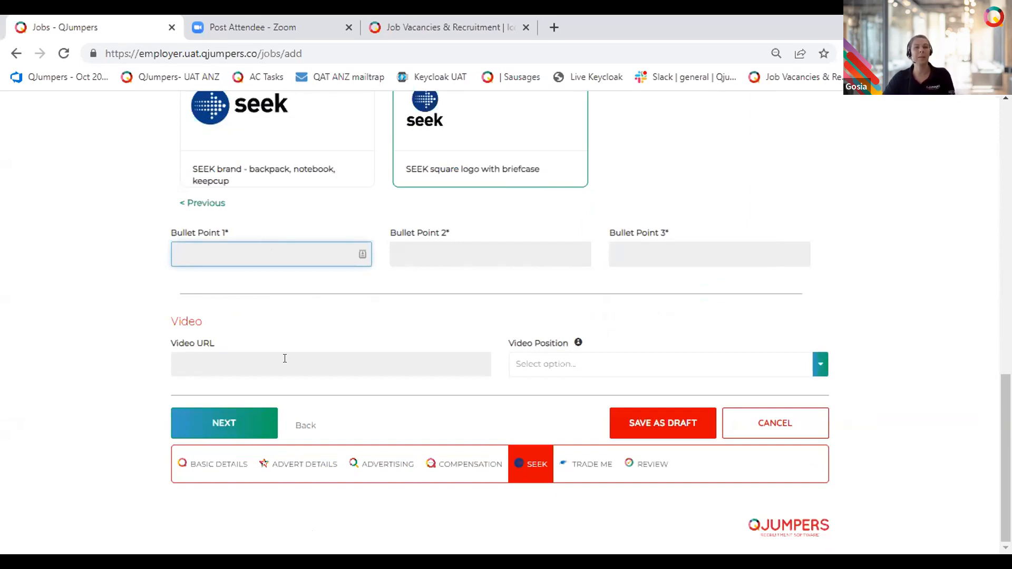
{"action": "mouse_move", "coordinate": [397, 293]}
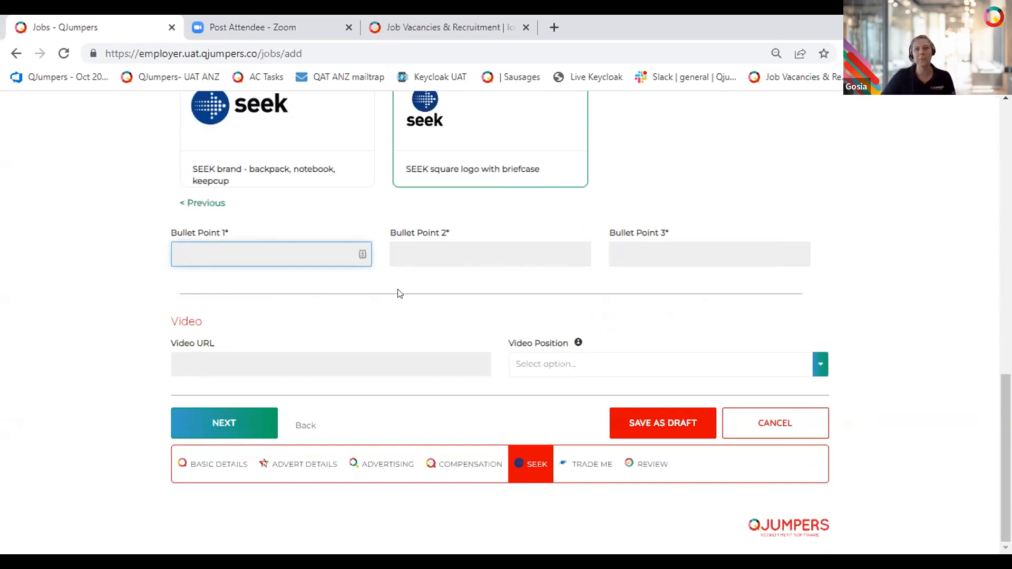
{"action": "left_click", "coordinate": [271, 253]}
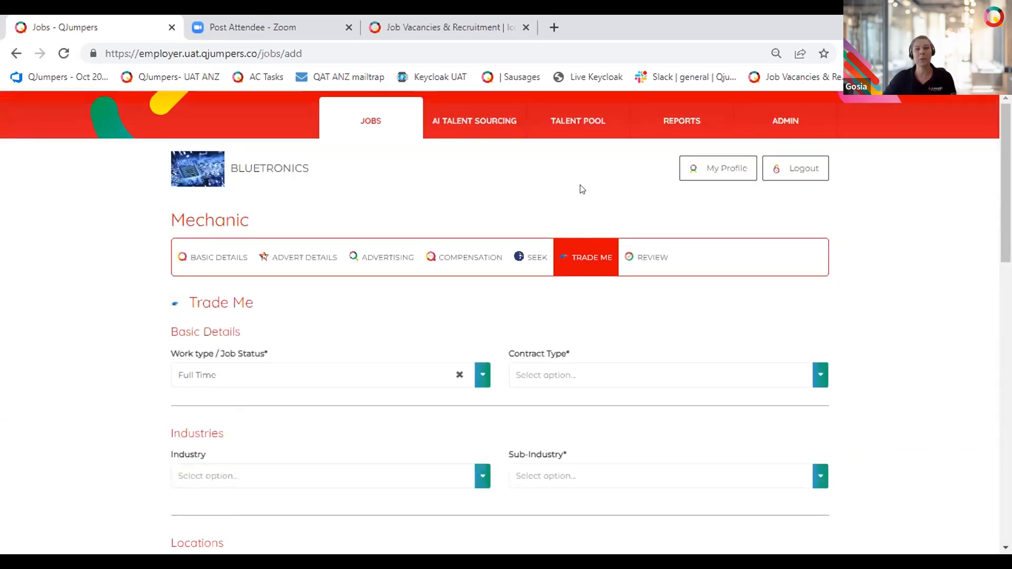
Set Trade Me work type, Permanent contract type, and Accounting industry
{"action": "scroll", "scroll_direction": "down", "scroll_amount": 3}
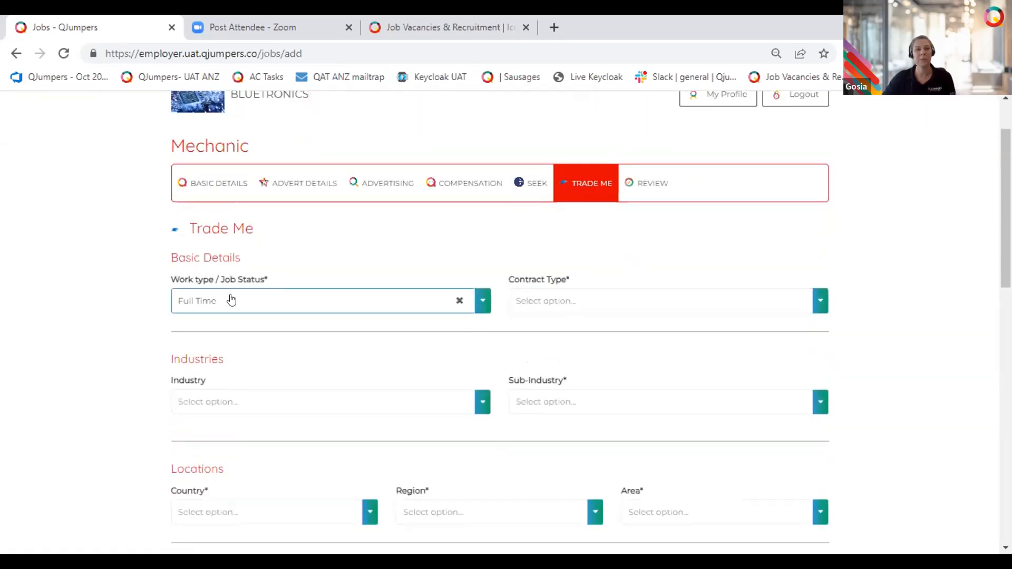
{"action": "left_click", "coordinate": [319, 301]}
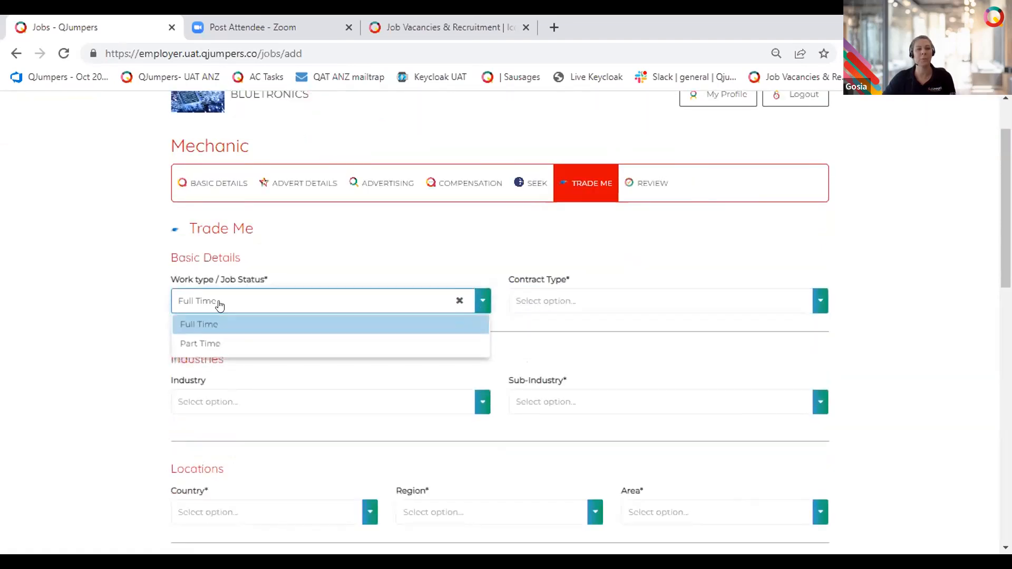
{"action": "left_click", "coordinate": [658, 301]}
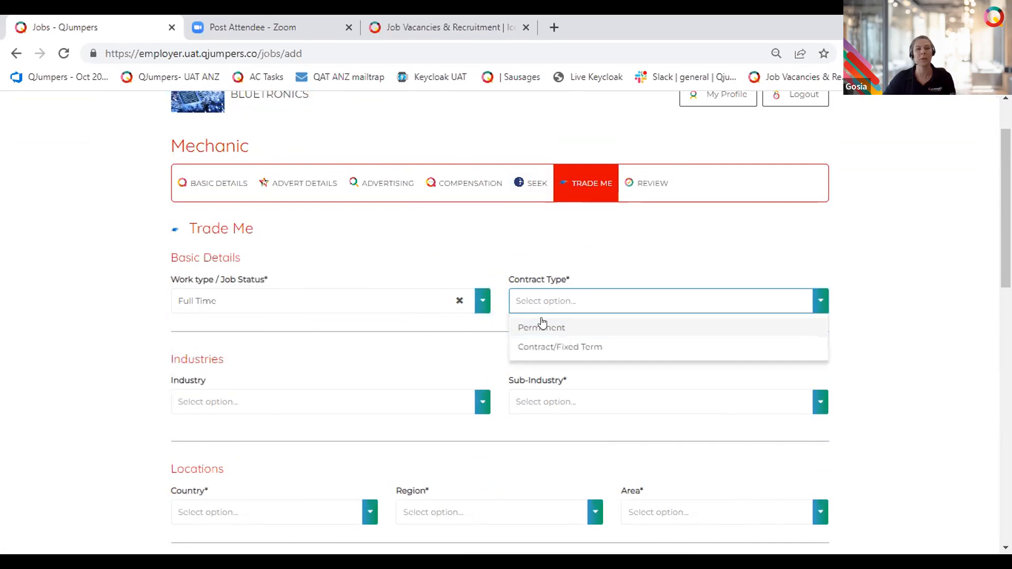
{"action": "left_click", "coordinate": [541, 328]}
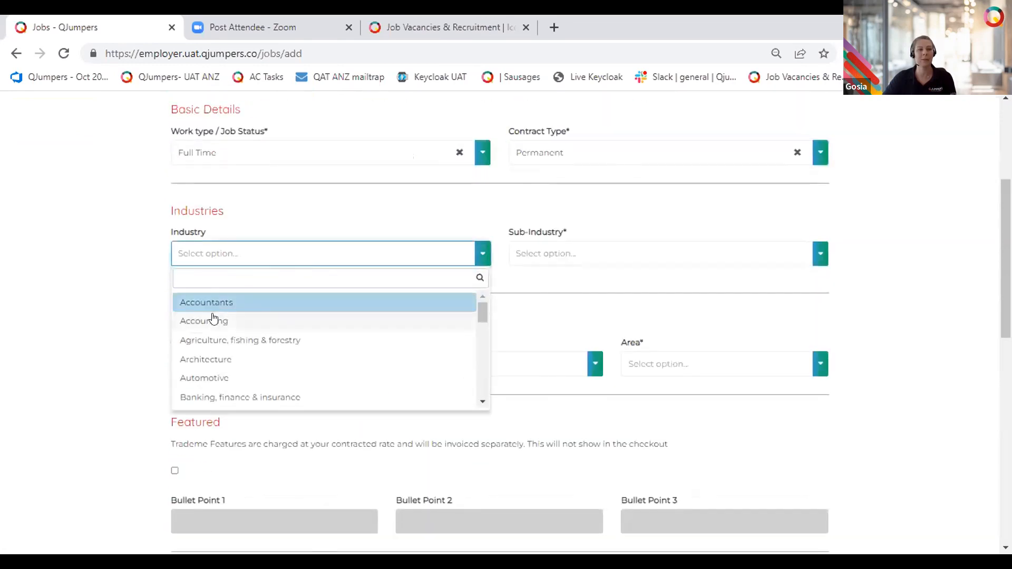
{"action": "left_click", "coordinate": [204, 321]}
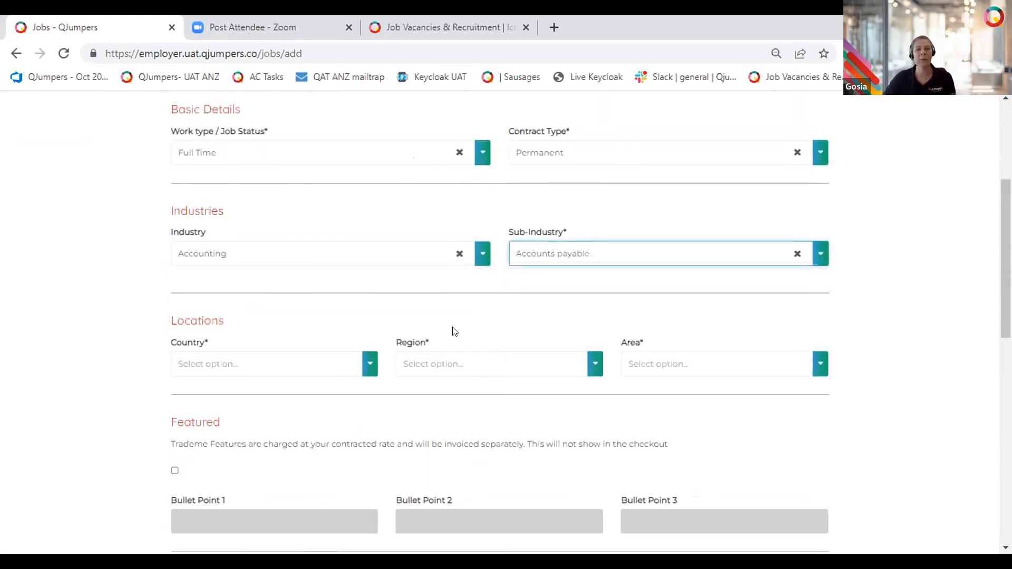
Set the country to New Zealand and region to Bay Of Plenty, then try continuing
{"action": "left_click", "coordinate": [267, 364]}
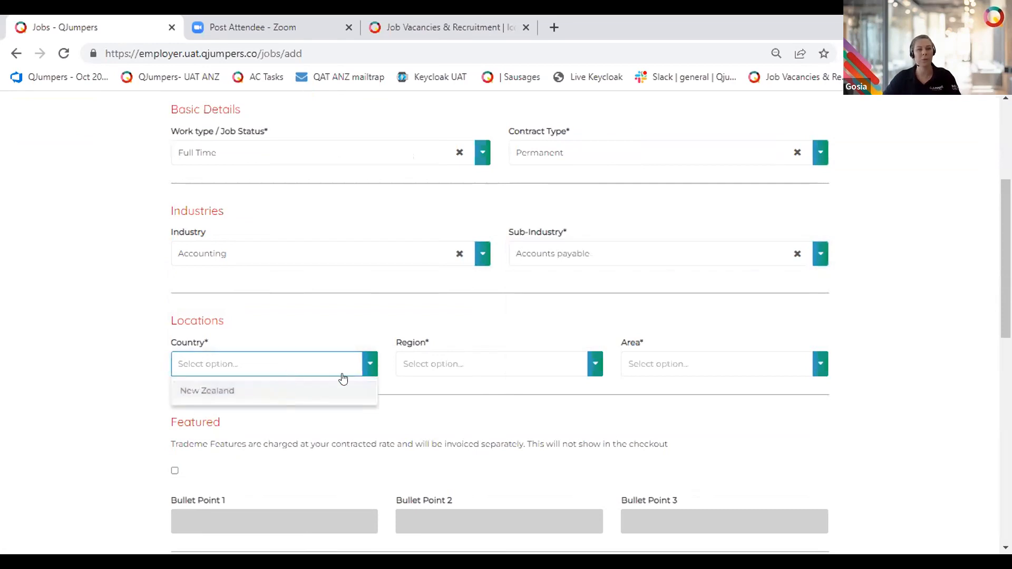
{"action": "left_click", "coordinate": [207, 391]}
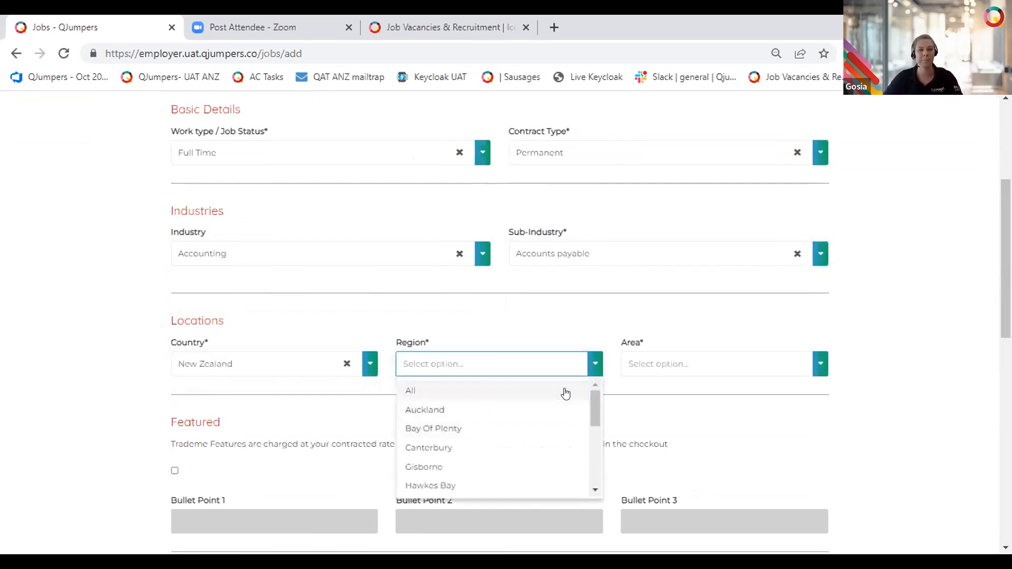
{"action": "left_click", "coordinate": [433, 428]}
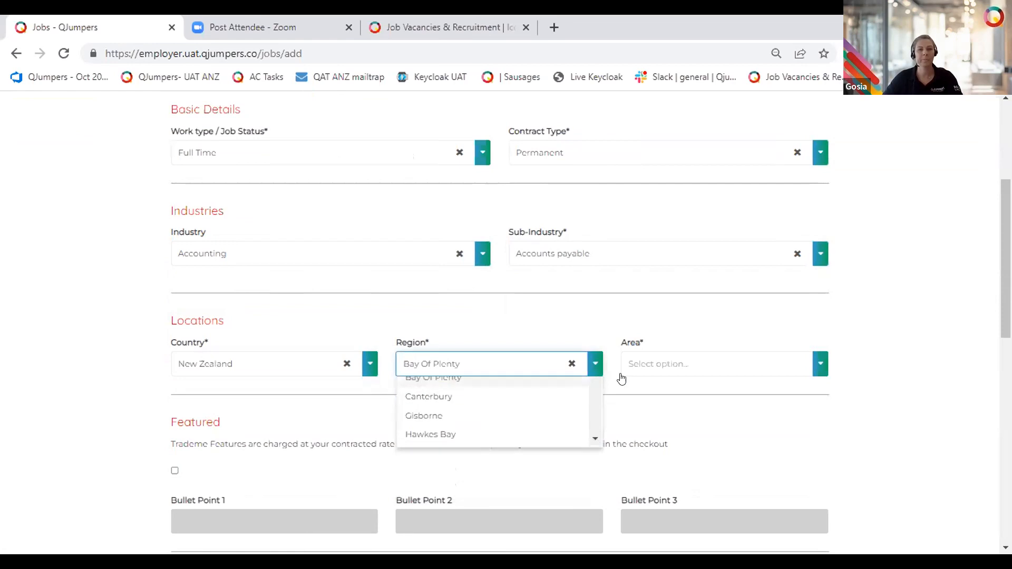
{"action": "scroll", "scroll_direction": "down", "scroll_amount": 3}
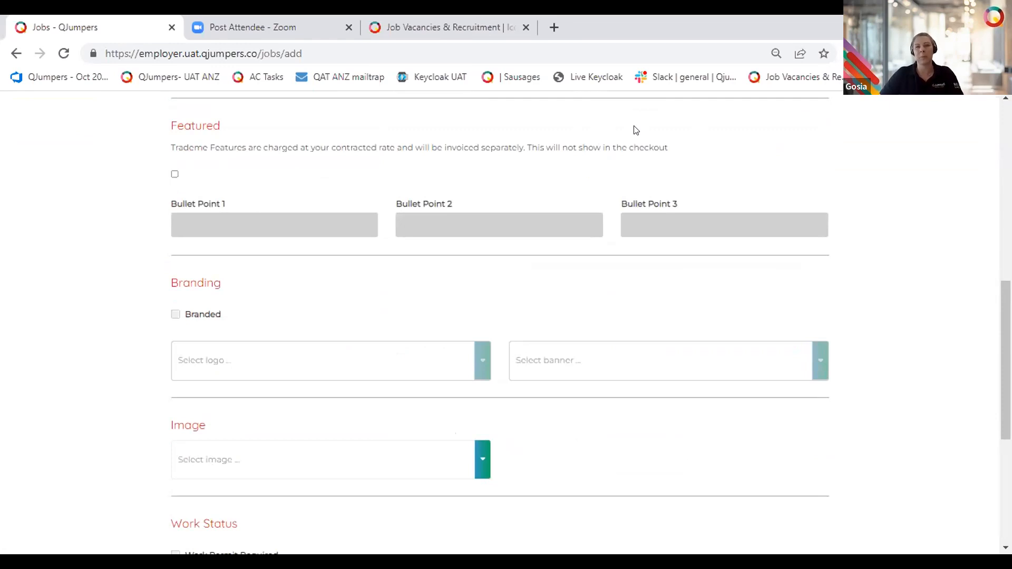
{"action": "scroll", "scroll_direction": "down", "scroll_amount": 3}
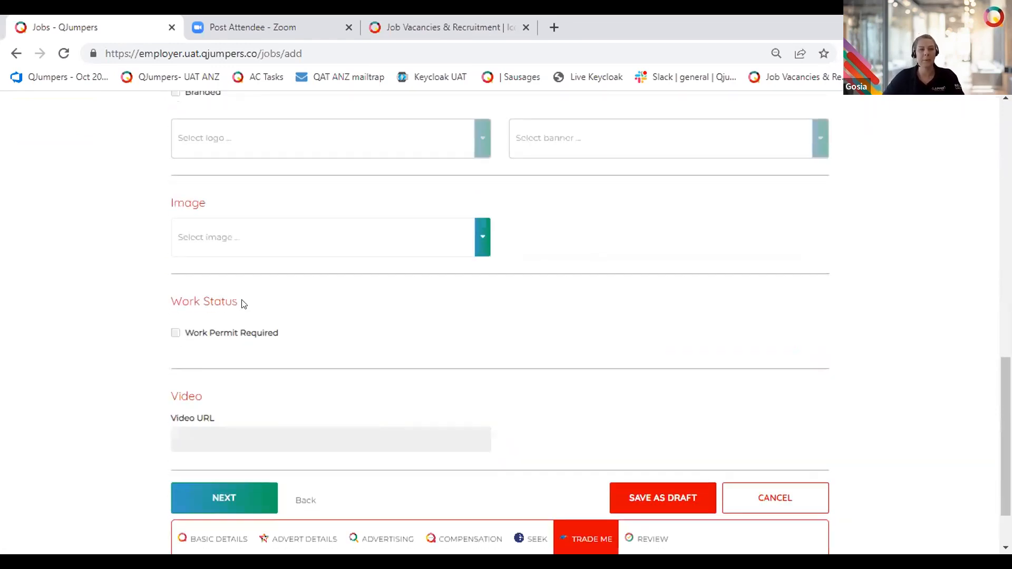
{"action": "scroll", "scroll_direction": "down", "scroll_amount": 3}
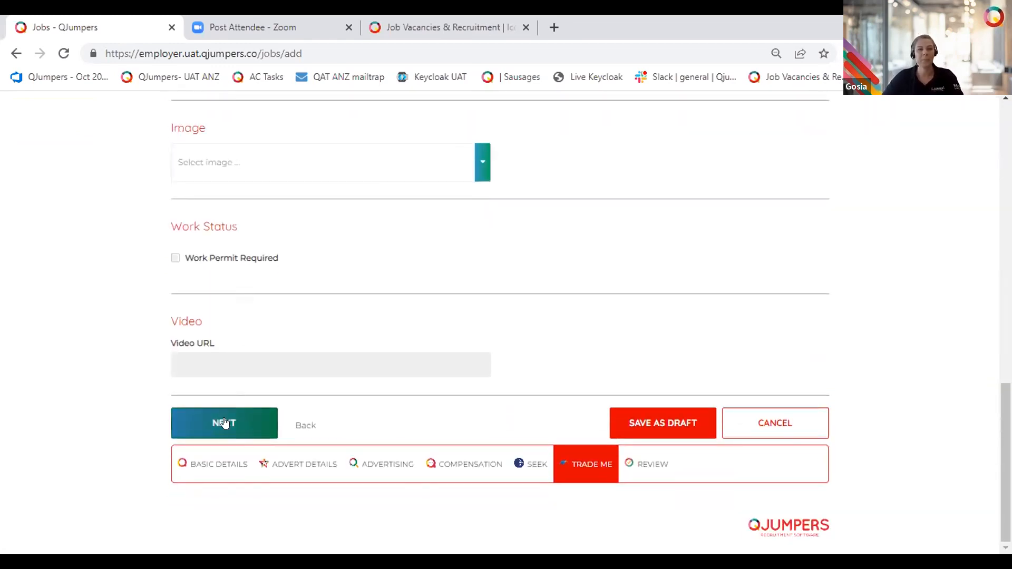
{"action": "left_click", "coordinate": [224, 422]}
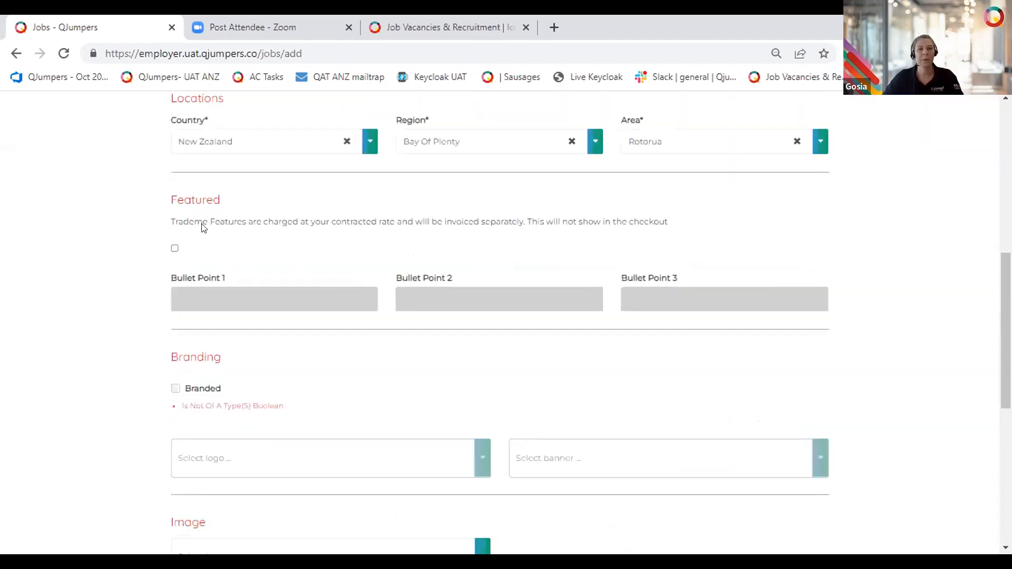
Mark the Mechanic job's Trade Me listing as Branded, with logo and banner left as none
{"action": "left_click", "coordinate": [175, 388]}
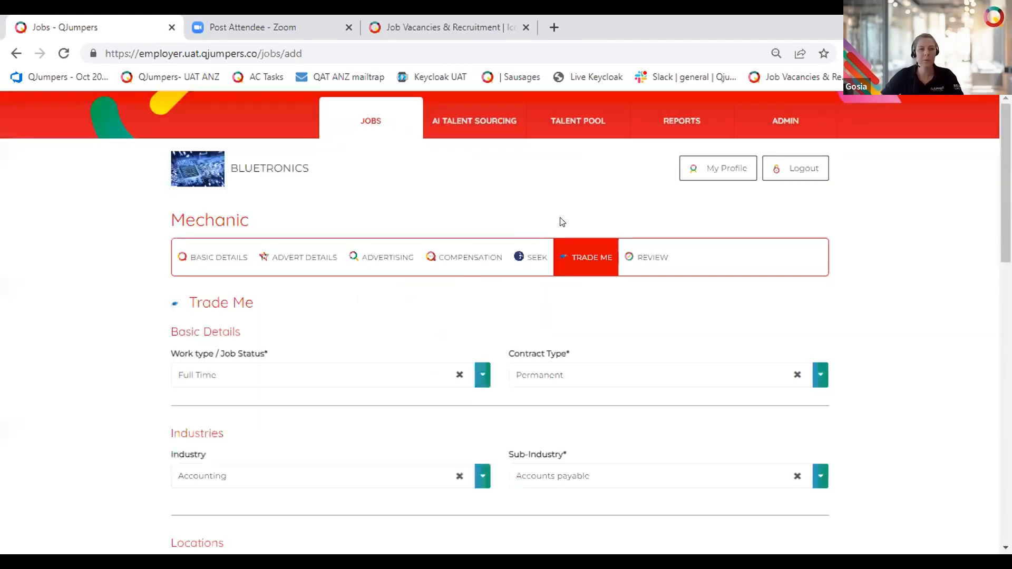
{"action": "scroll", "scroll_direction": "down", "scroll_amount": 3}
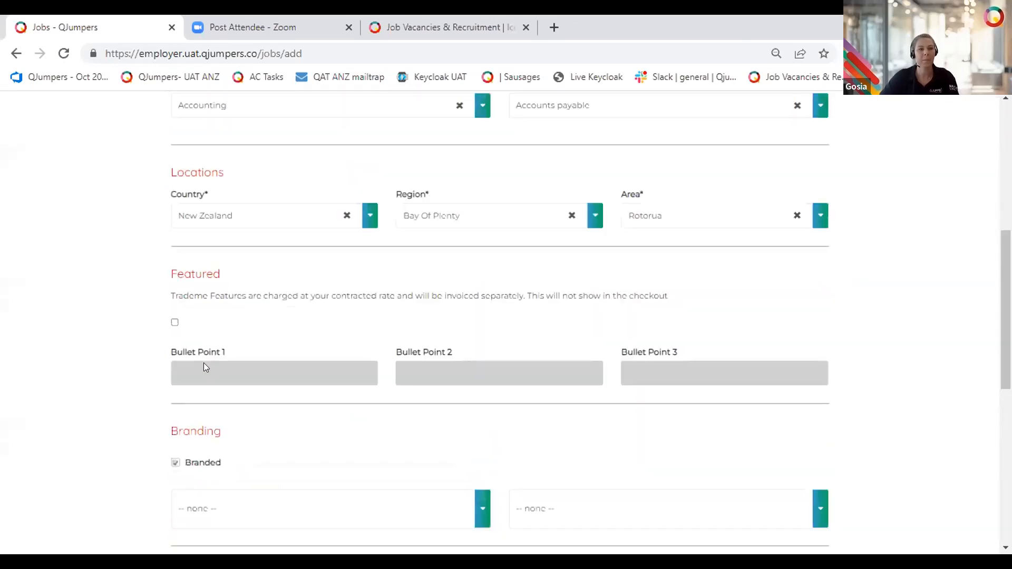
Make the Trade Me advert Featured and continue to the Review page, subtotal FREE
{"action": "left_click", "coordinate": [175, 322]}
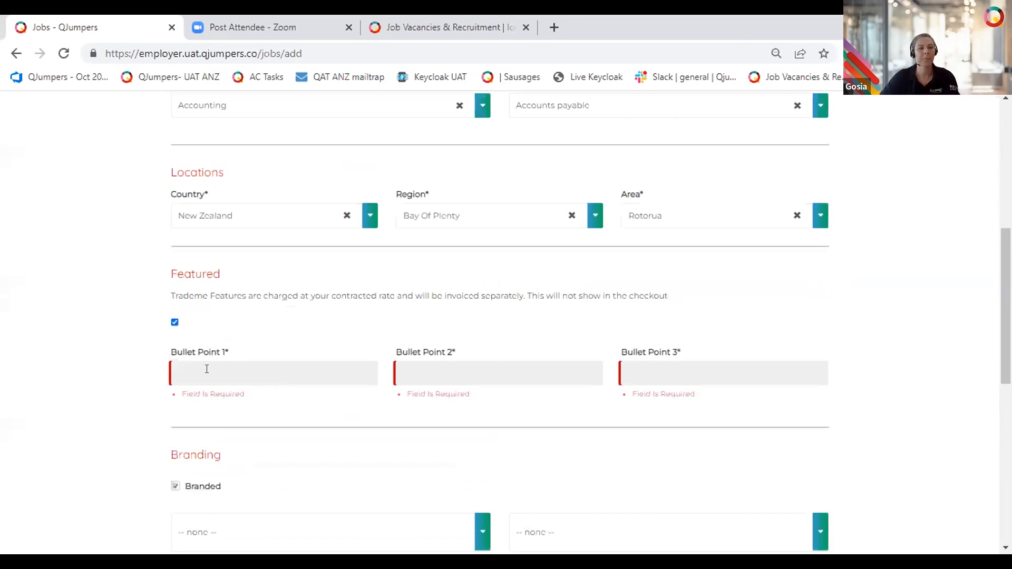
{"action": "left_click", "coordinate": [724, 372]}
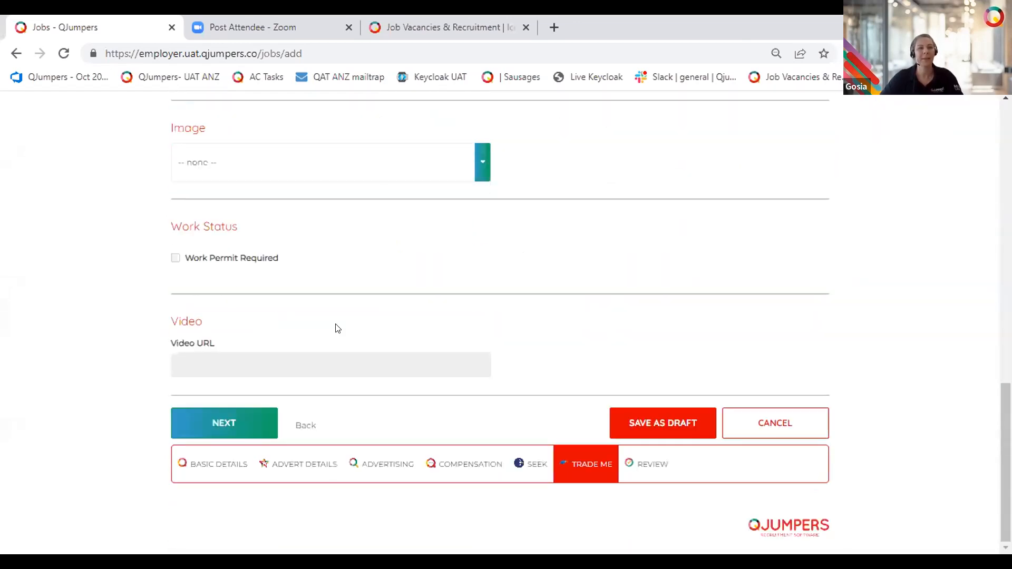
{"action": "left_click", "coordinate": [224, 422]}
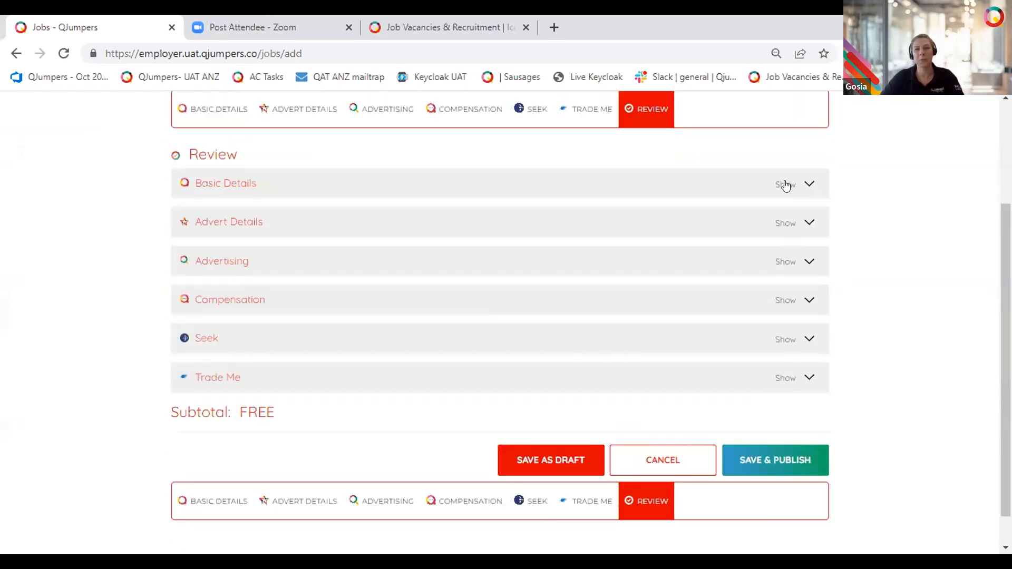
Expand the Mechanic job's Basic Details summary on the Review page
{"action": "left_click", "coordinate": [785, 184]}
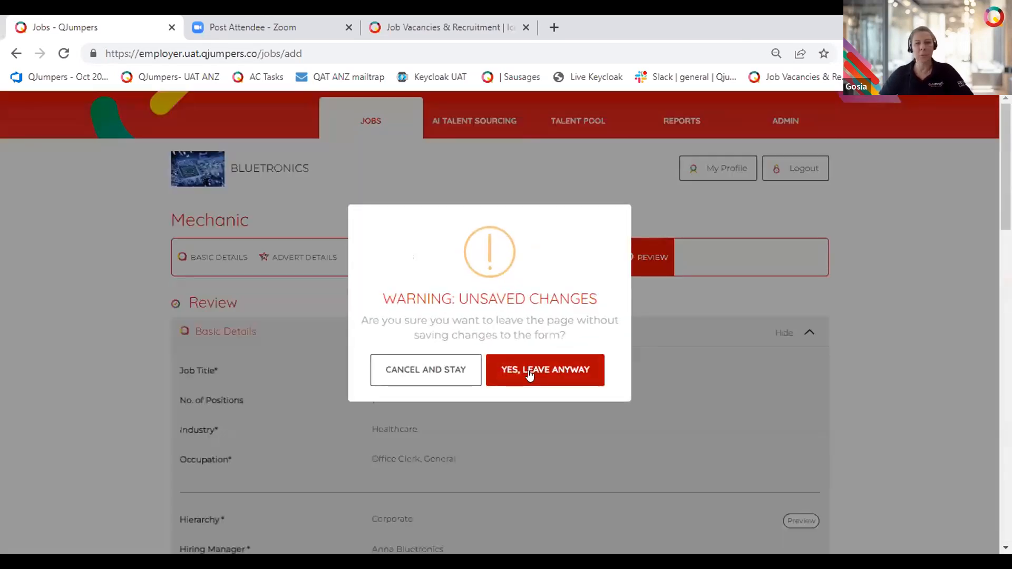
Leave the unsaved Mechanic job and close the copied test job's External Job Boards summary
{"action": "left_click", "coordinate": [544, 370]}
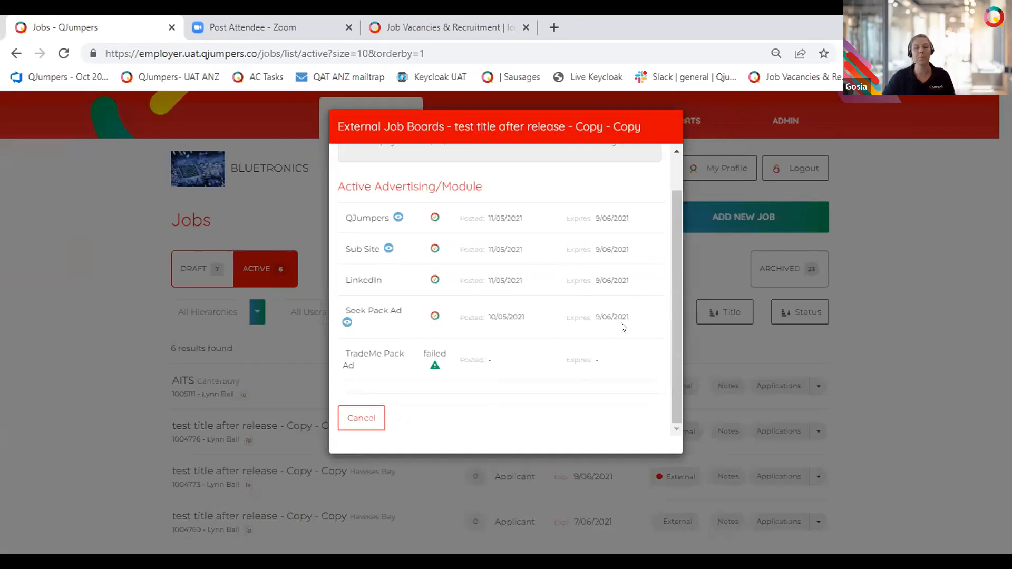
{"action": "left_click", "coordinate": [361, 417]}
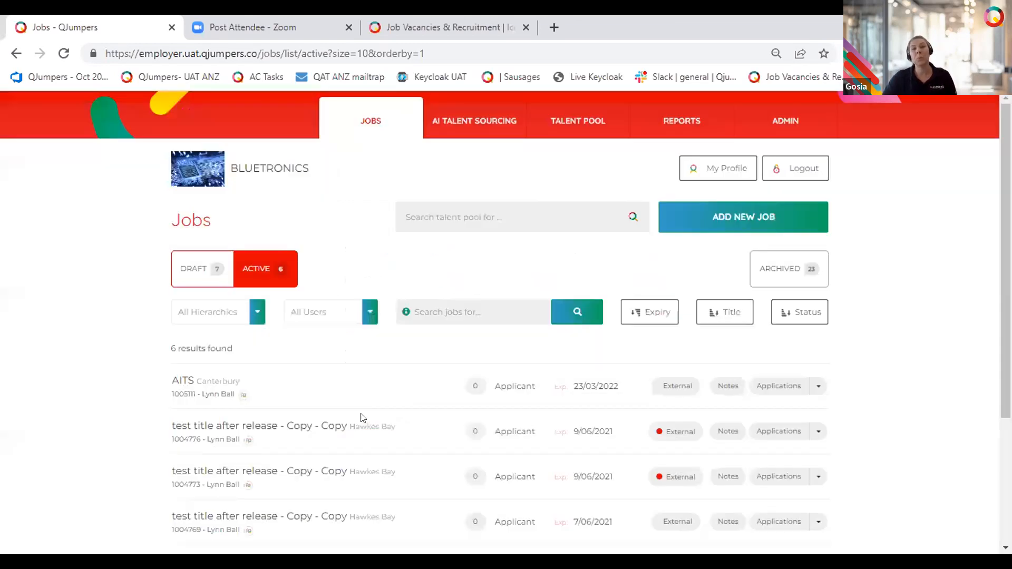
Review the AITS job's external job board postings, then close the summary
{"action": "left_click", "coordinate": [676, 385]}
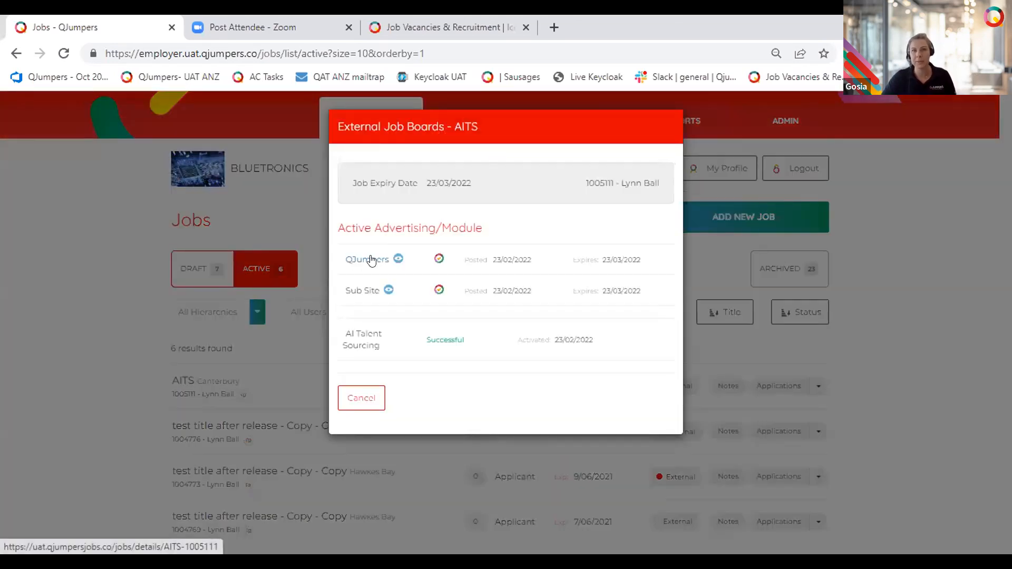
{"action": "mouse_move", "coordinate": [420, 270]}
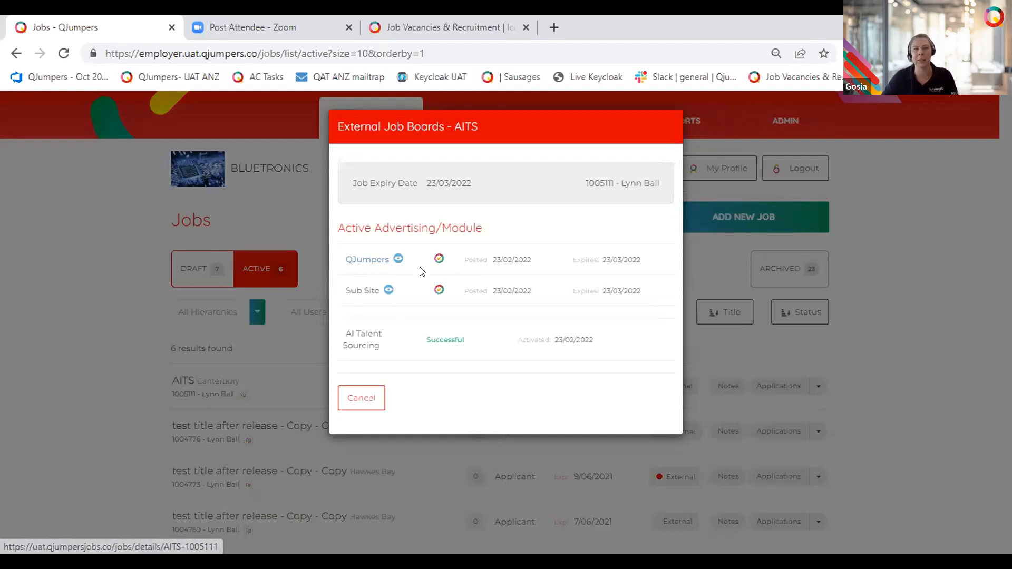
{"action": "left_click", "coordinate": [361, 397]}
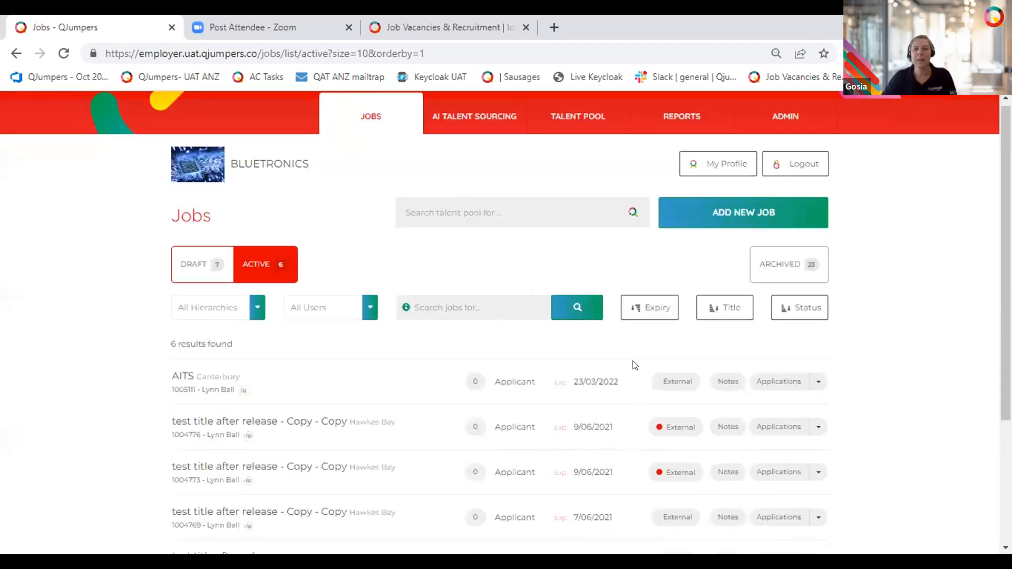
{"action": "scroll", "scroll_direction": "down", "scroll_amount": 3}
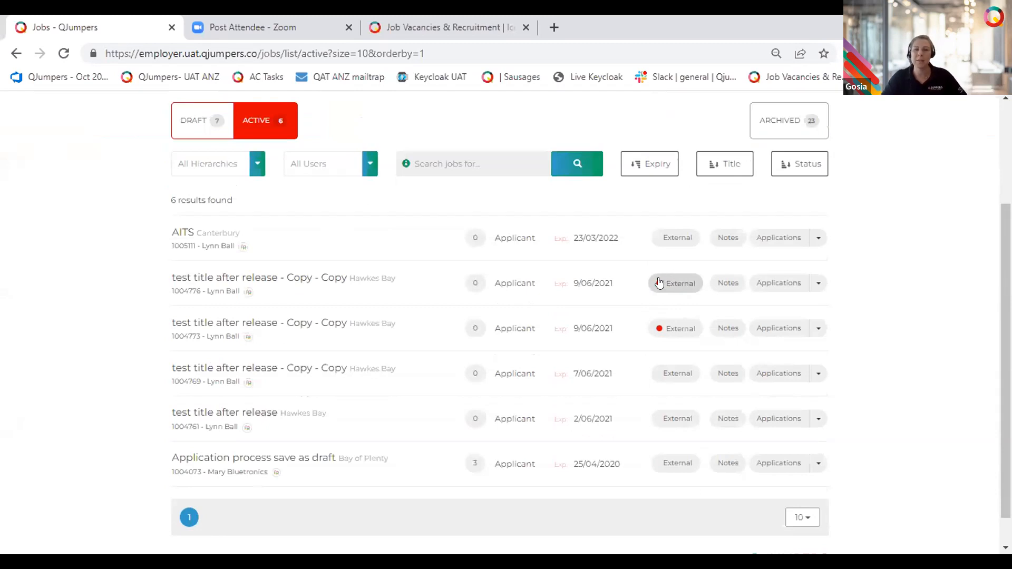
Check the copied test job's job board postings, then show the AITS job's application options
{"action": "left_click", "coordinate": [675, 283]}
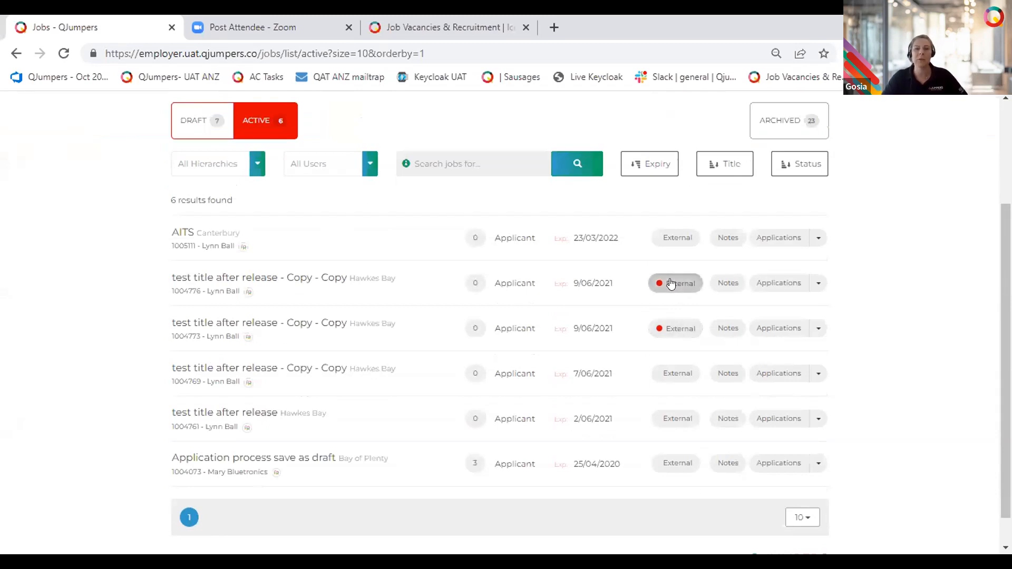
{"action": "left_click", "coordinate": [675, 282]}
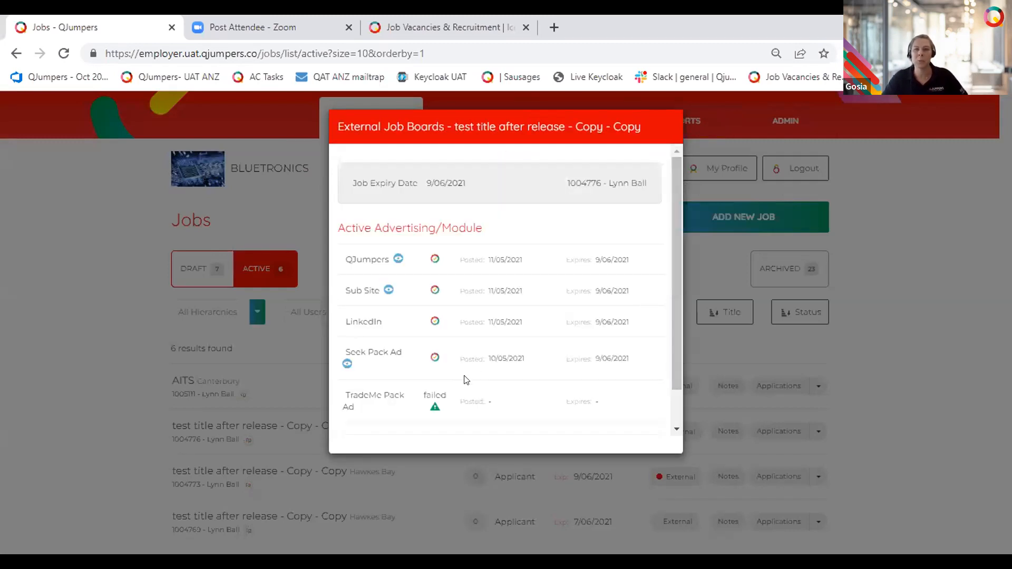
{"action": "mouse_move", "coordinate": [435, 403]}
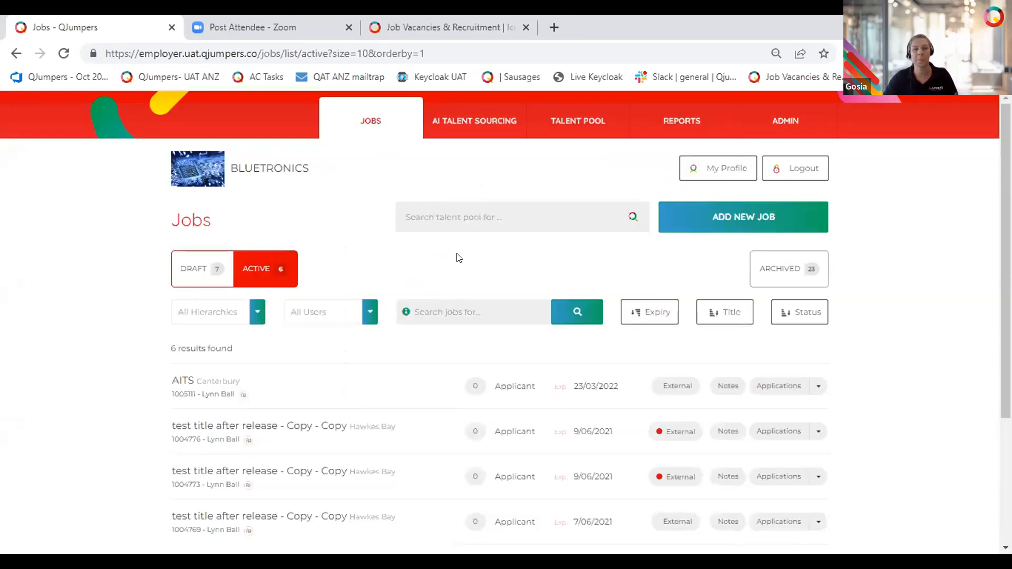
{"action": "scroll", "scroll_direction": "down", "scroll_amount": 3}
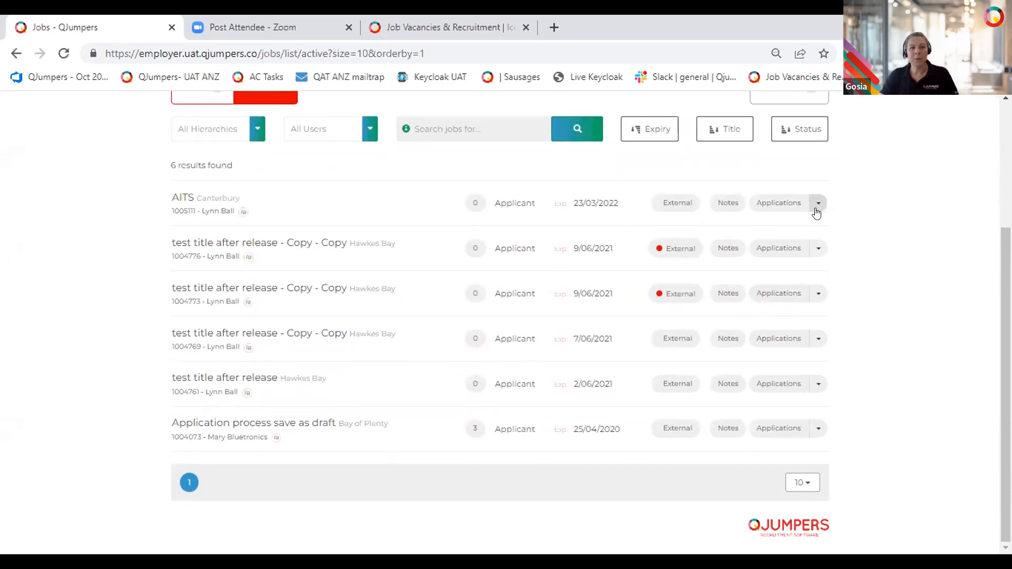
{"action": "left_click", "coordinate": [817, 248]}
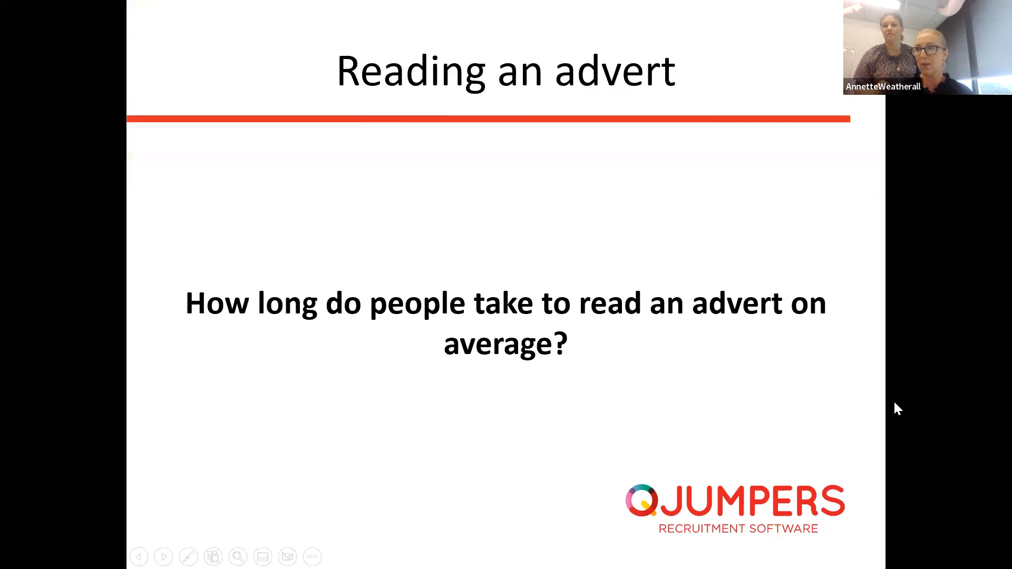
{"action": "mouse_move", "coordinate": [181, 511]}
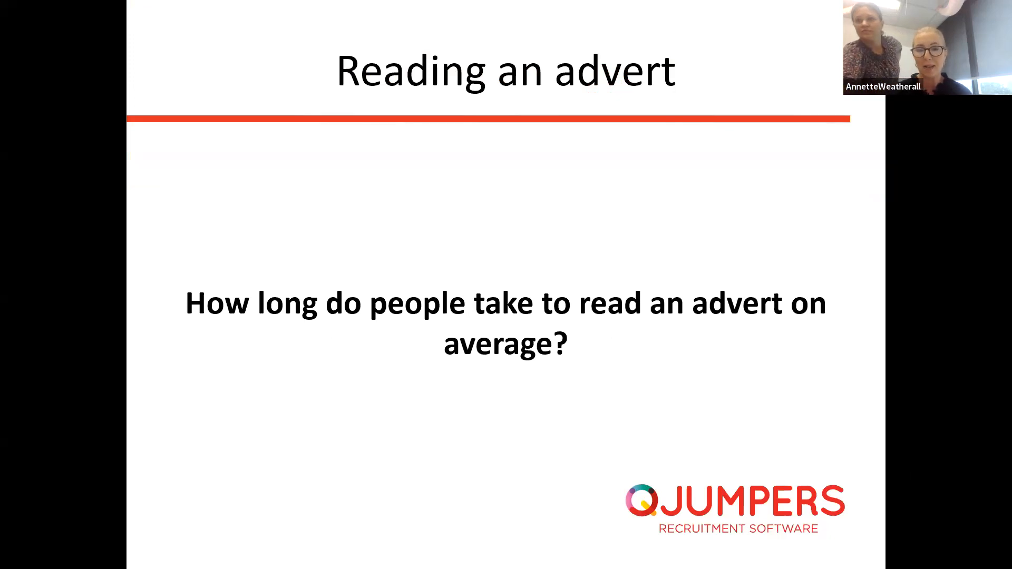
{"action": "key", "text": "Right"}
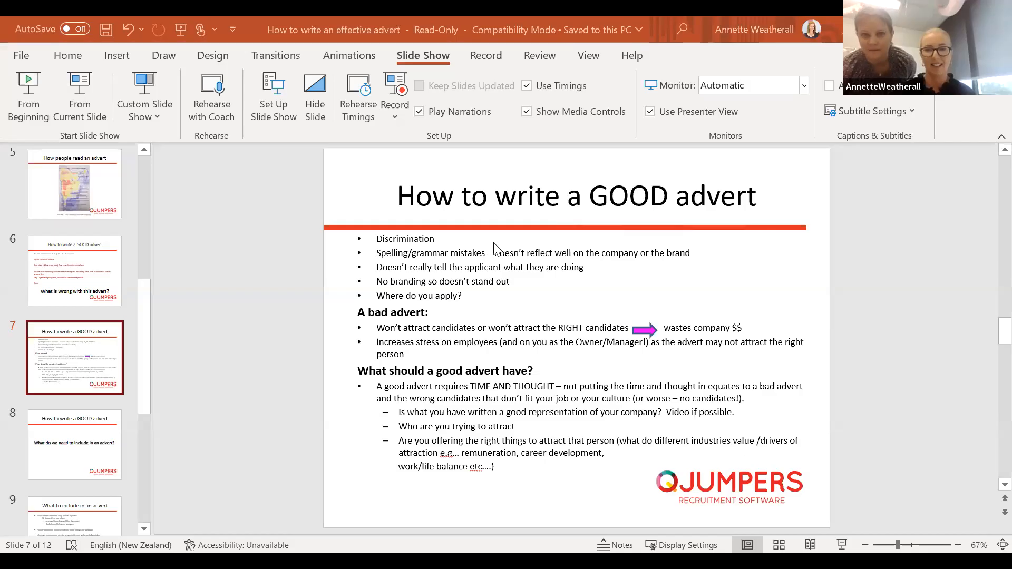
{"action": "mouse_move", "coordinate": [97, 274]}
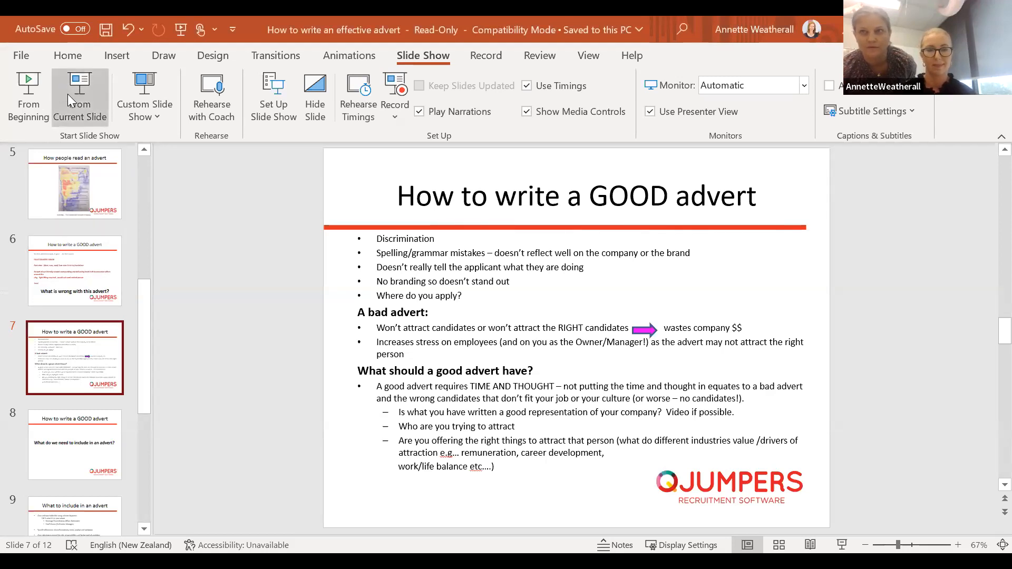
Present from slide 7 in Presenter View and advance to slide 8 on advert contents
{"action": "left_click", "coordinate": [80, 97]}
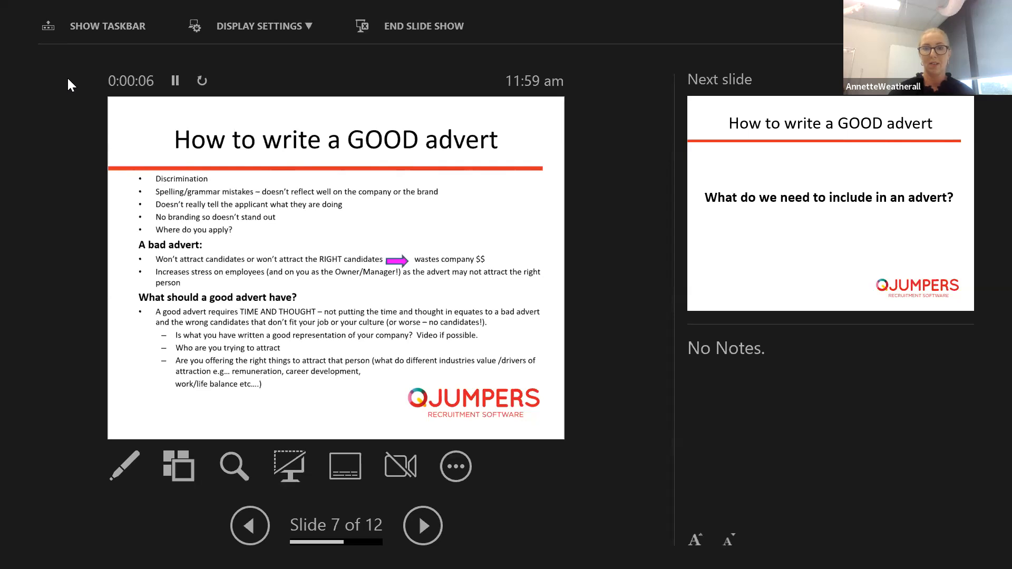
{"action": "left_click", "coordinate": [250, 525]}
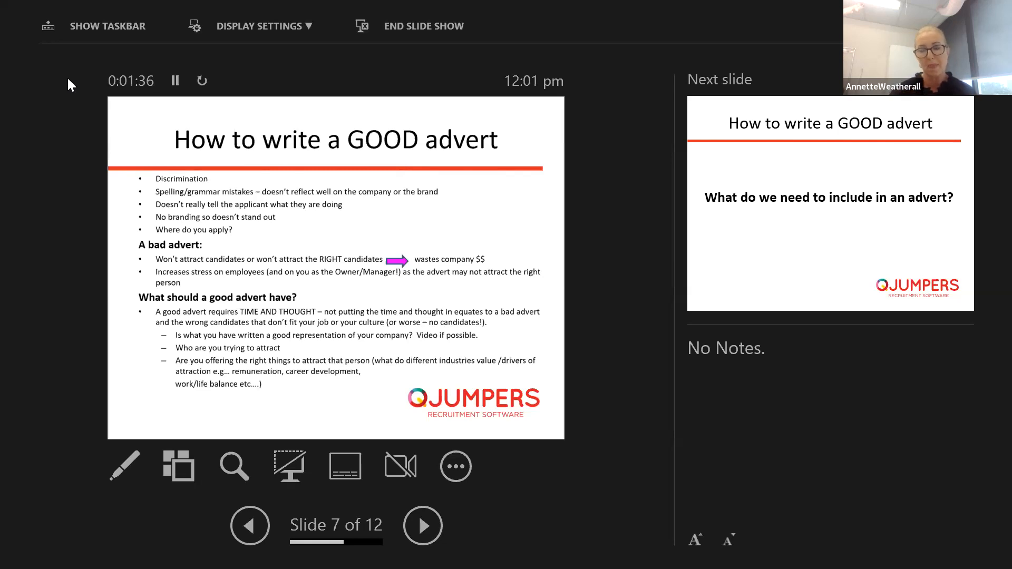
{"action": "left_click", "coordinate": [455, 465]}
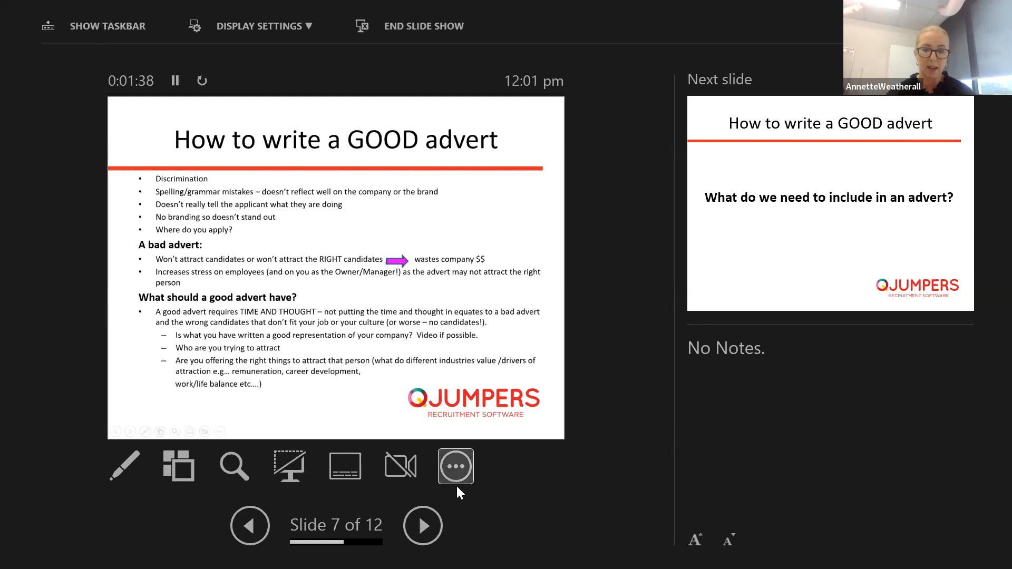
{"action": "left_click", "coordinate": [422, 525]}
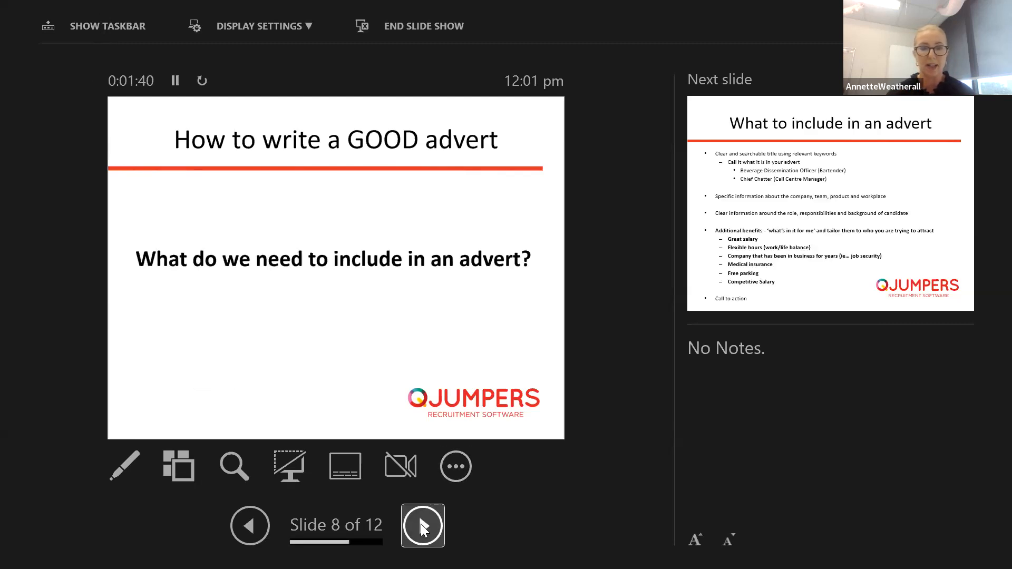
Advance the slide show to slide 9, "What to include in an advert"
{"action": "left_click", "coordinate": [423, 525]}
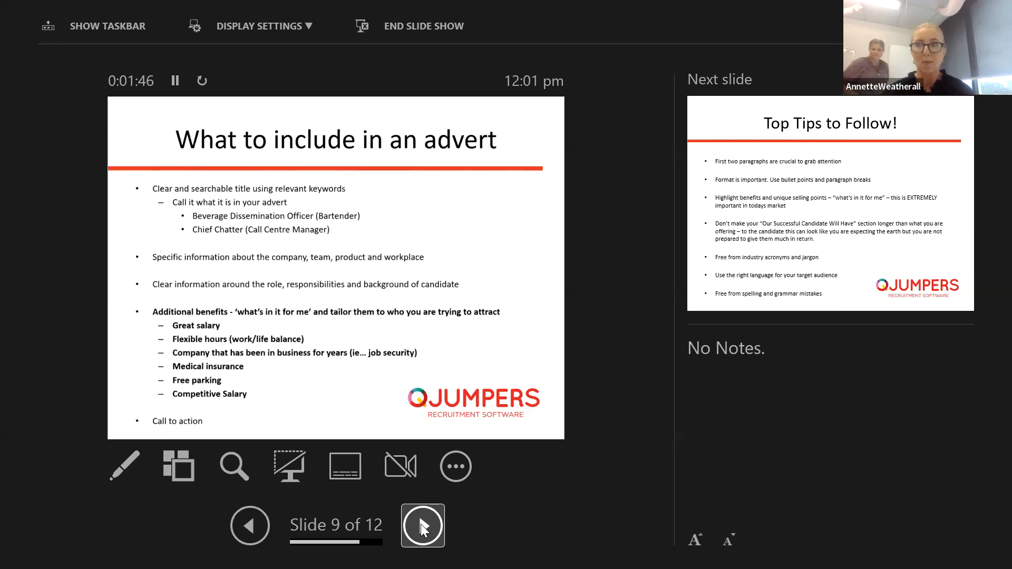
{"action": "mouse_move", "coordinate": [484, 243]}
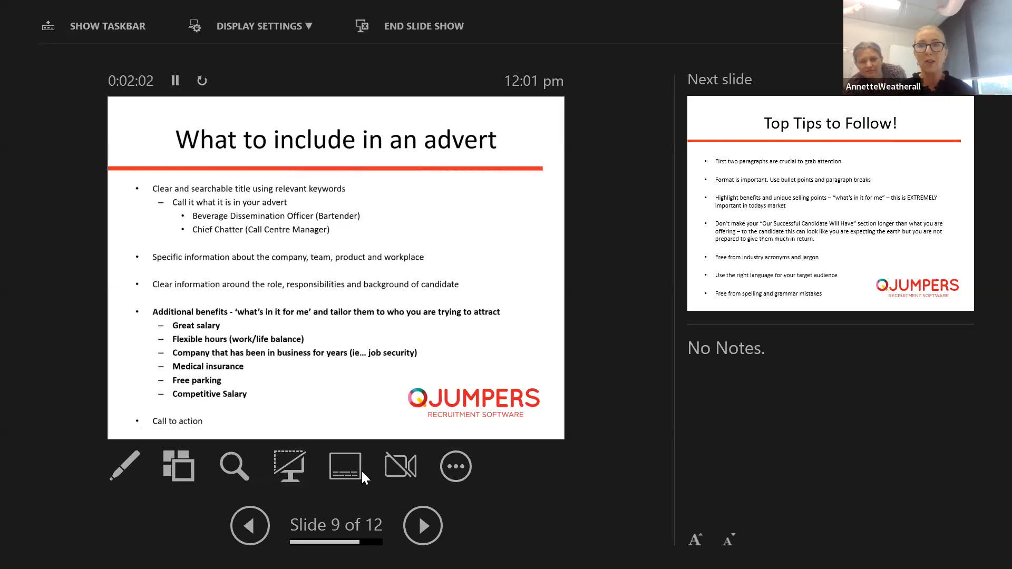
{"action": "mouse_move", "coordinate": [288, 466]}
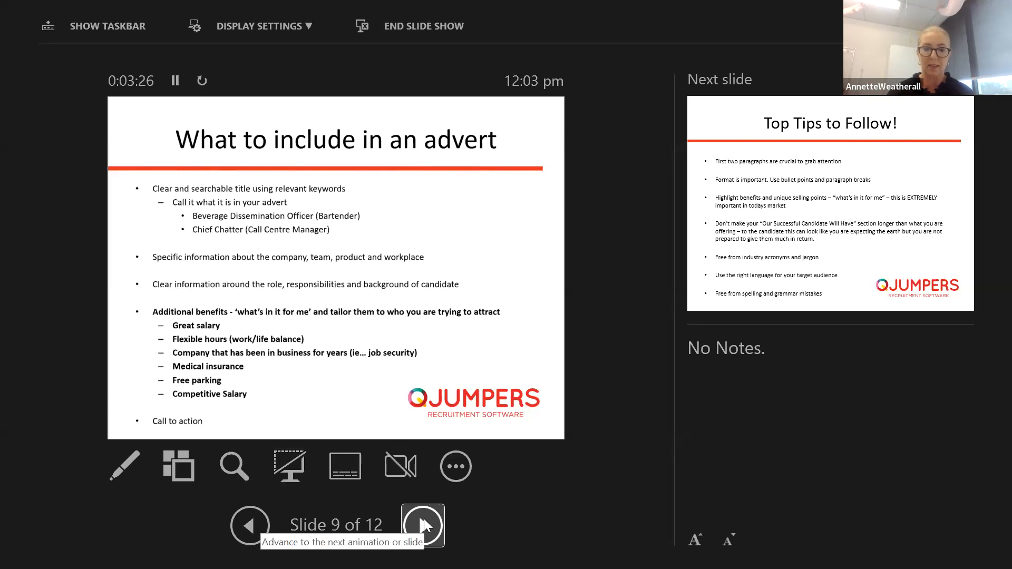
Advance past slide 10, "Top Tips to Follow!", to slide 11, "To summarise…"
{"action": "left_click", "coordinate": [423, 525]}
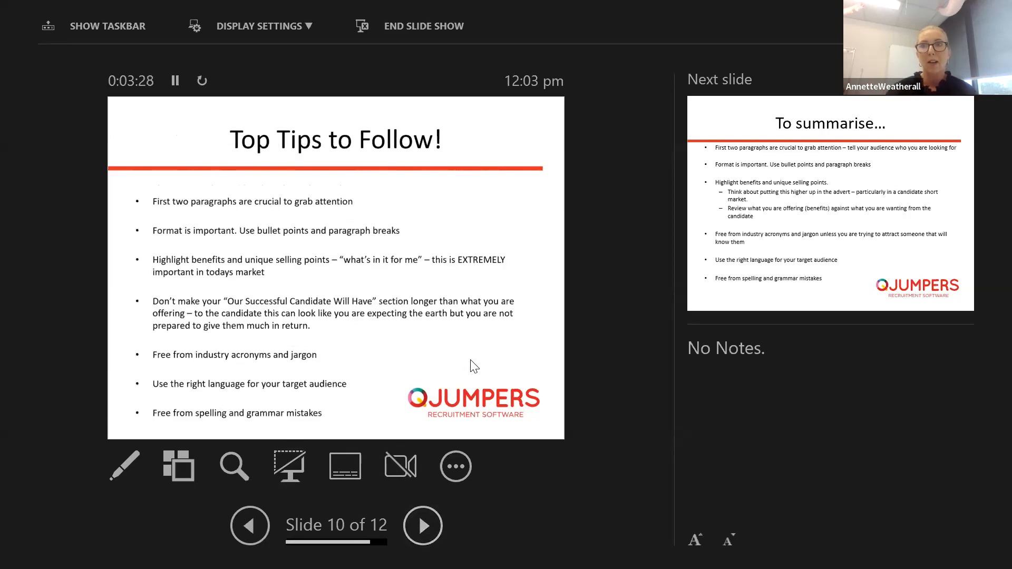
{"action": "mouse_move", "coordinate": [526, 259]}
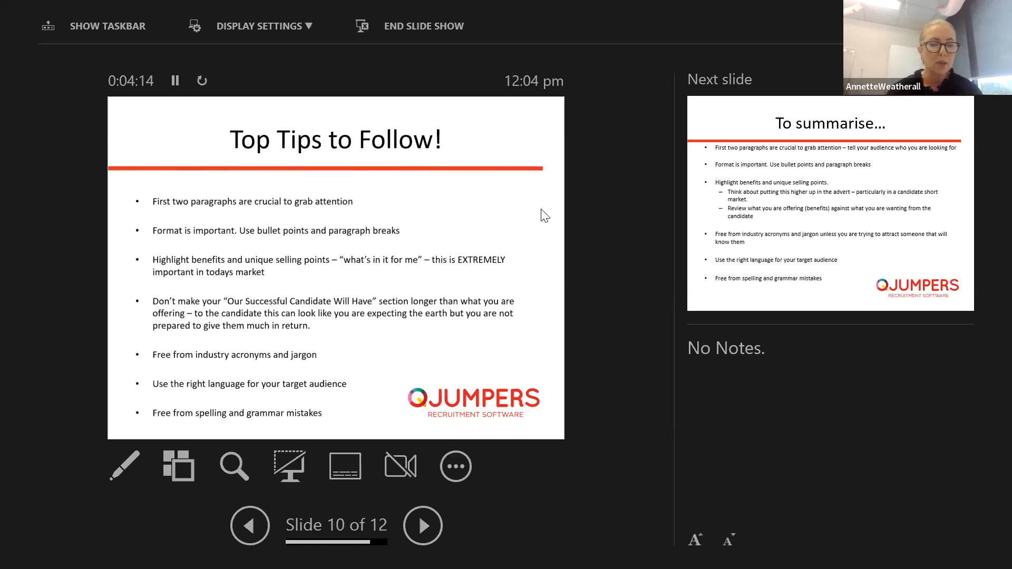
{"action": "mouse_move", "coordinate": [463, 270]}
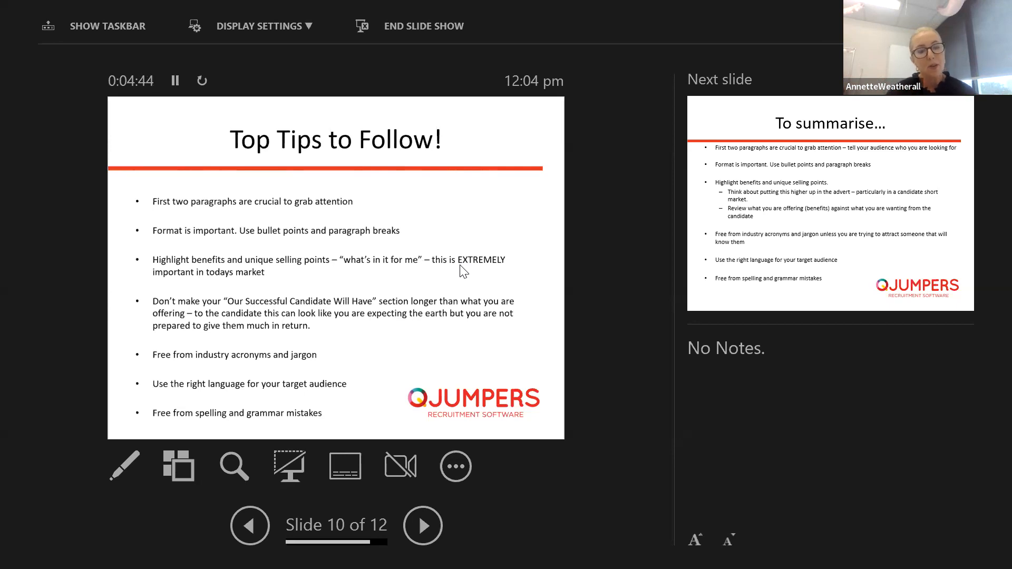
{"action": "mouse_move", "coordinate": [436, 283]}
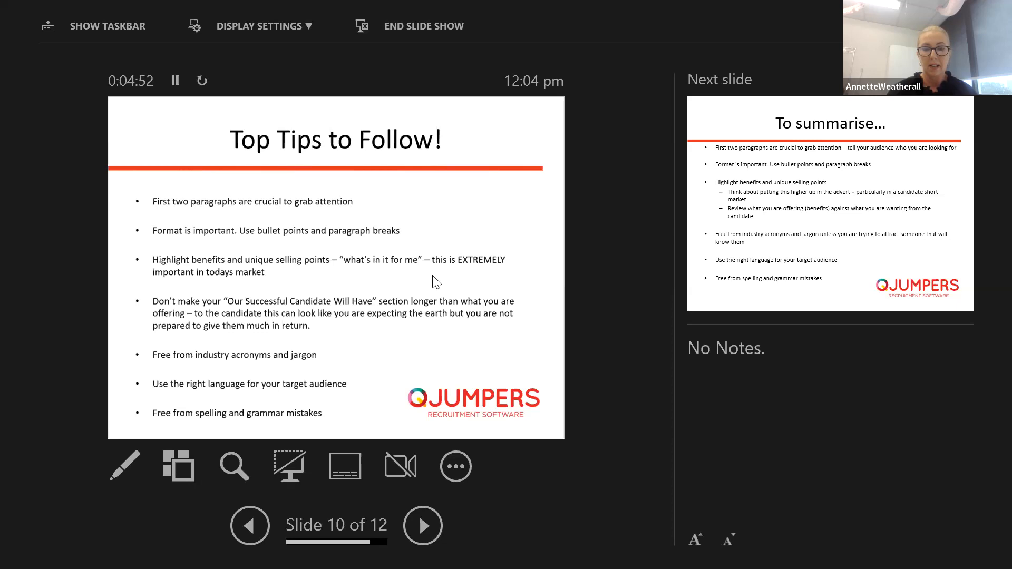
{"action": "left_click", "coordinate": [422, 525]}
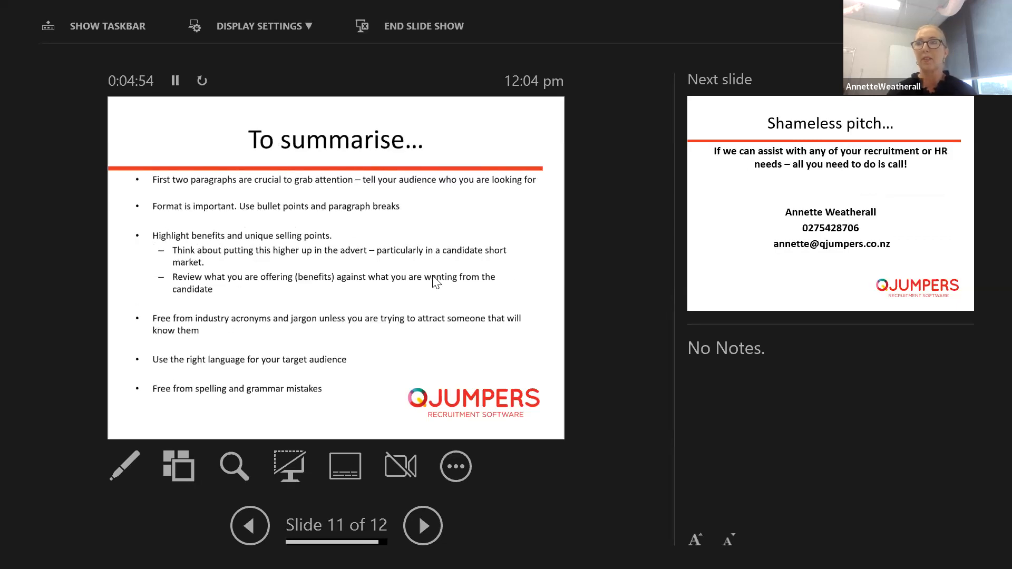